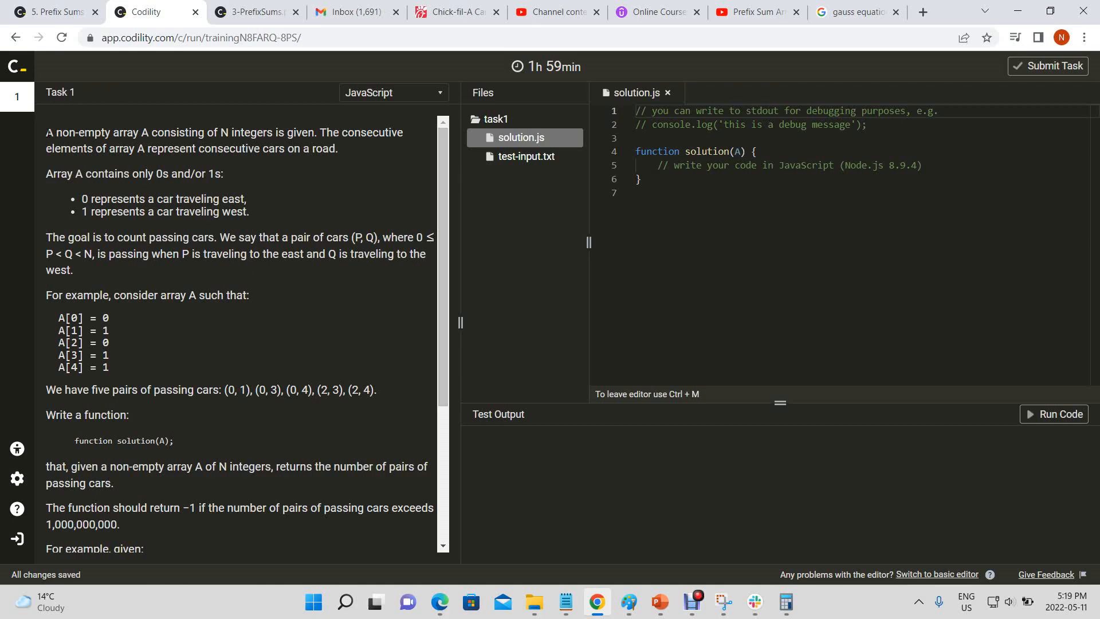
Read the task description, highlighting that A holds 0s (east) and 1s (west) and the passing-cars definition
left_click_drag(46, 132, 241, 132)
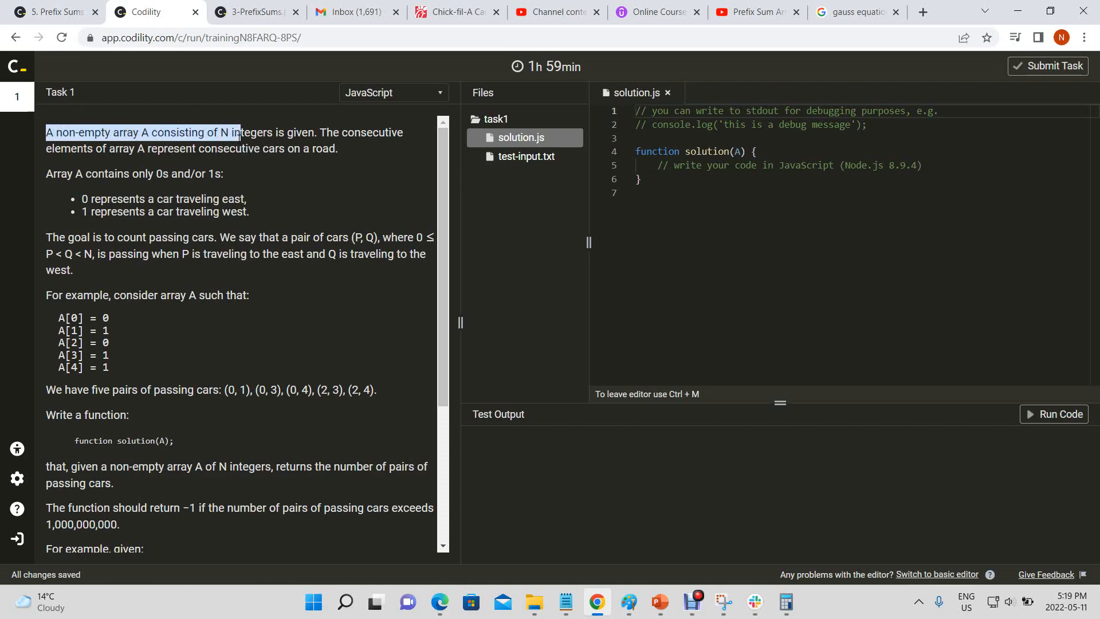
left_click_drag(235, 133, 316, 133)
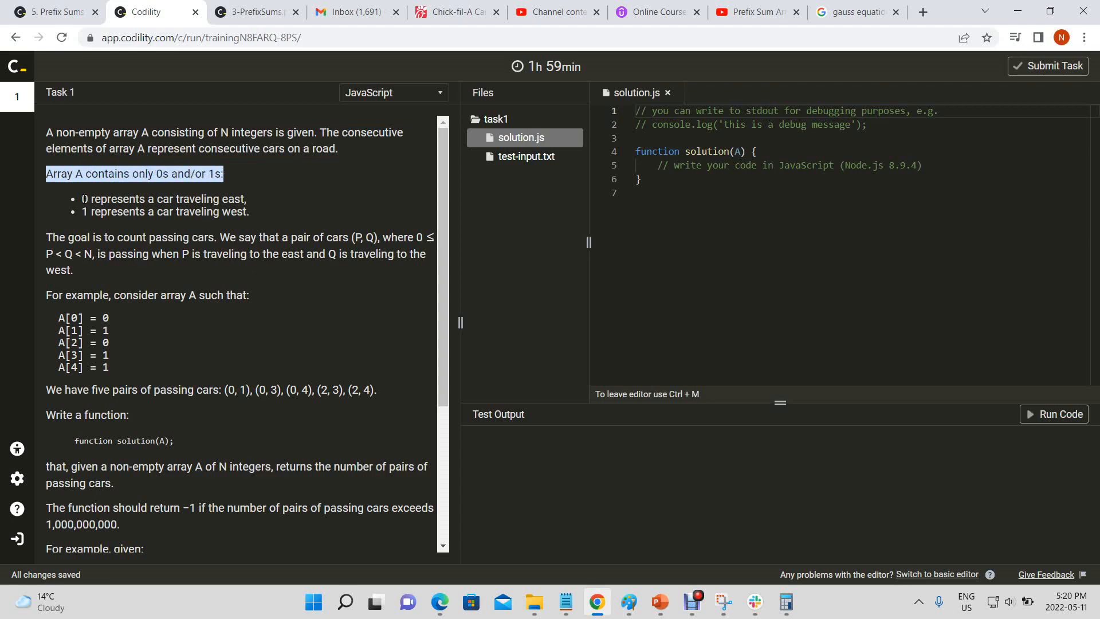
left_click_drag(83, 199, 247, 199)
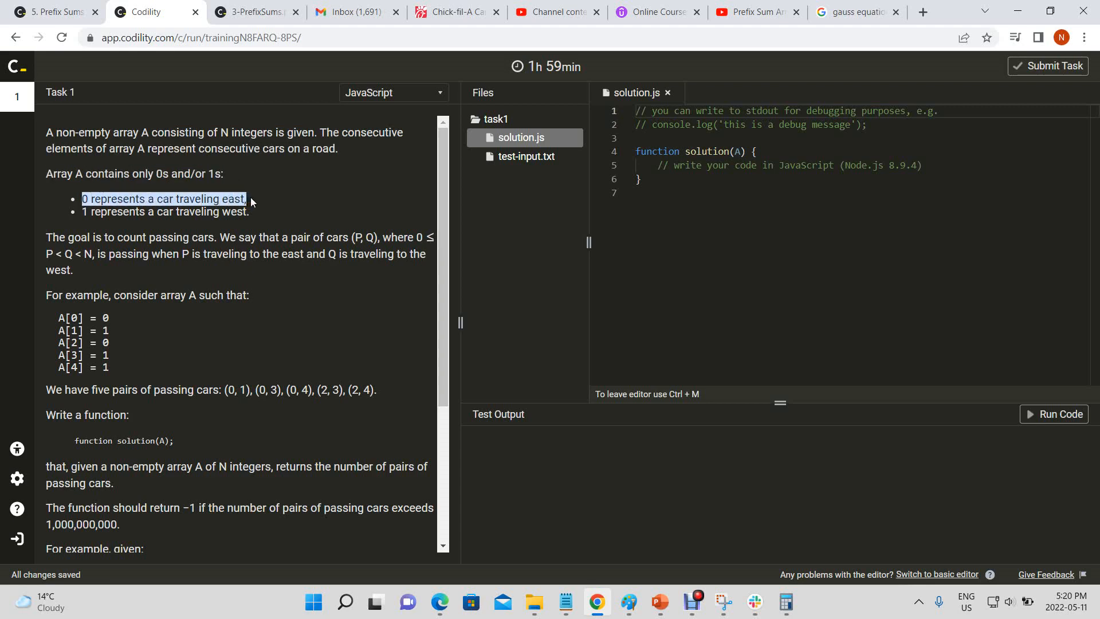
left_click_drag(81, 211, 157, 211)
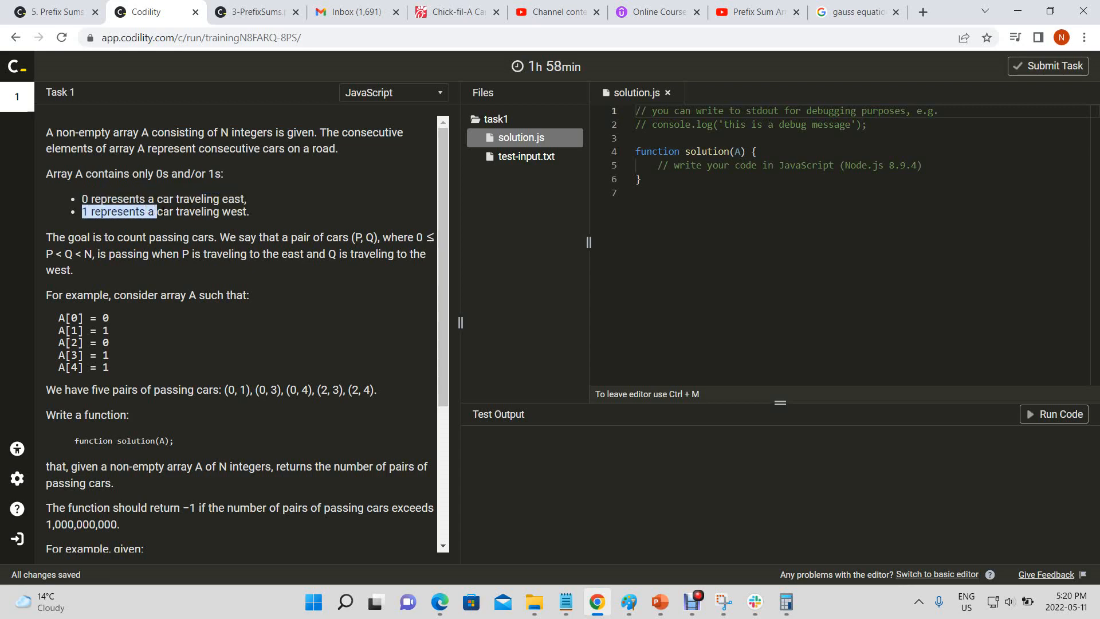
left_click_drag(82, 211, 249, 211)
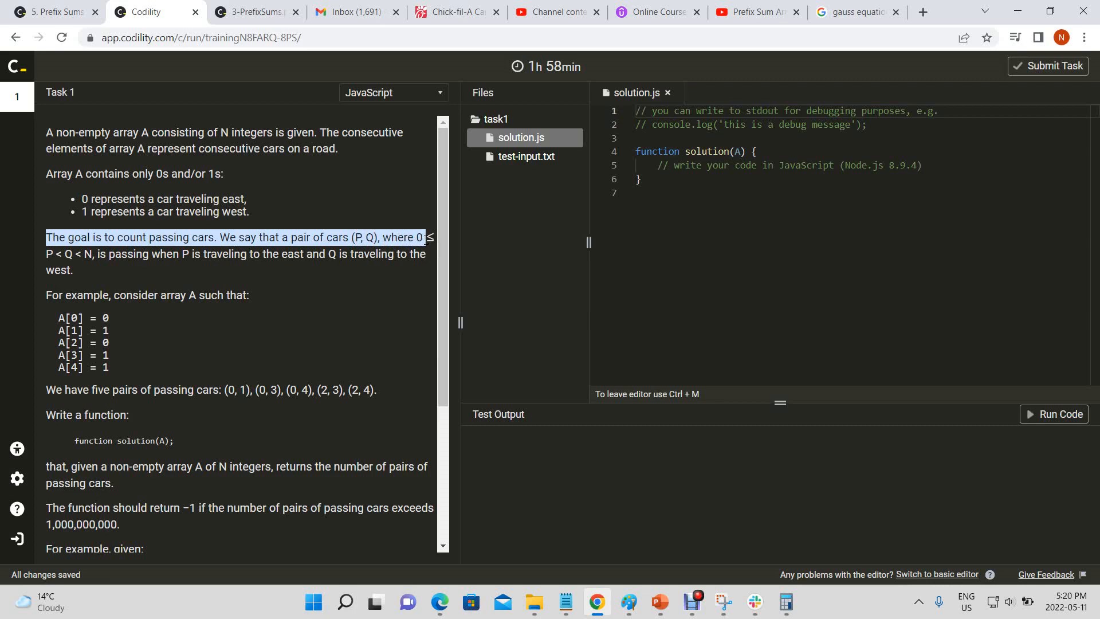
left_click_drag(417, 237, 101, 254)
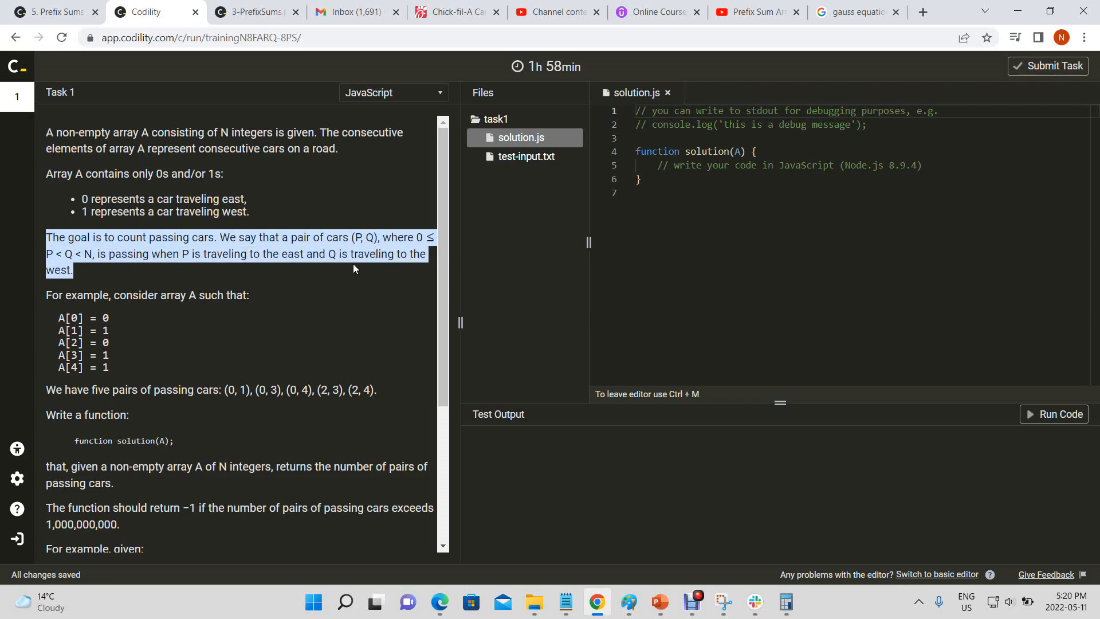
left_click_drag(353, 268, 119, 294)
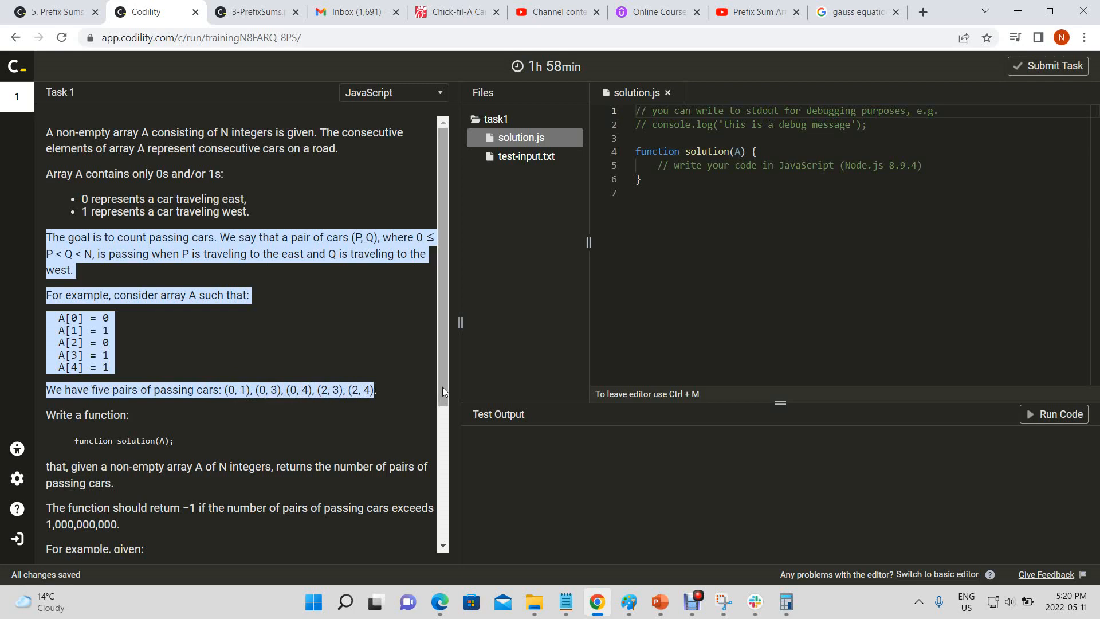
Review the example: the non-empty input array and the expected return value of 5
scroll("down", 3)
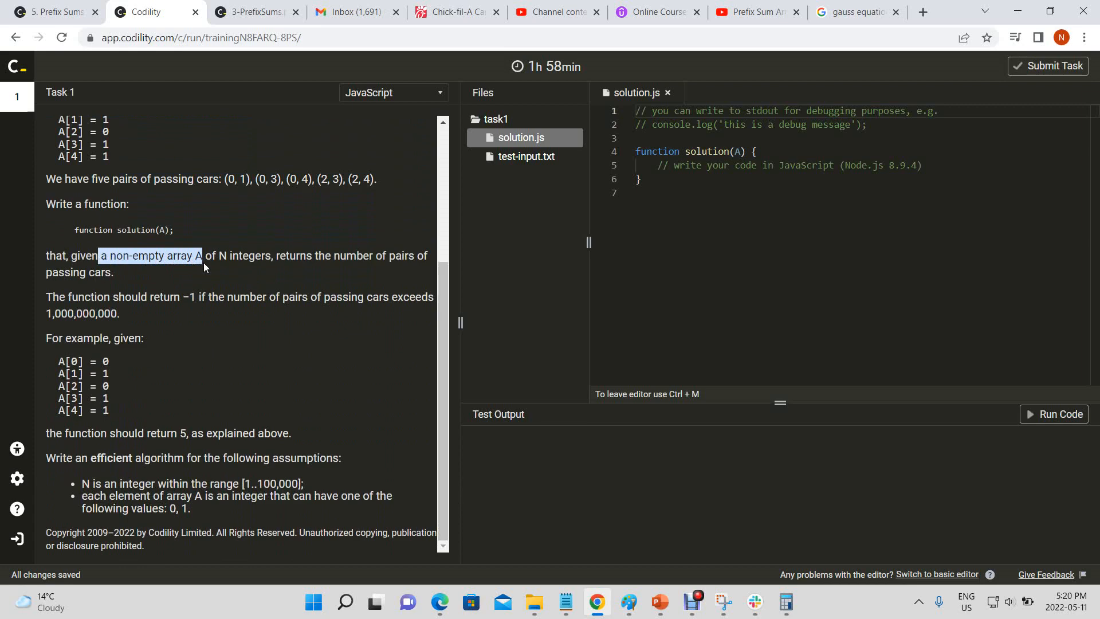
left_click_drag(201, 255, 113, 273)
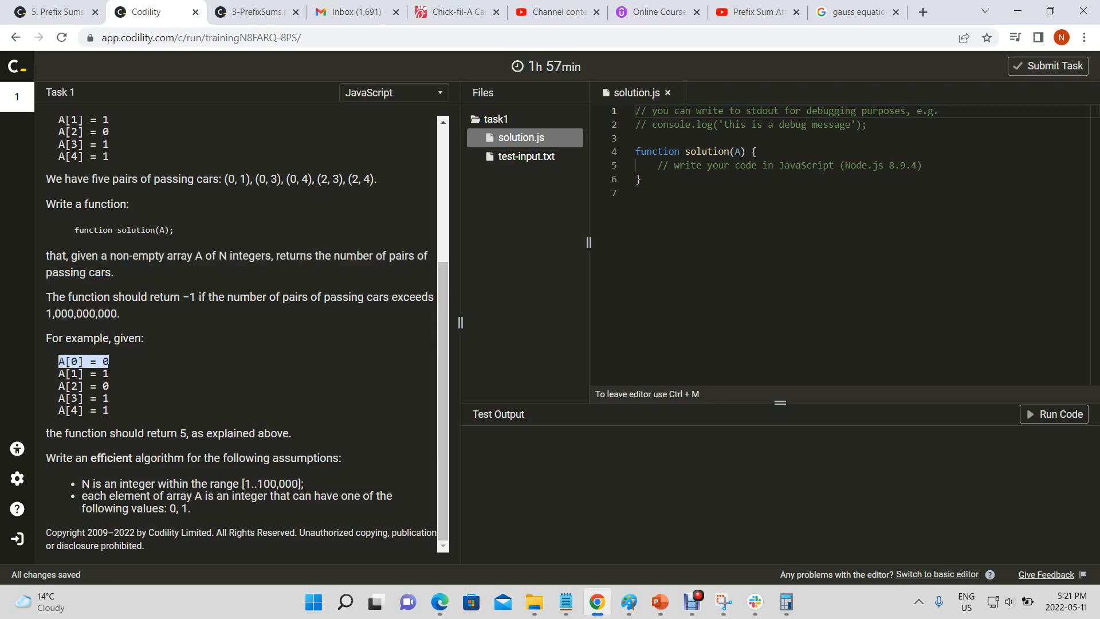
left_click_drag(60, 361, 106, 373)
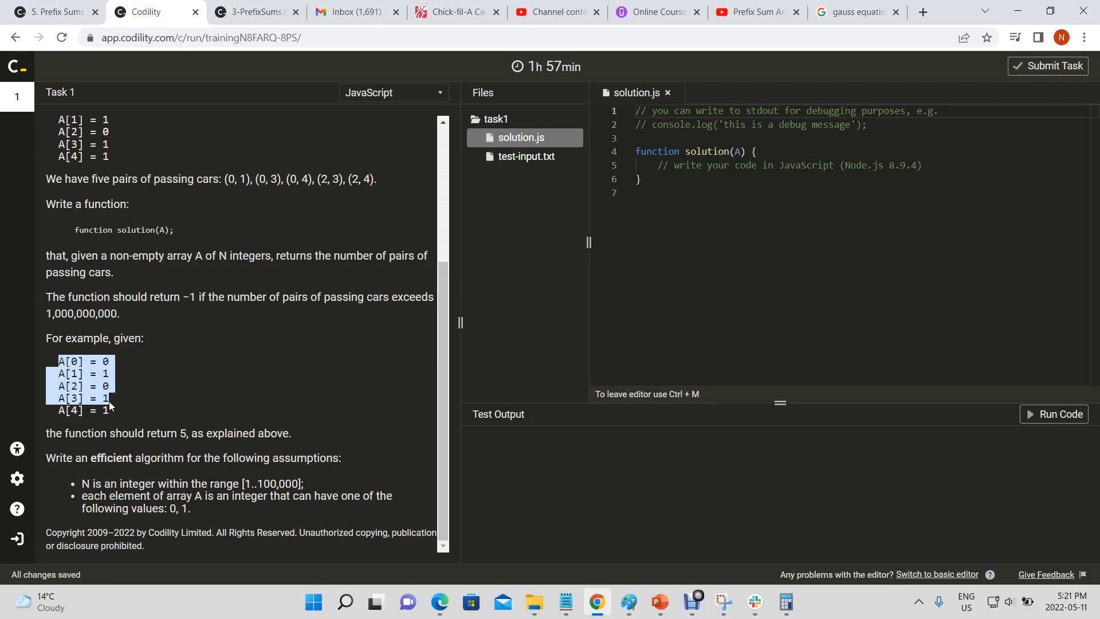
left_click_drag(109, 410, 291, 433)
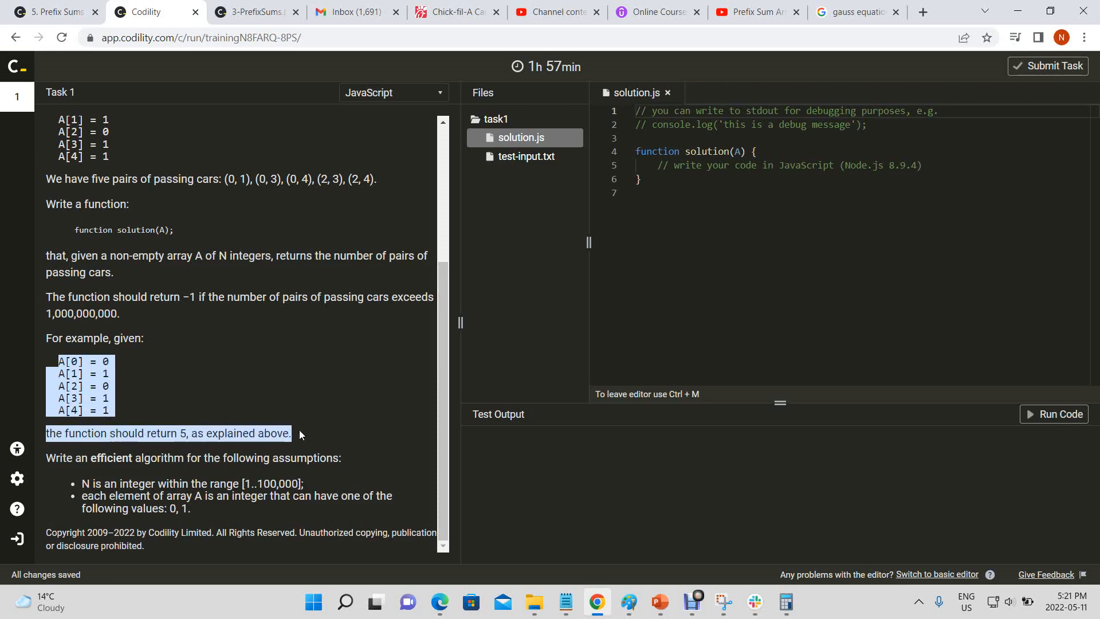
left_click_drag(291, 434, 275, 457)
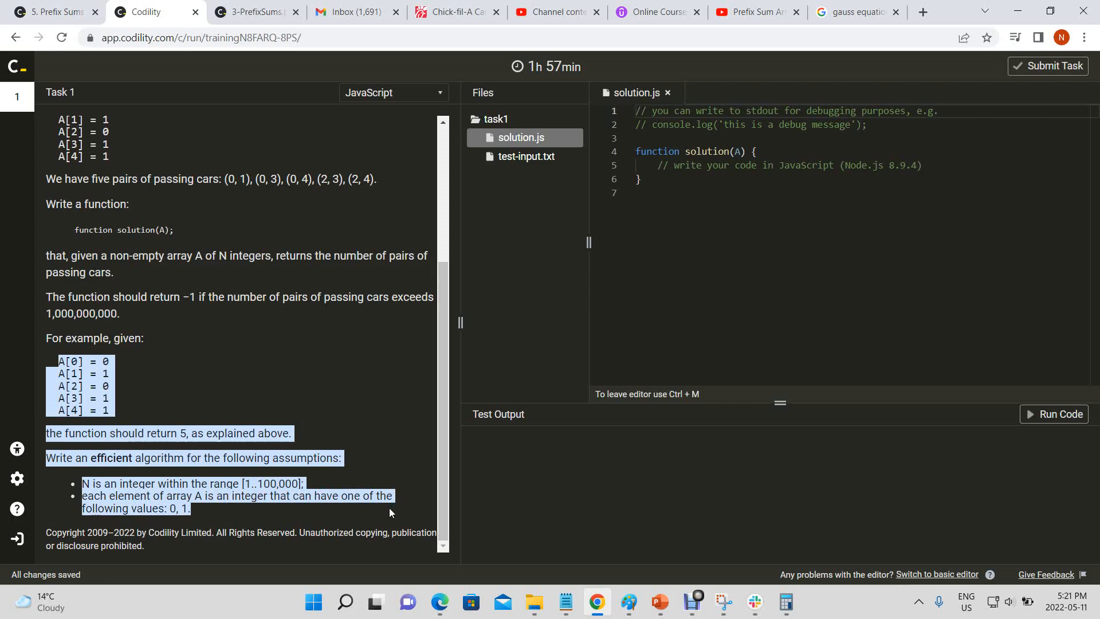
Start a block comment inside solution(A) sketching eastbound and westbound cars with arrows
left_click(921, 165)
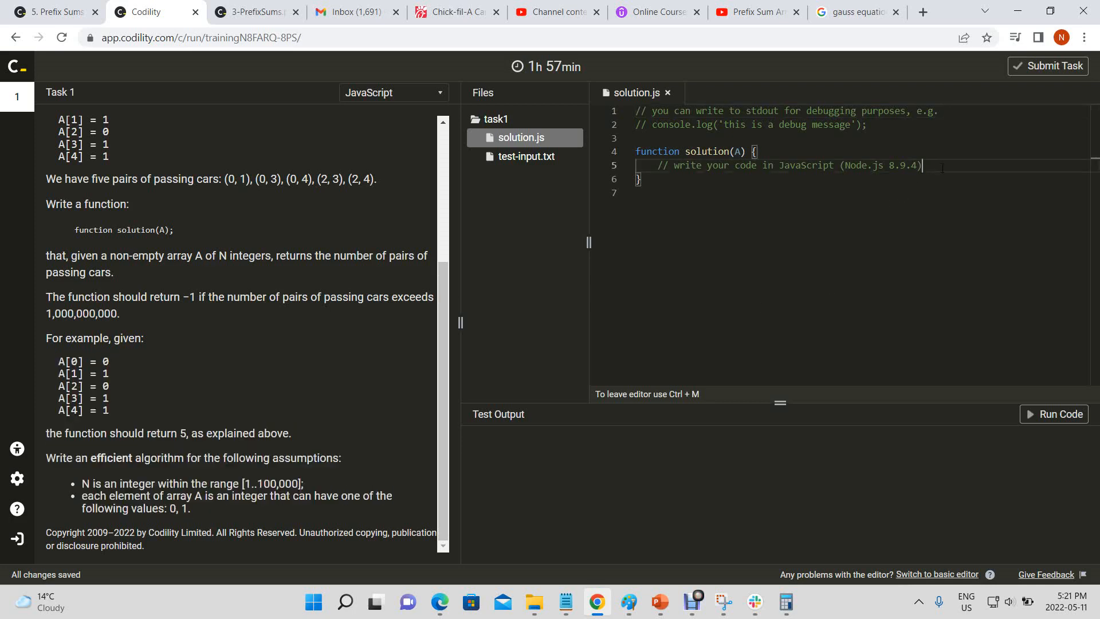
type("/*")
type("*/")
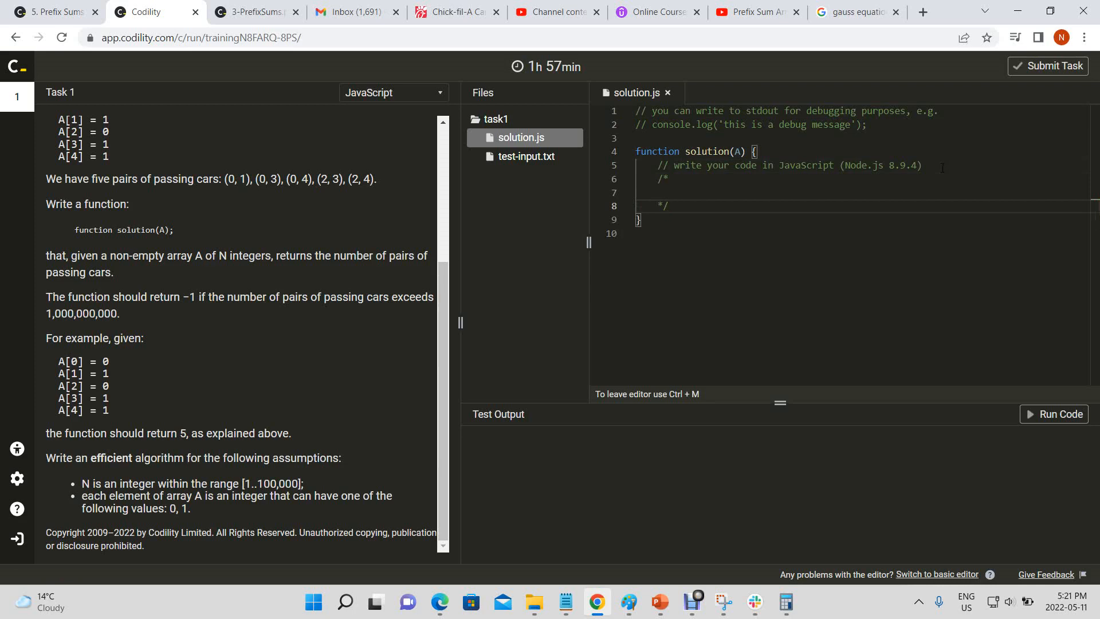
key("Enter")
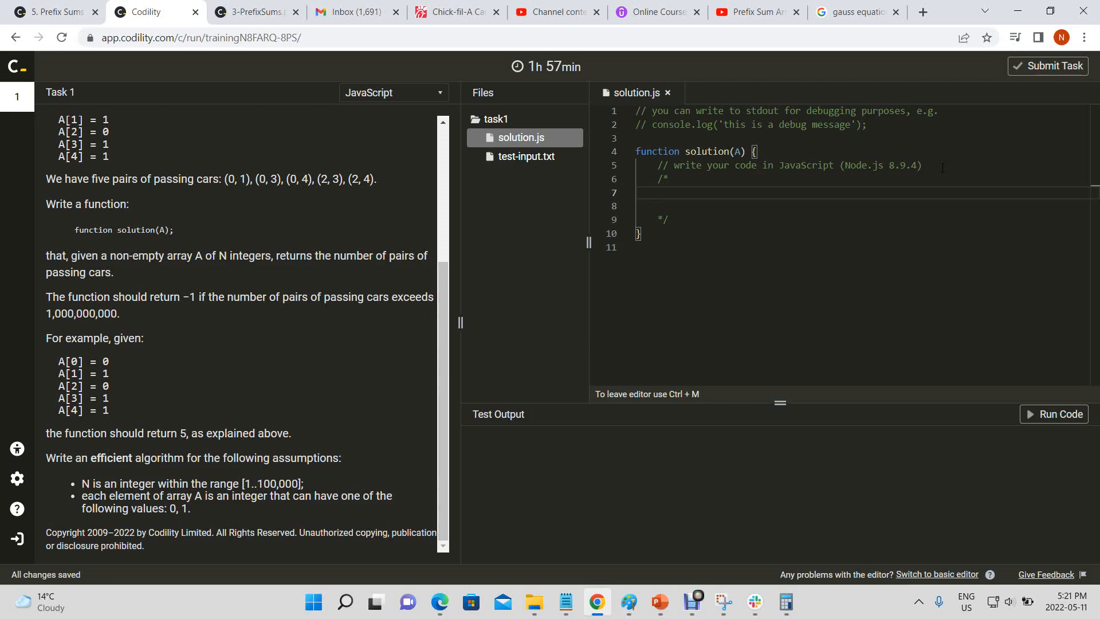
type("e e e e e->")
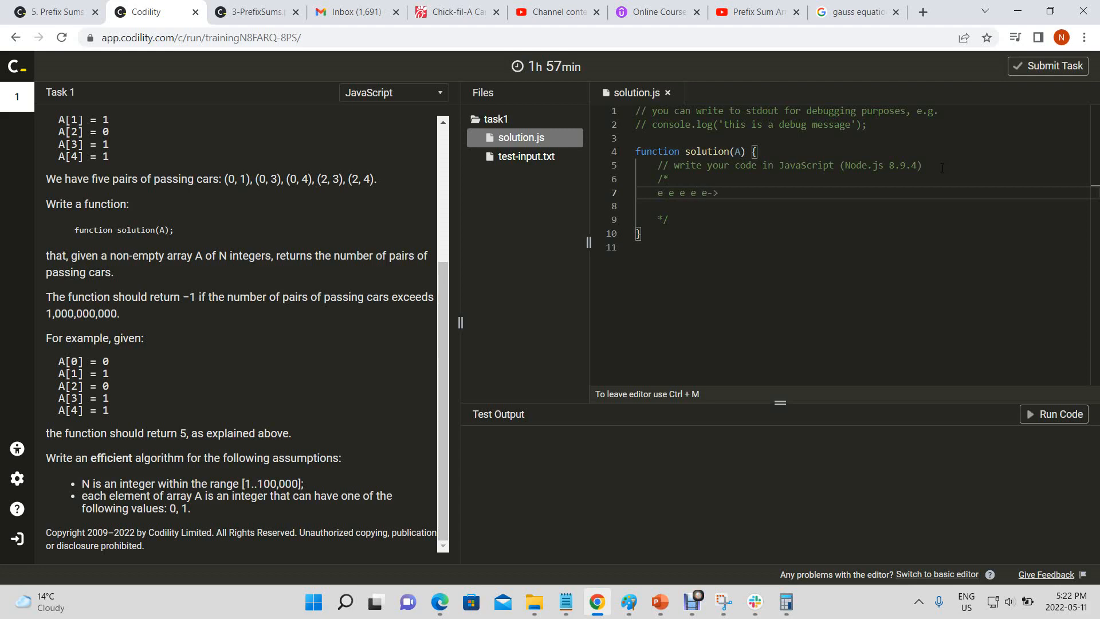
key("enter")
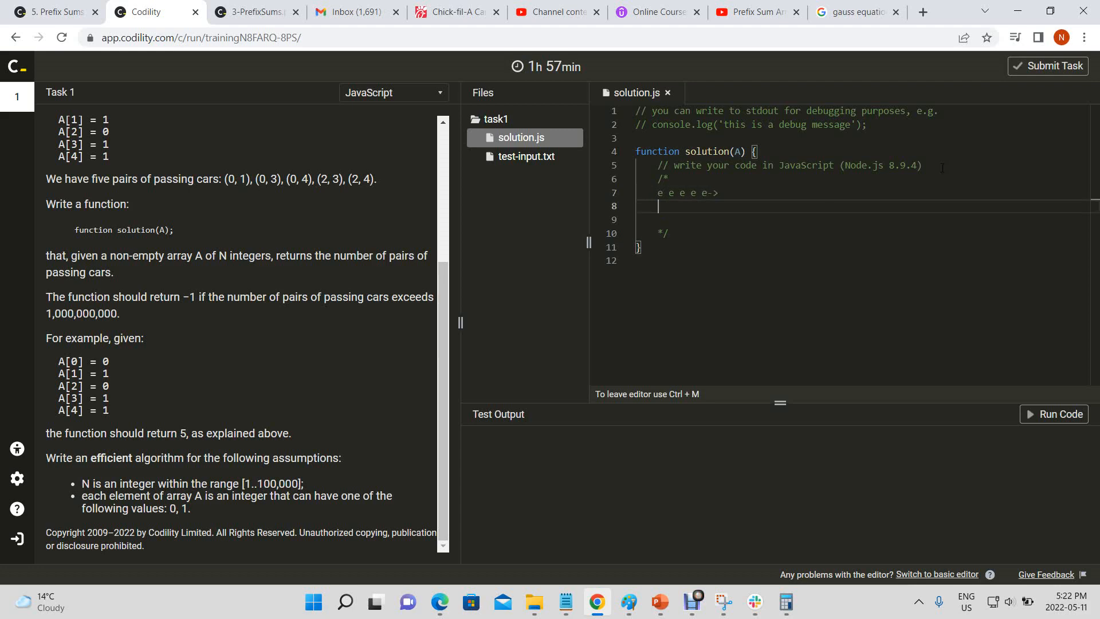
type("<- w w w w")
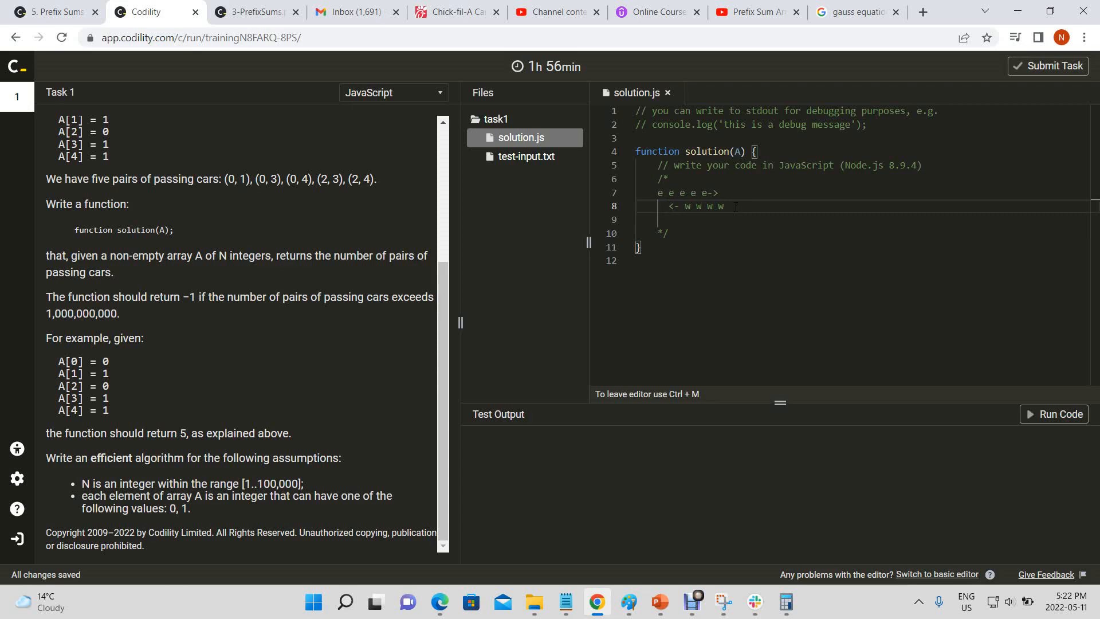
key("Enter")
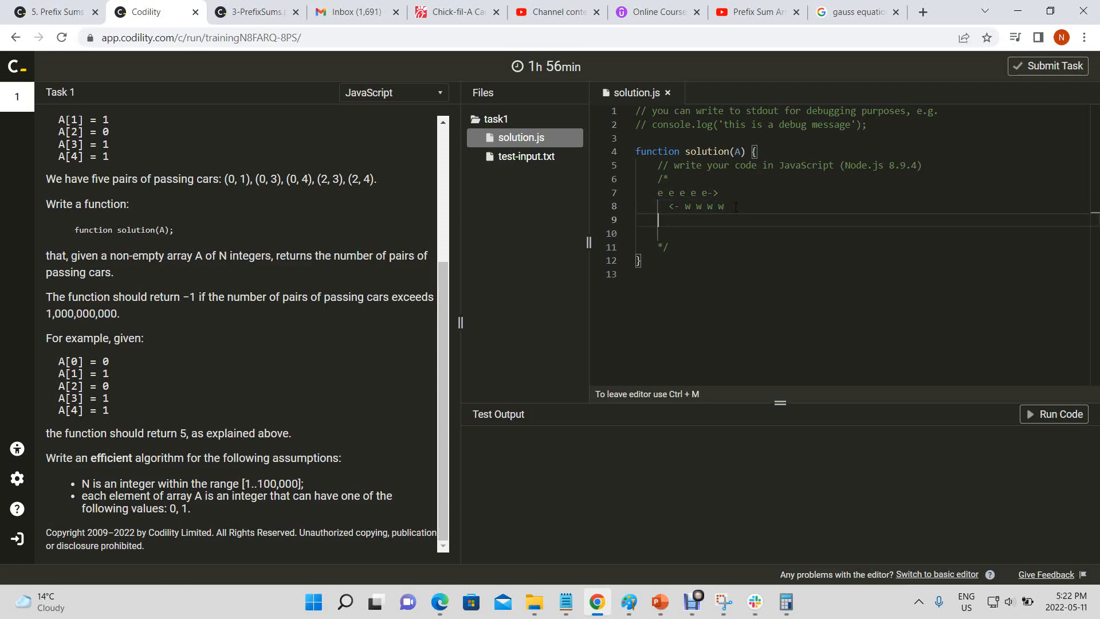
Note in the comment that 1 => travelling west and 0 => travelling east
type("1")
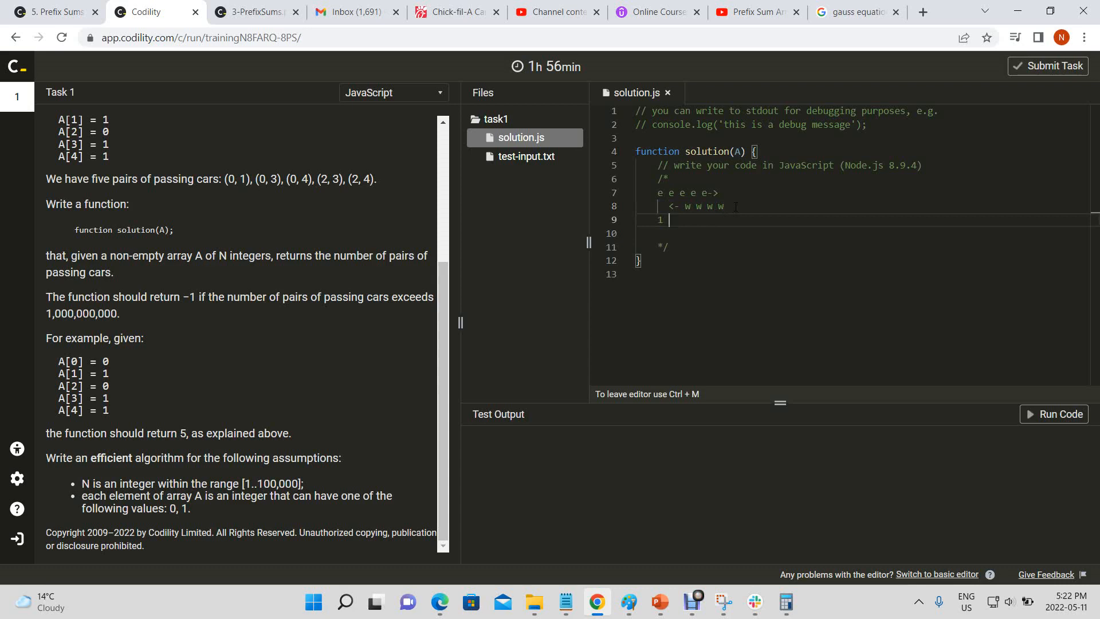
type("=")
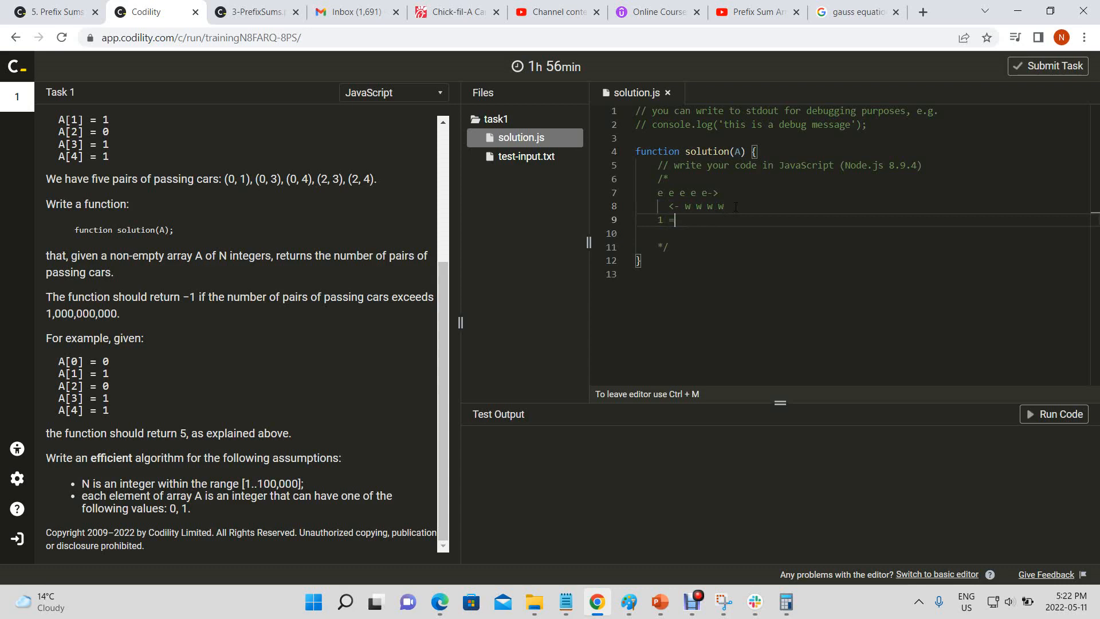
type("=> tr")
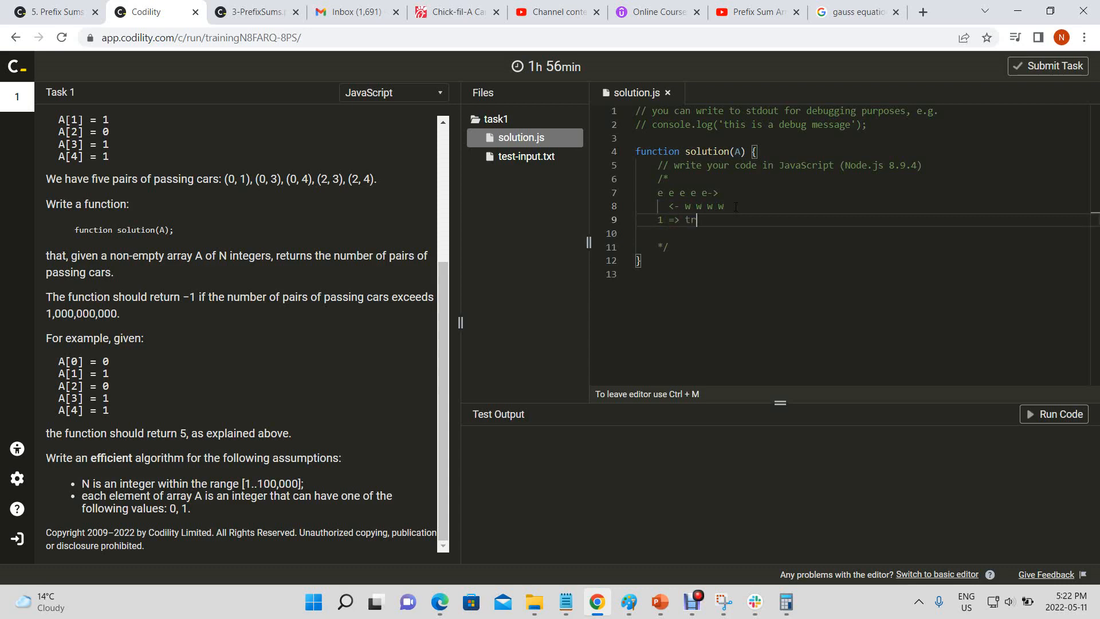
type("avelling")
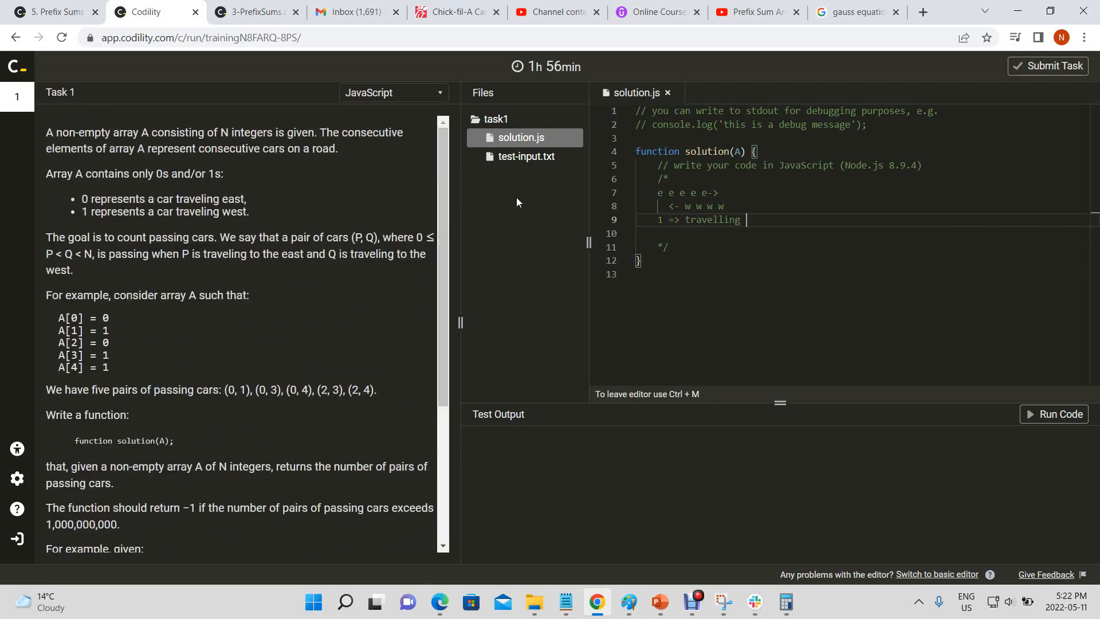
type("west")
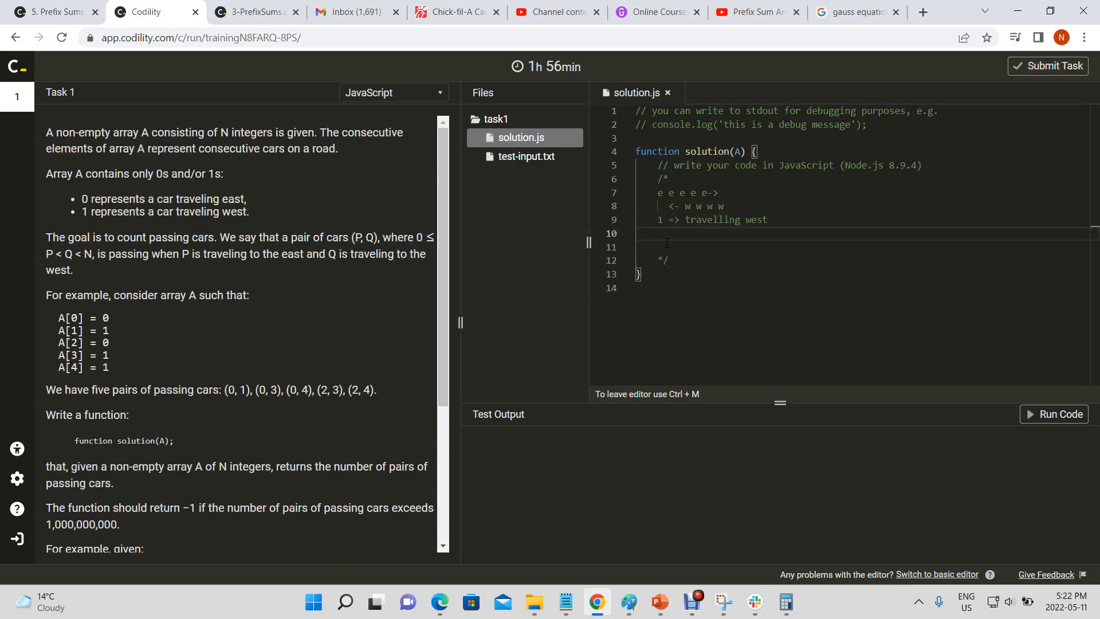
type("0 =>")
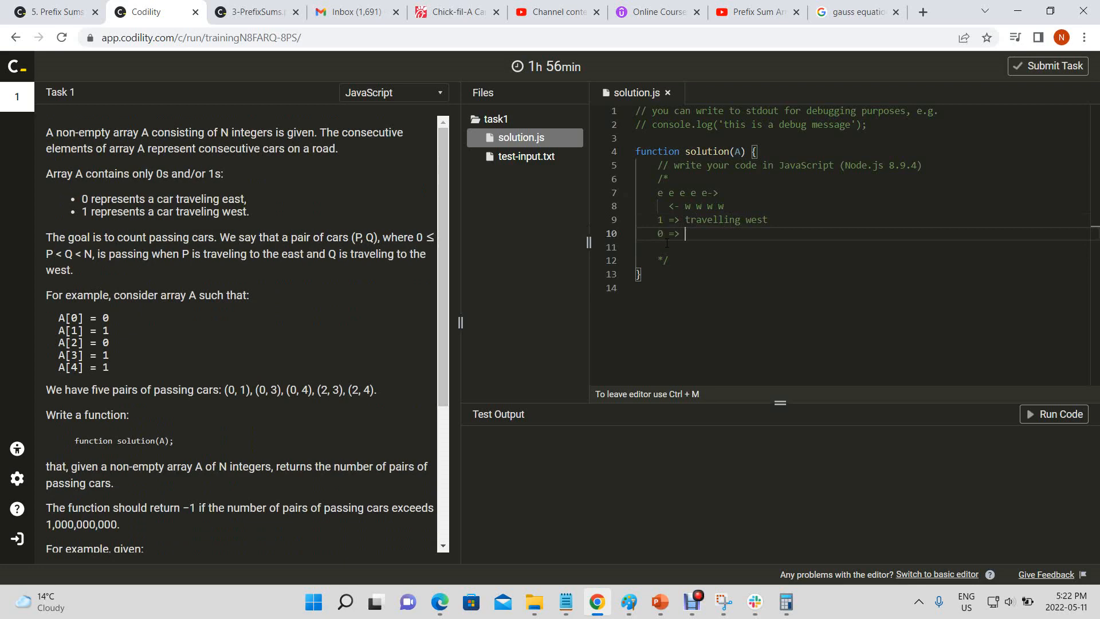
type("travel")
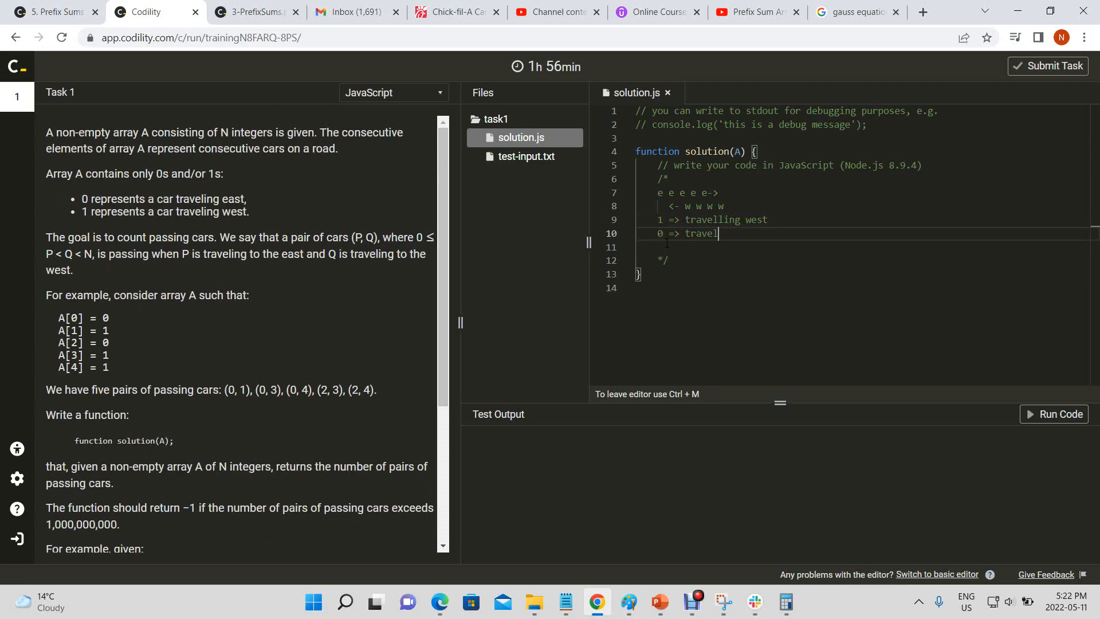
type("ling east")
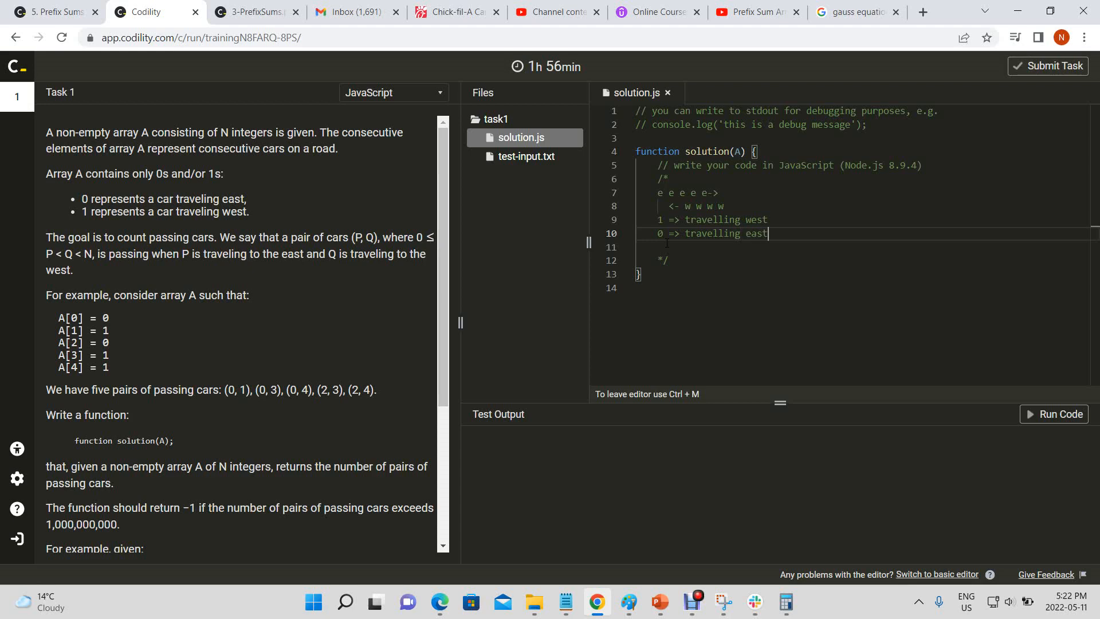
key("Enter")
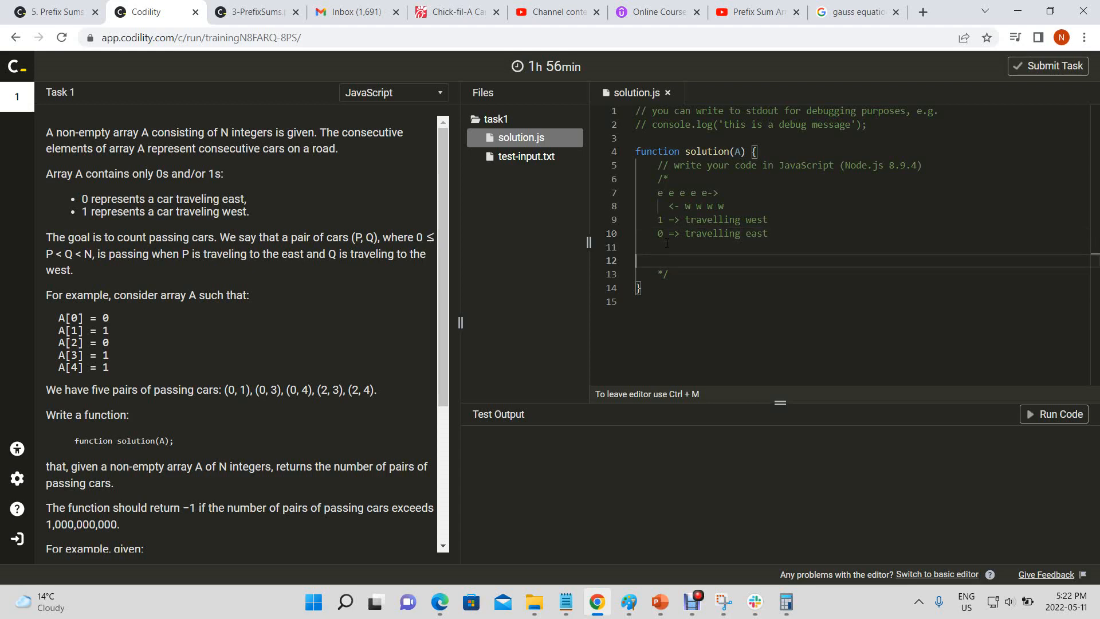
Add an 'Edge conditions' note: if passing cars > 1,000,000,000, return -1
type("Edge")
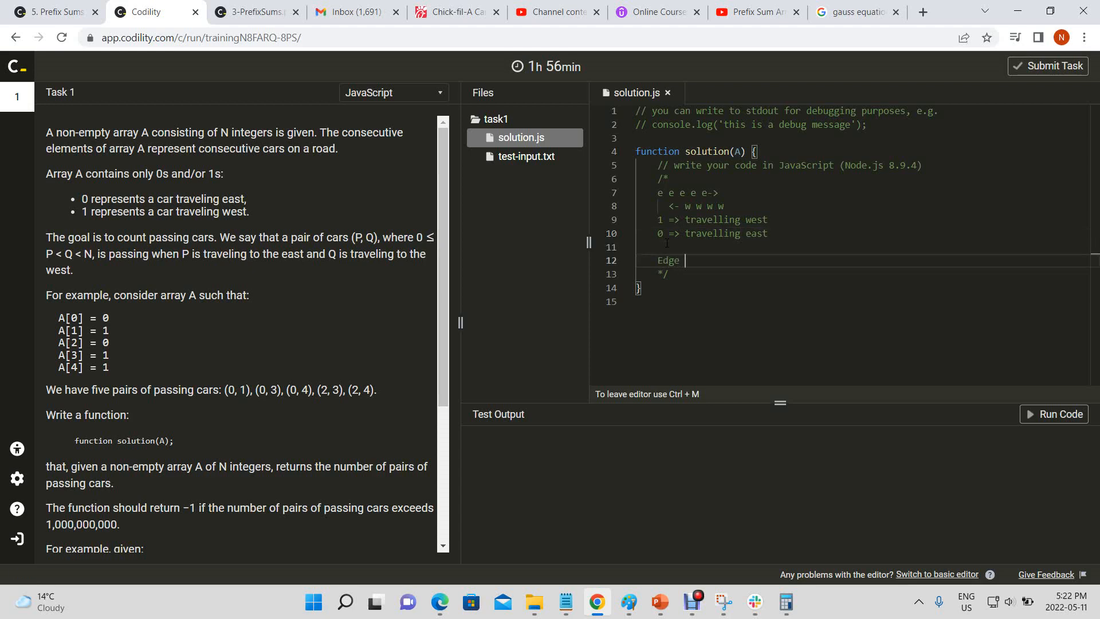
type("conditions:")
type("1)")
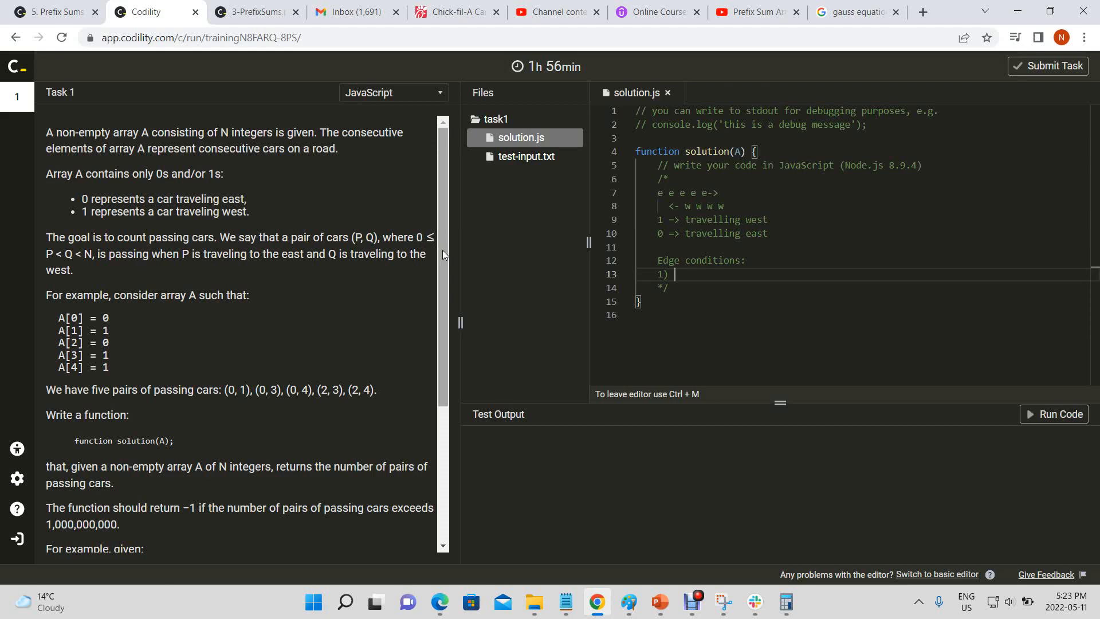
scroll("down", 3)
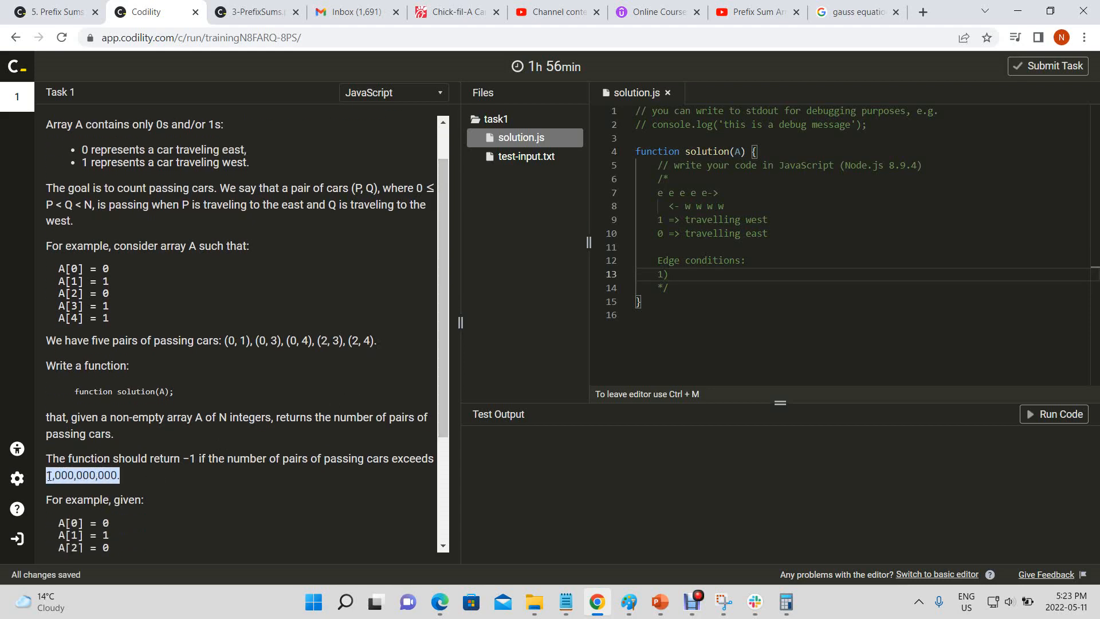
mouse_move(156, 485)
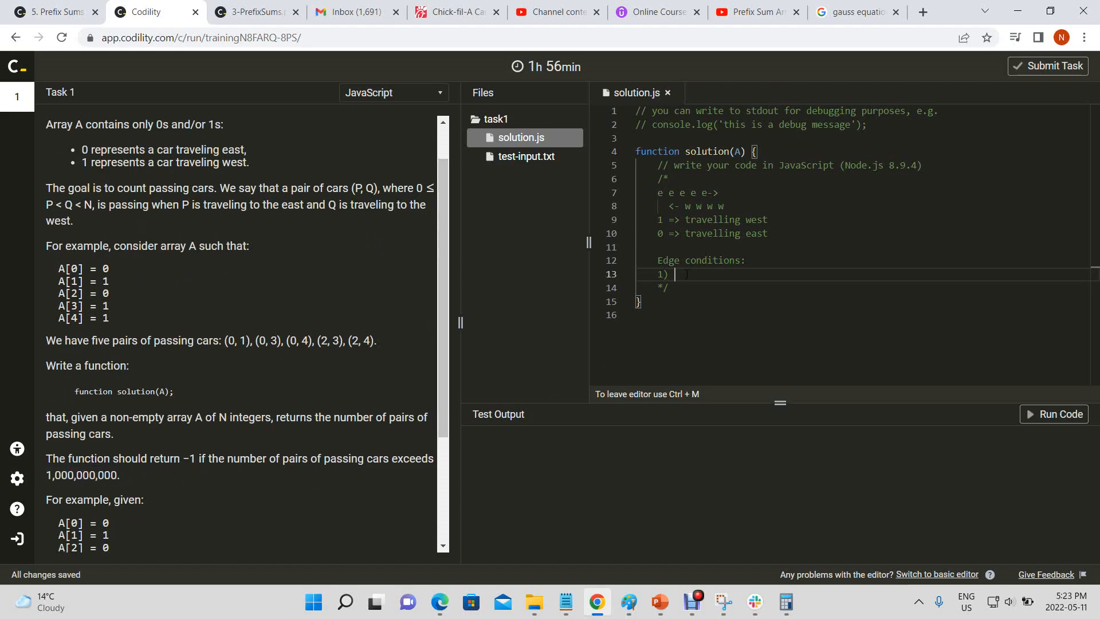
type("if passing car")
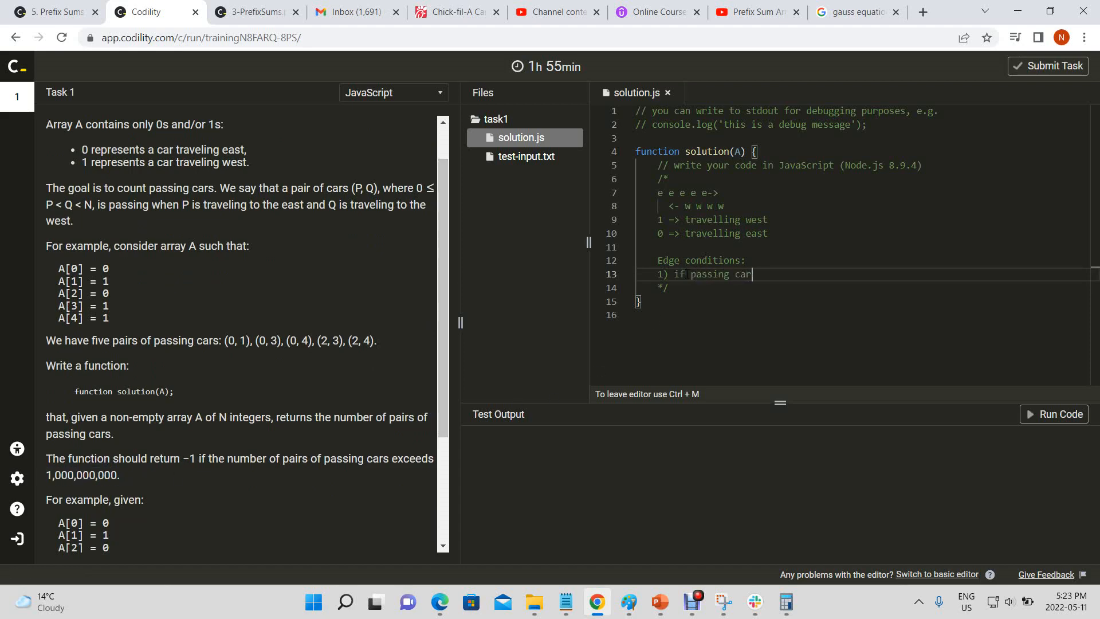
type("s >")
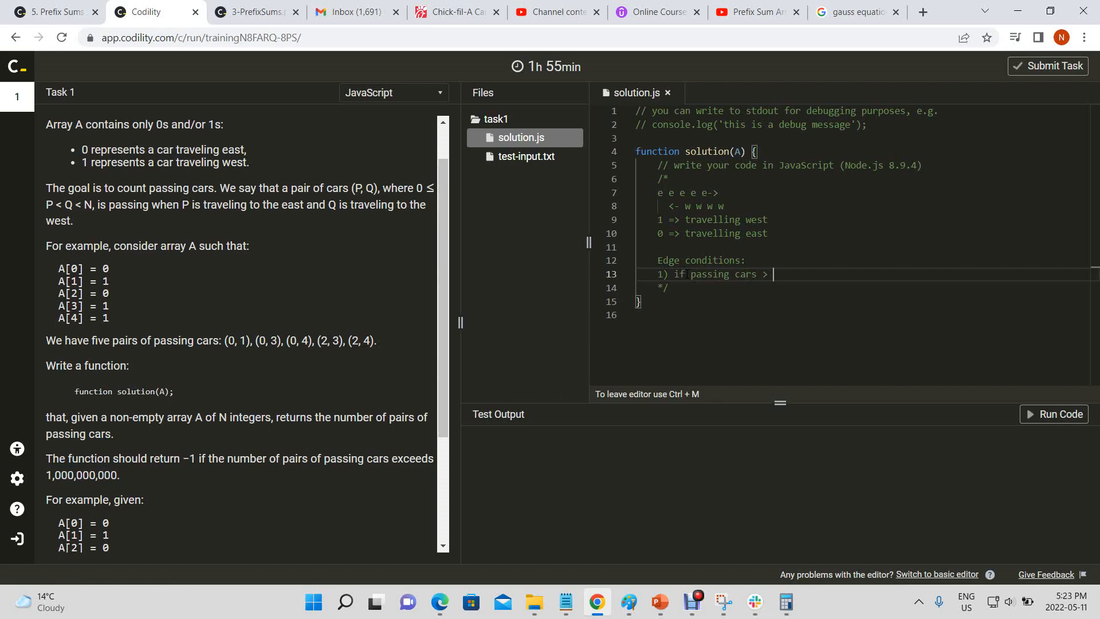
type("1,000,000,000. return")
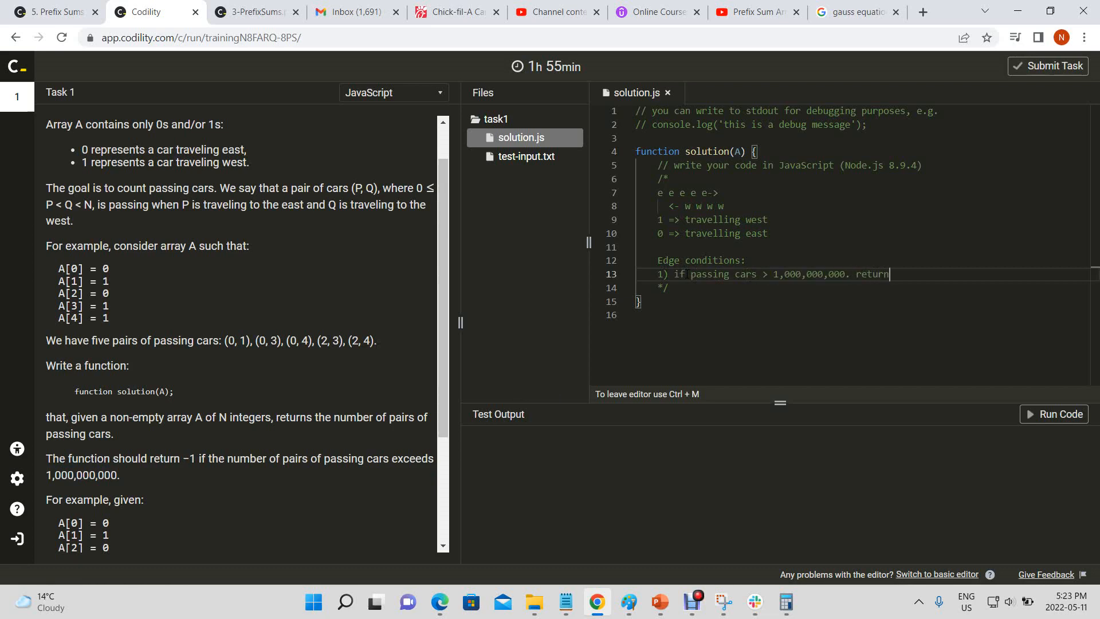
type("-1")
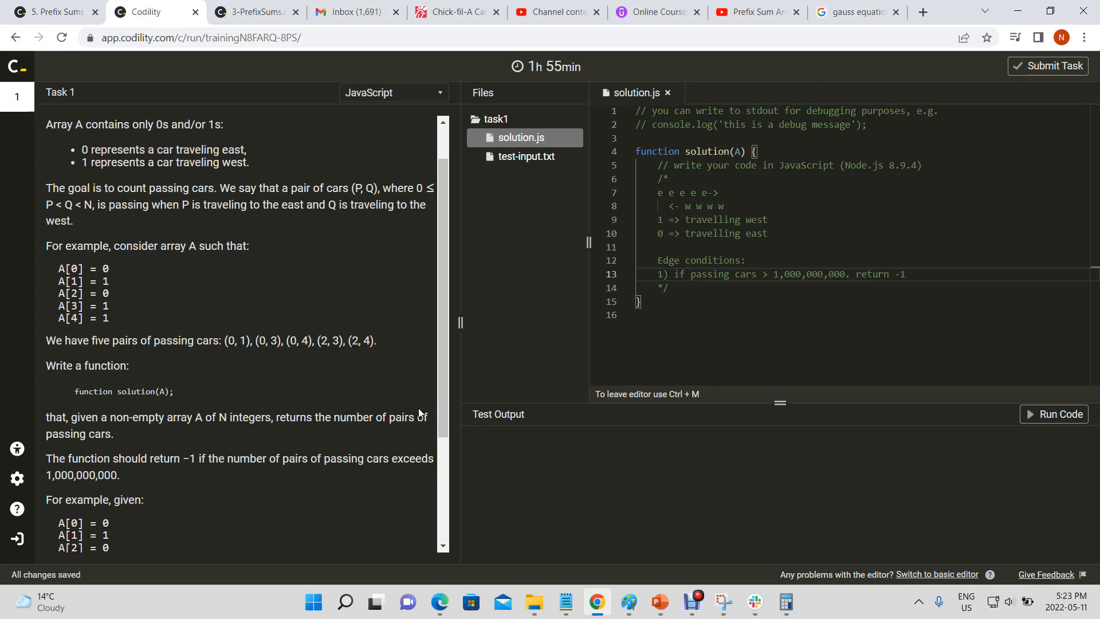
scroll("down", 3)
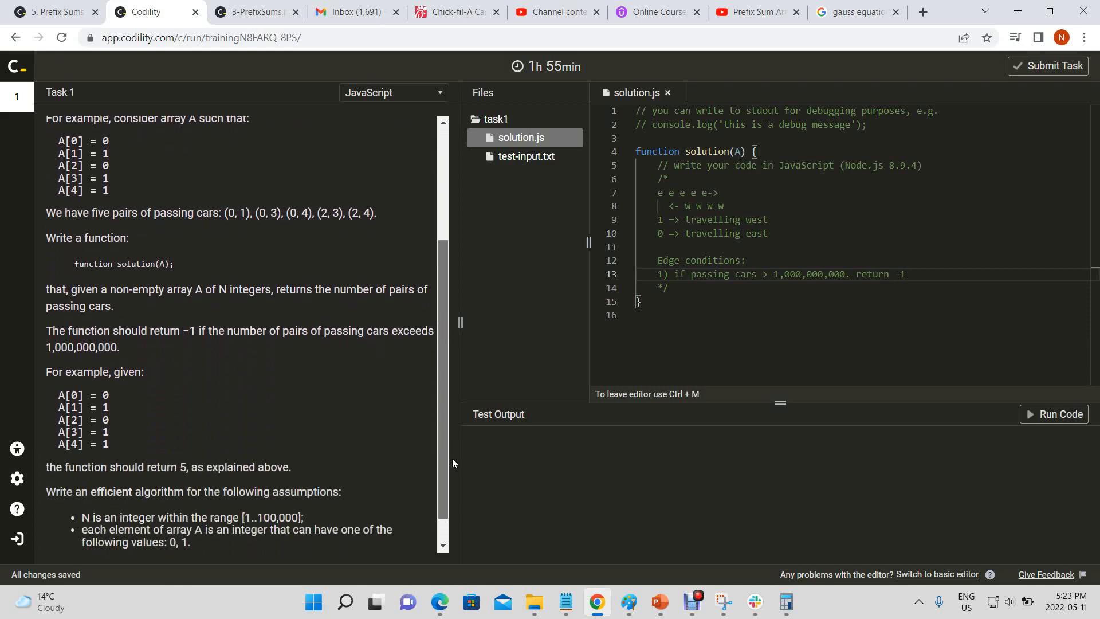
scroll("down", 3)
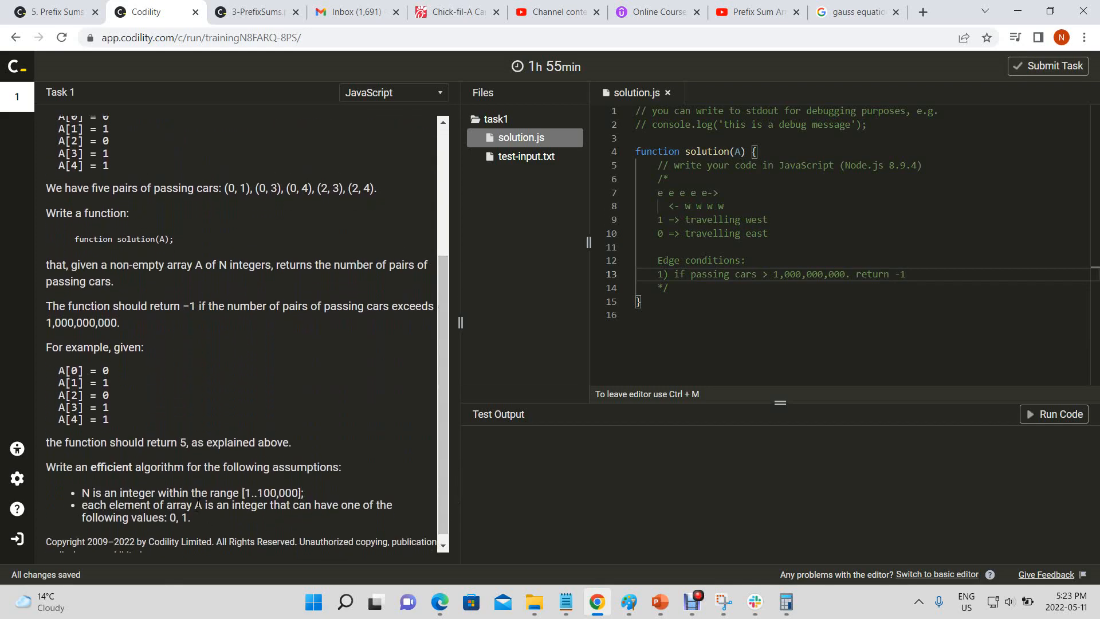
mouse_move(465, 479)
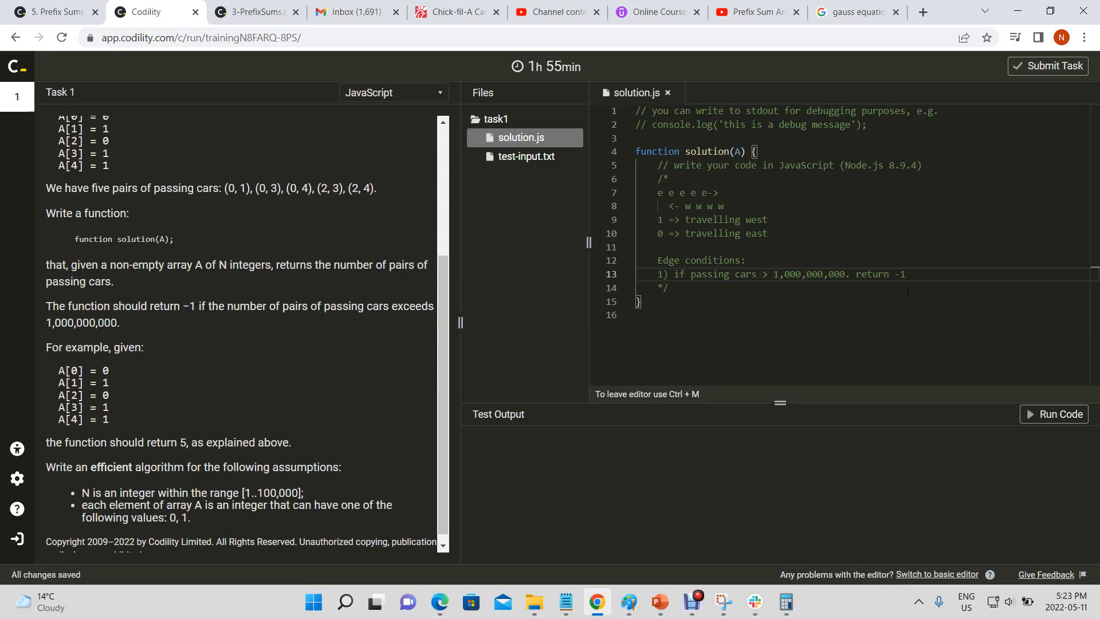
key("Enter")
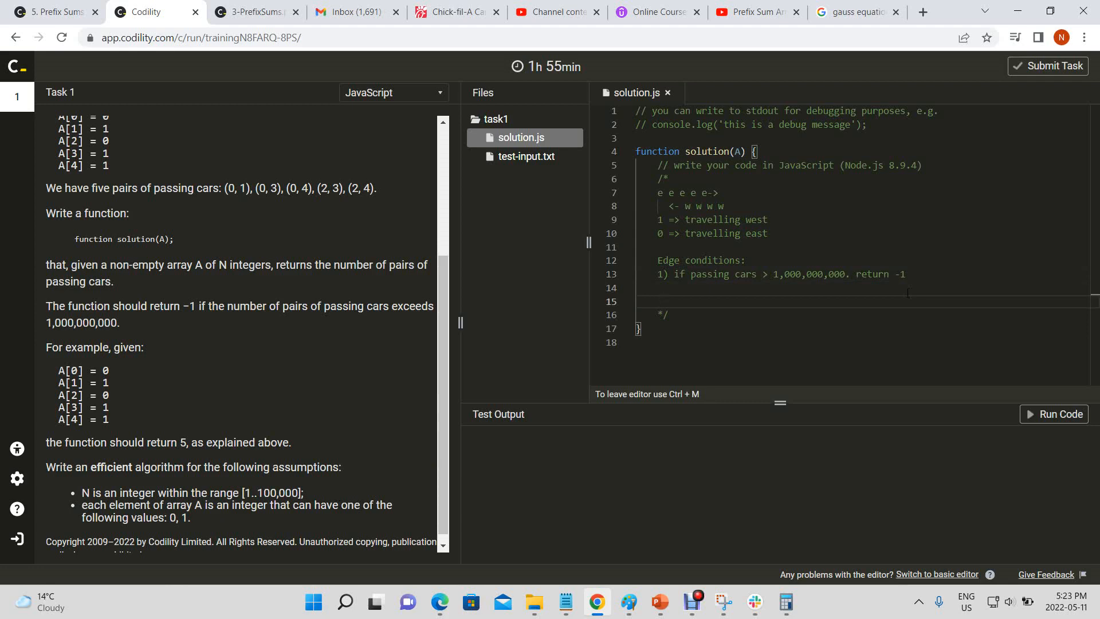
Write 'Steps:' with step 1 'iterate THROUGH PASSING CARS' in the comment
type("s:")
type("1.")
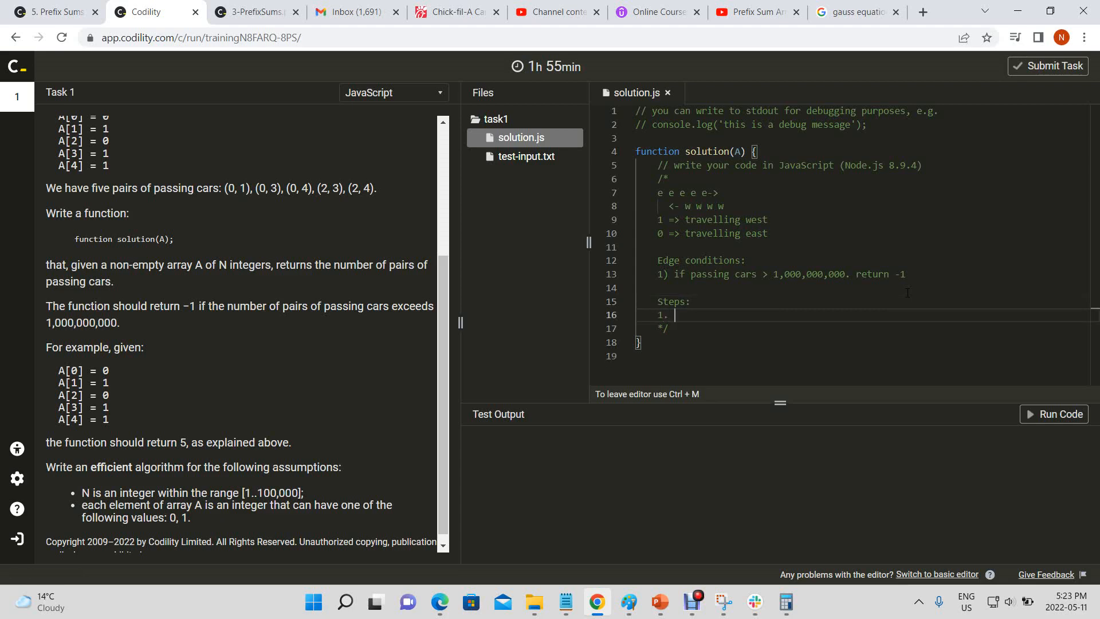
type("iterate")
type("1.")
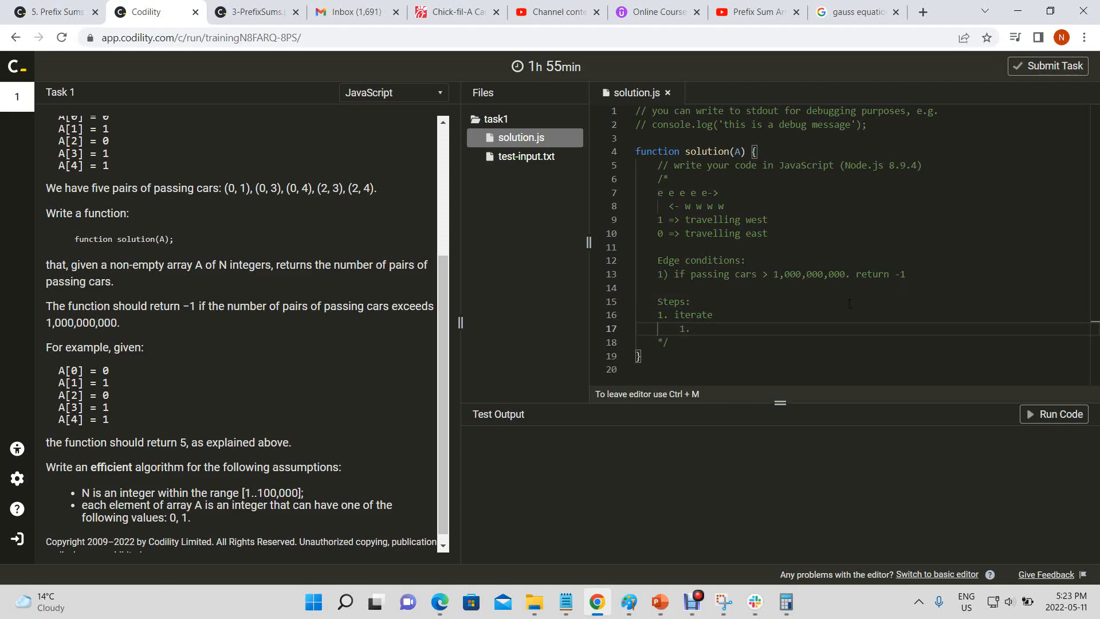
left_click(716, 314)
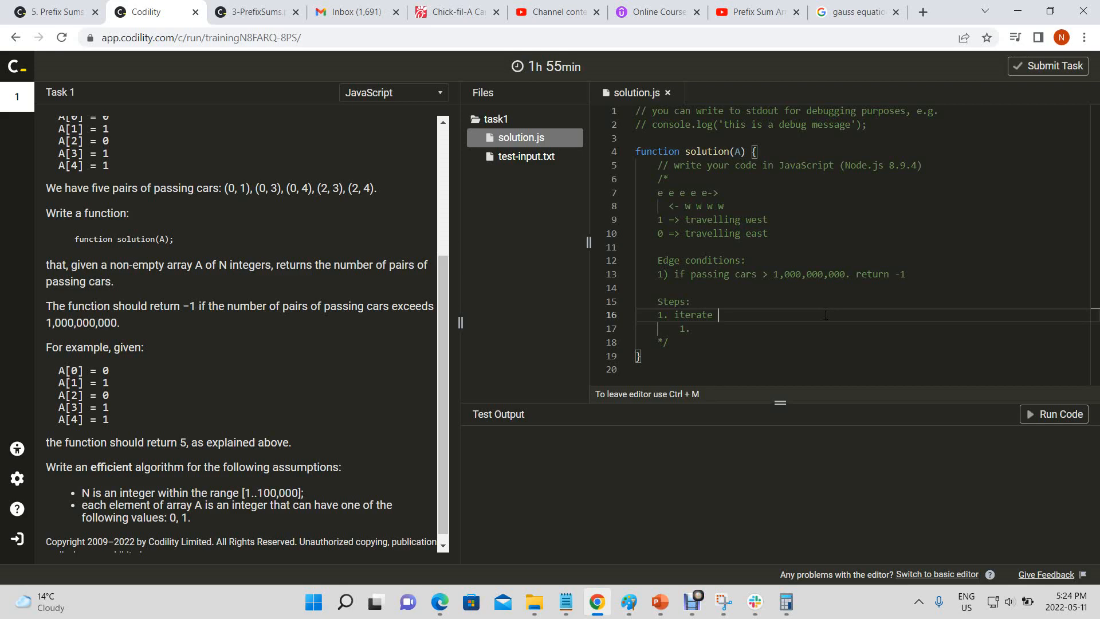
type("PAS")
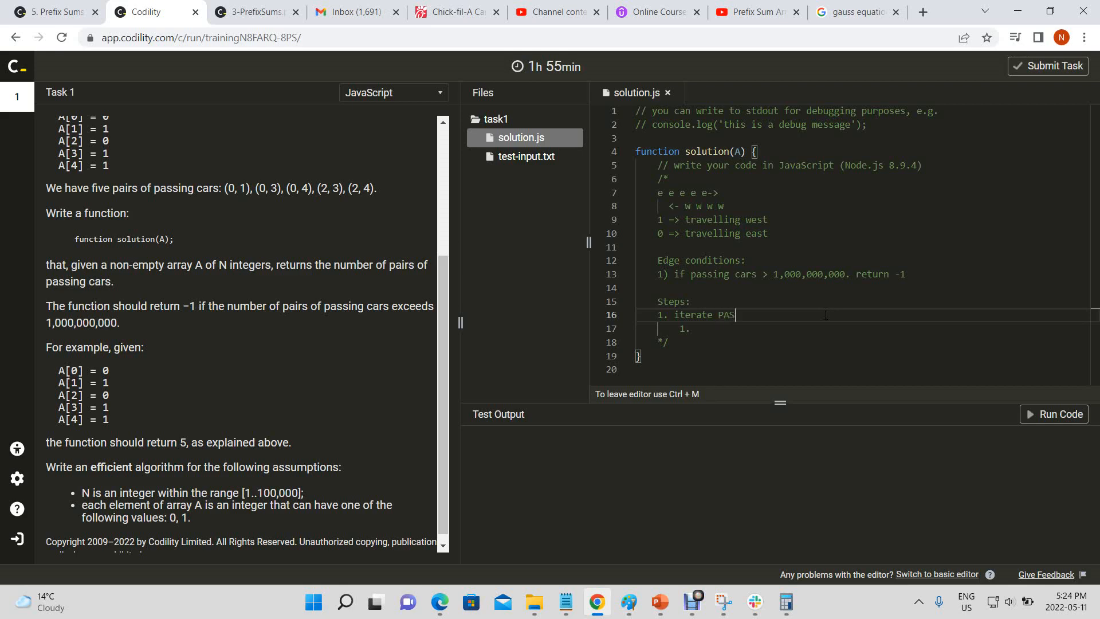
type("HROUGH PASSING CARS")
left_click(866, 327)
type(" keep o")
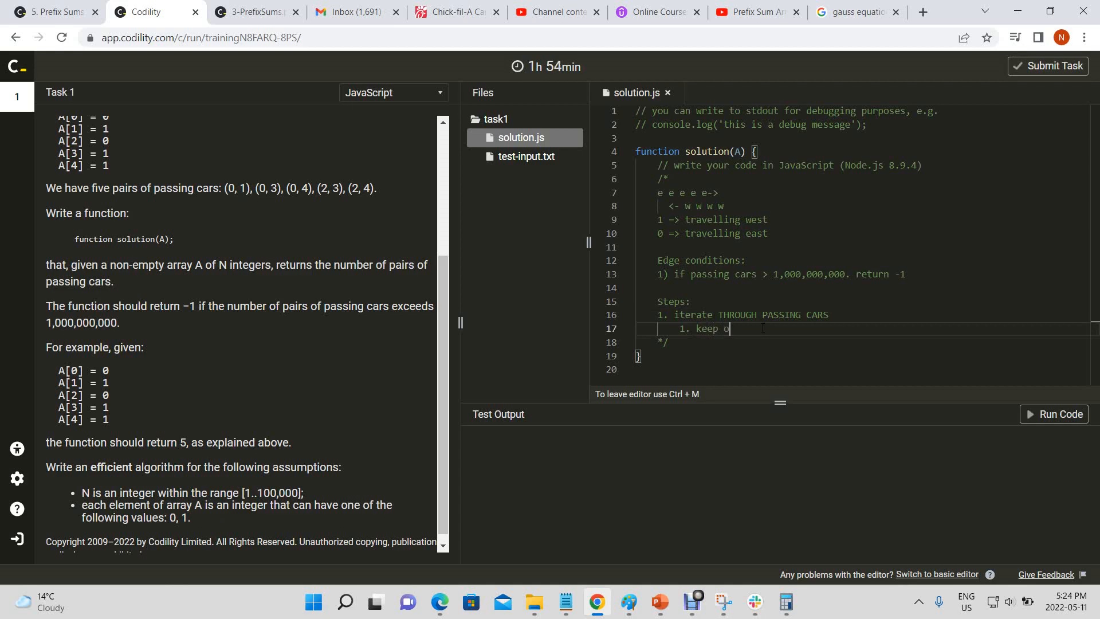
Add the indented sub-step 'keep track of cars travelling east'
type("rak")
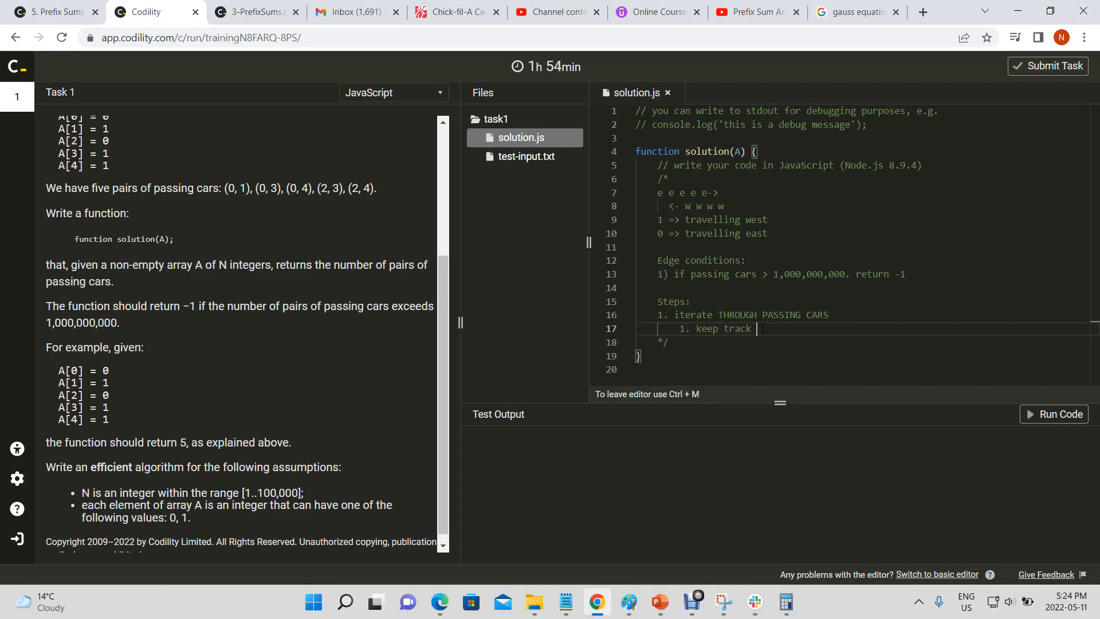
type("of")
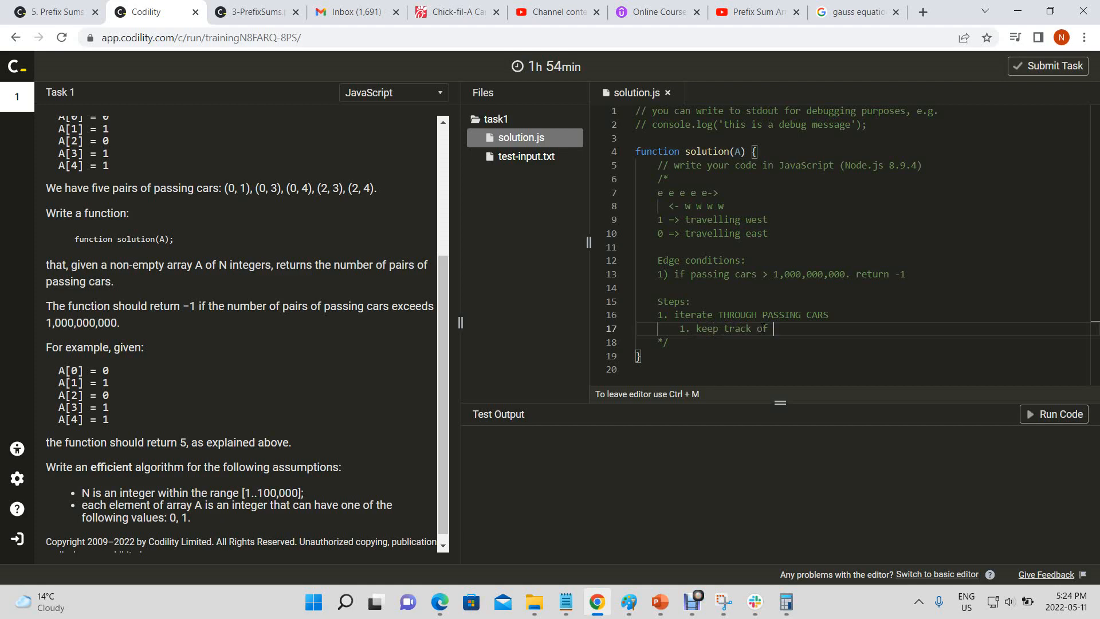
type("cars")
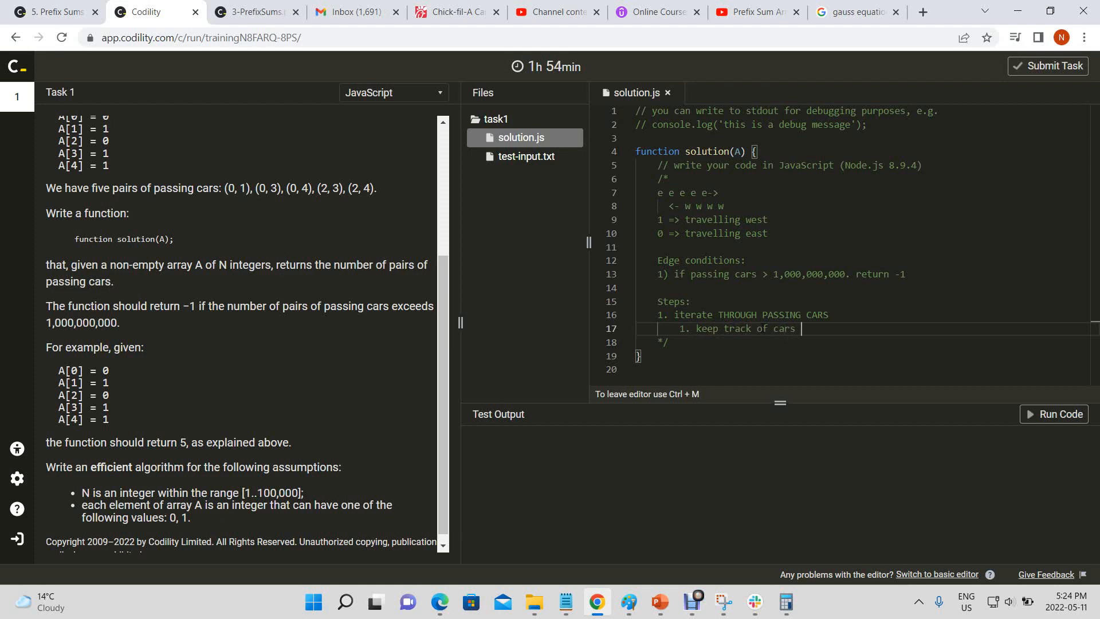
type("travelling")
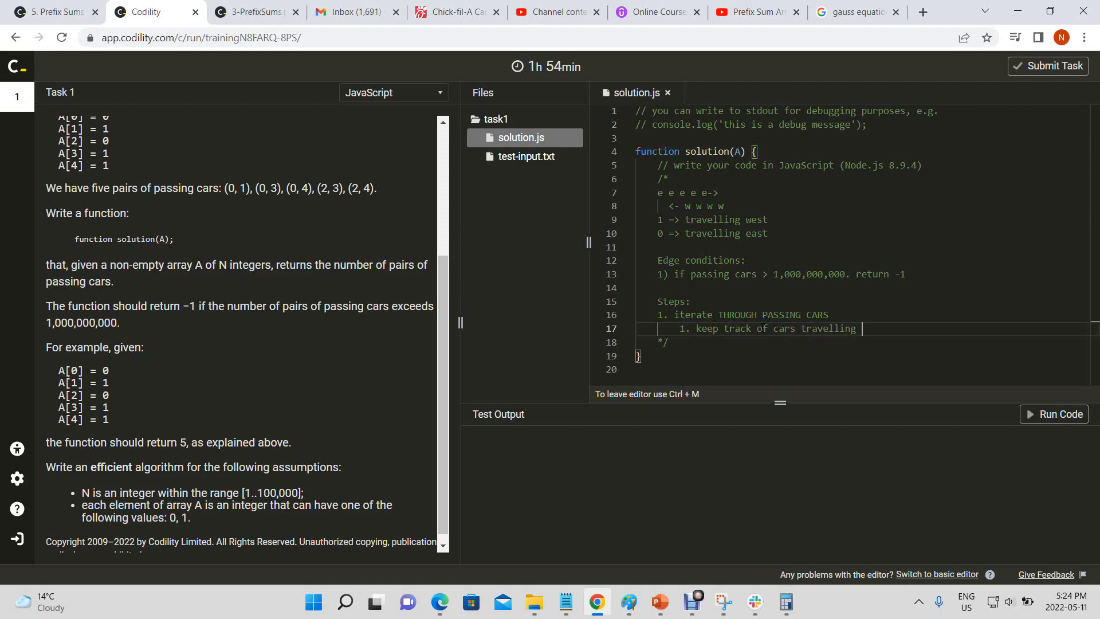
type("east")
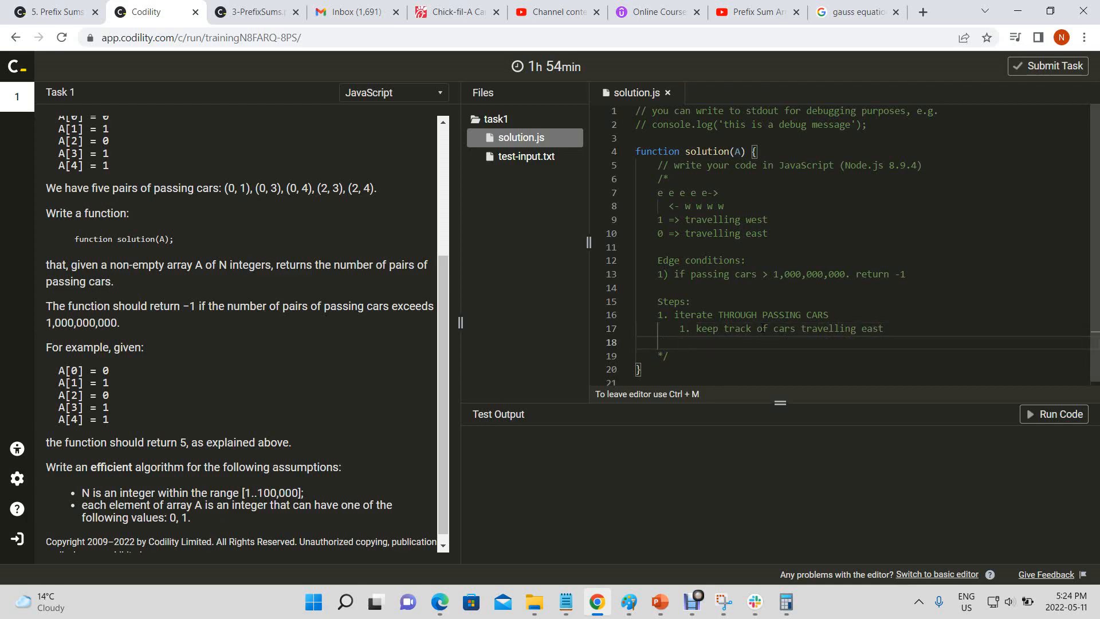
Write step 2: when encountering a car travelling west, update the passedCars variable
type("2.")
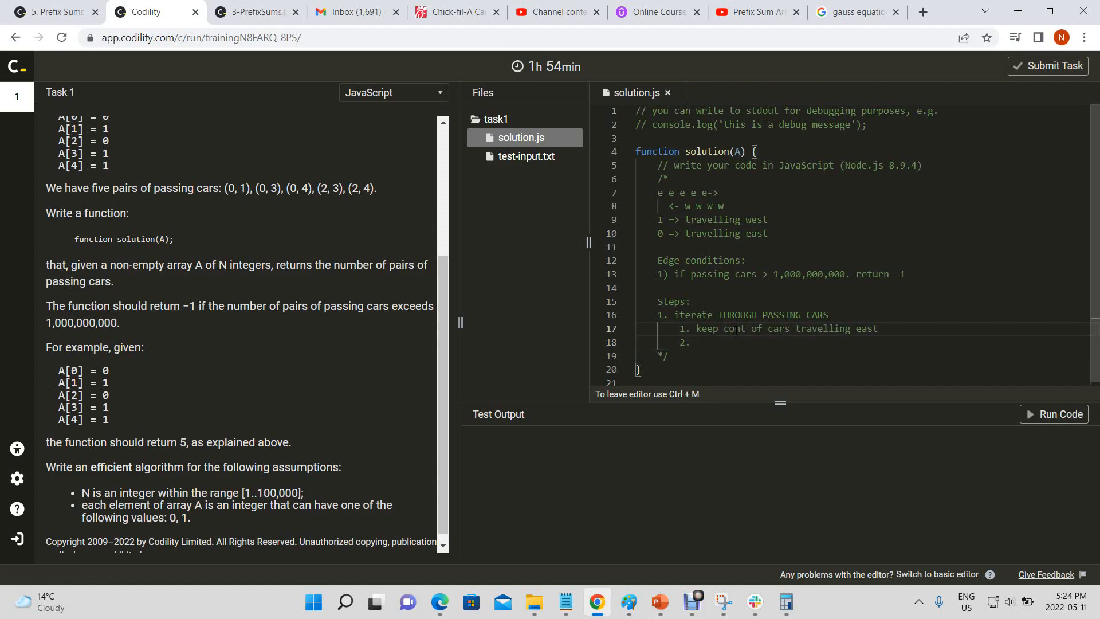
type("when")
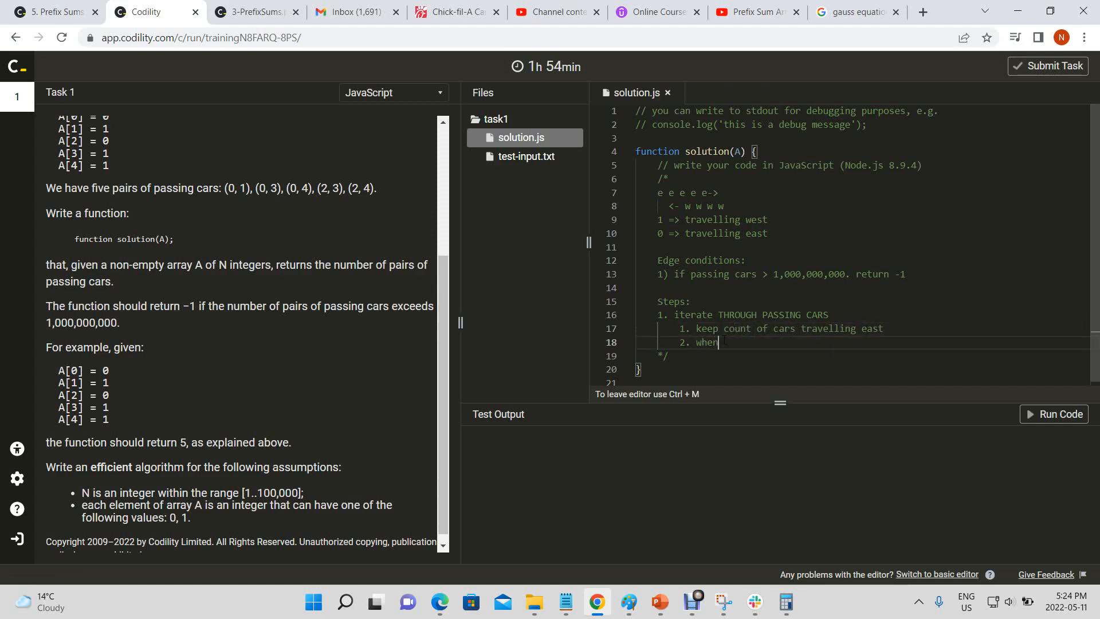
type("encount")
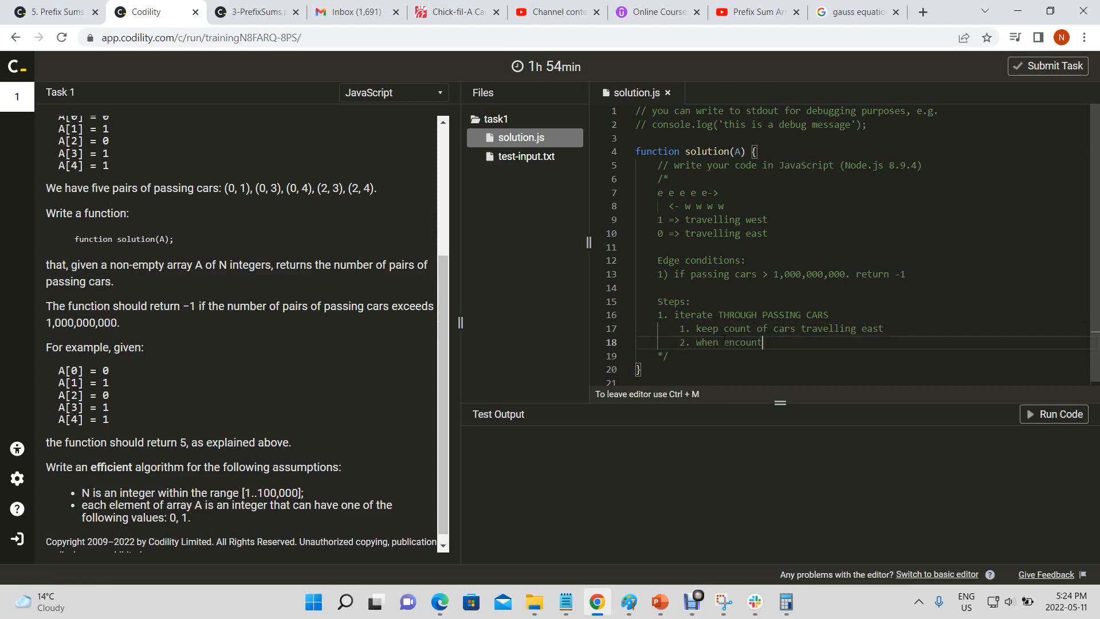
type("ering a")
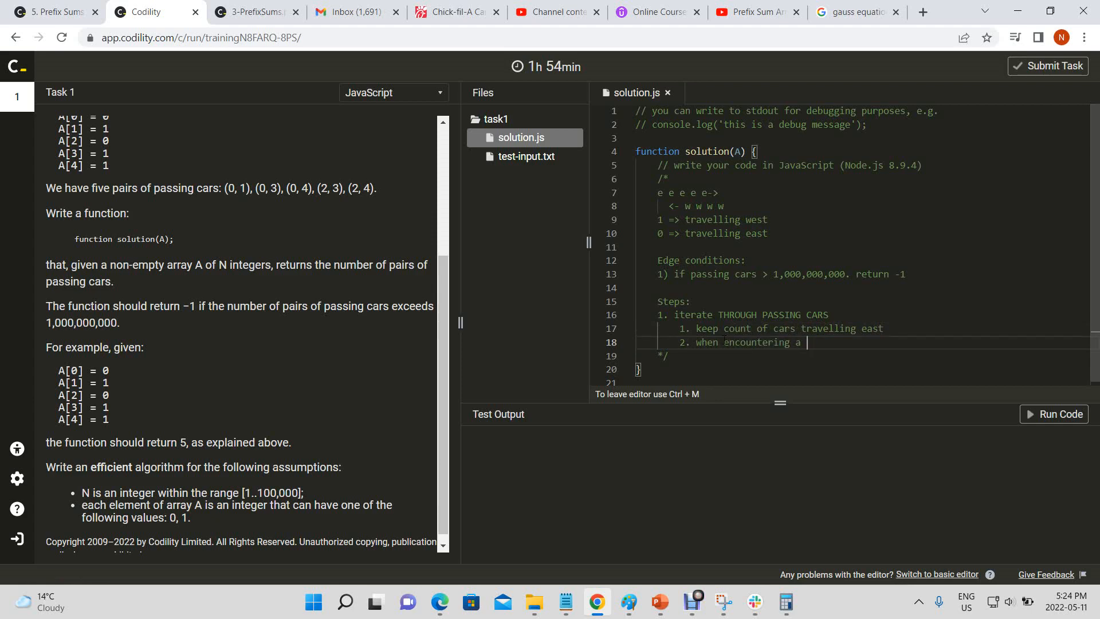
type("car tr")
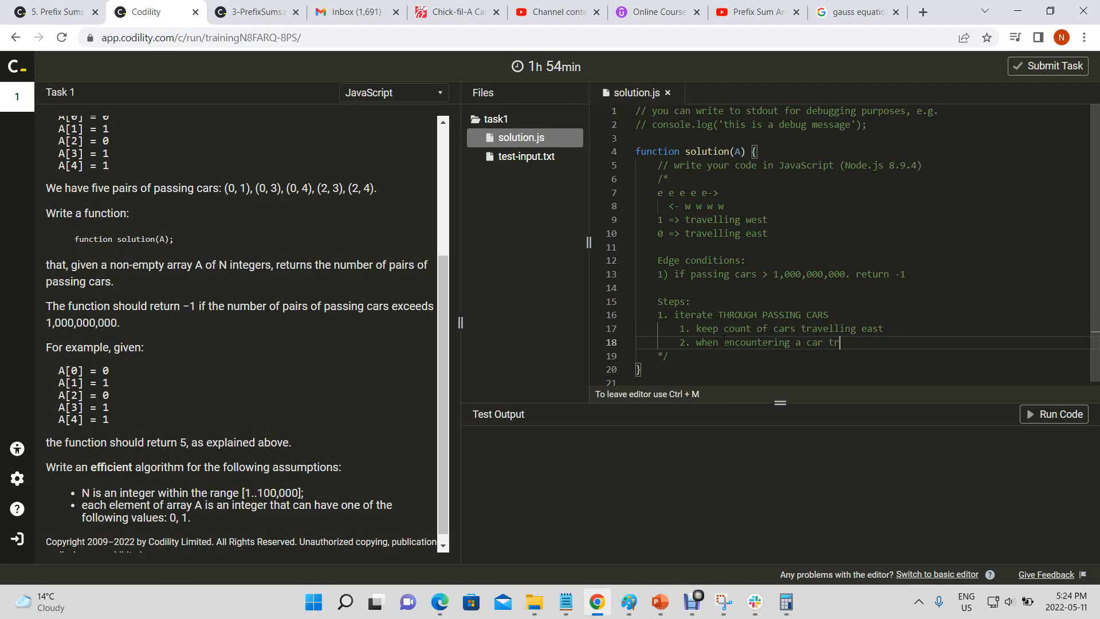
type("valling")
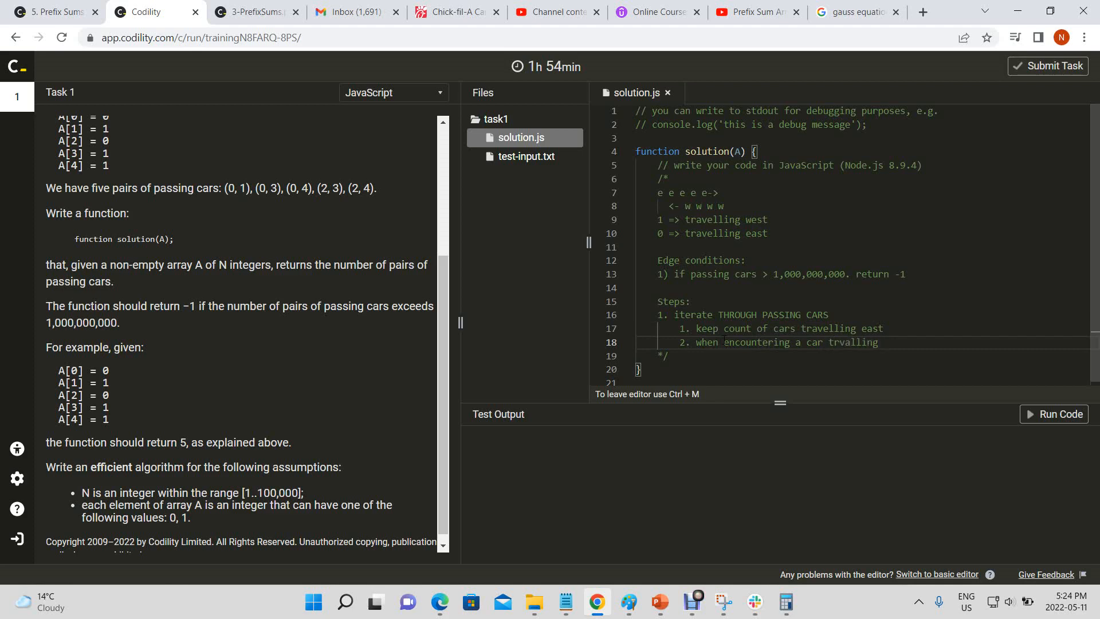
type("west increment")
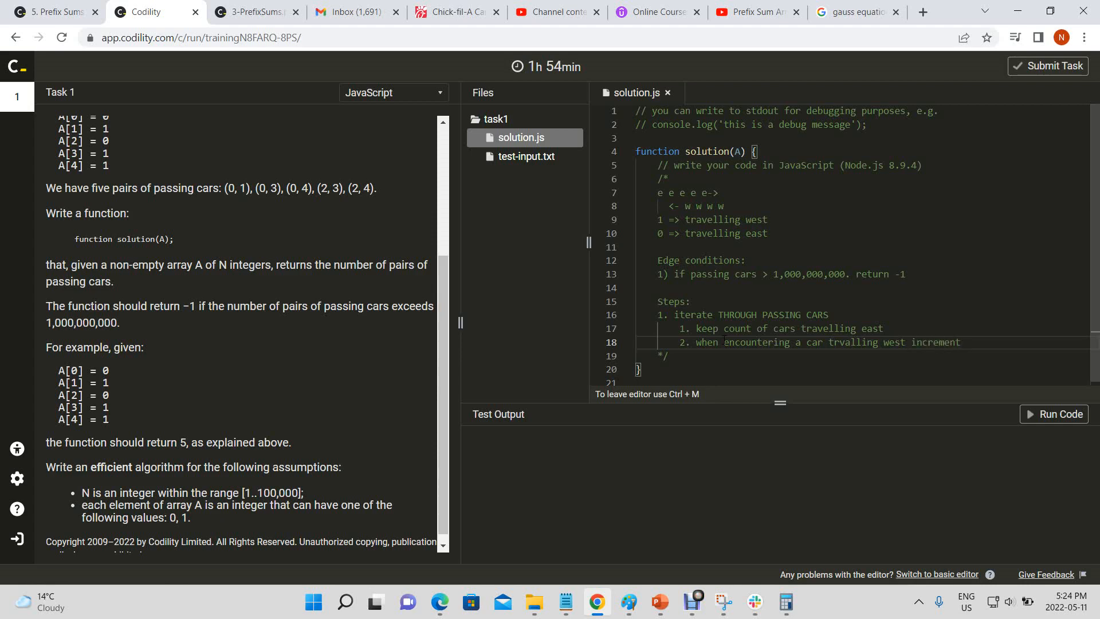
type("passed")
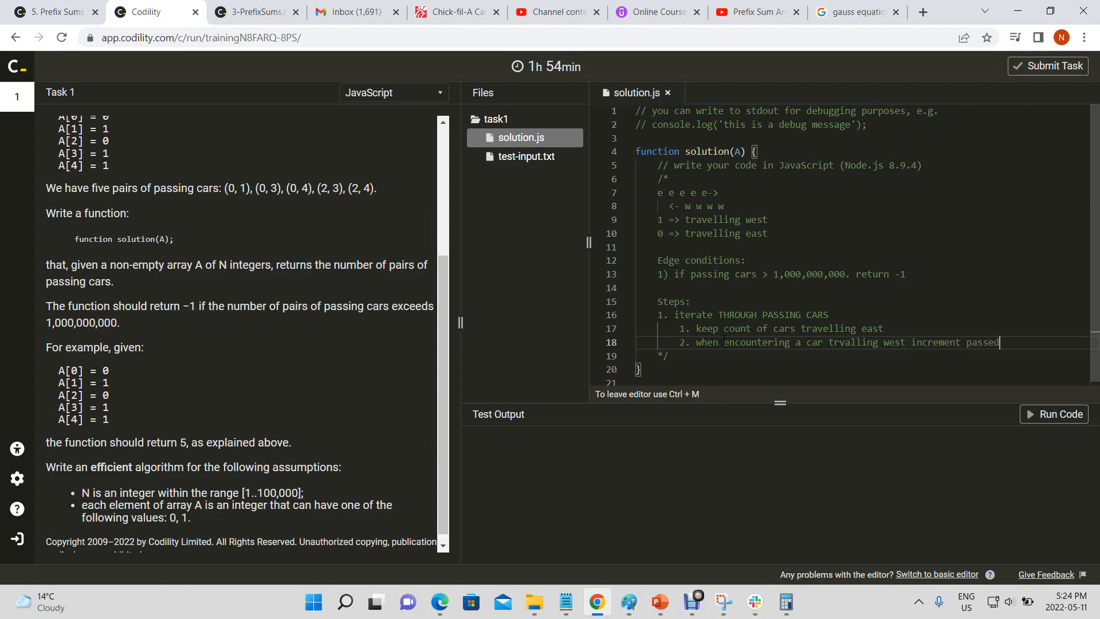
type("Cars v")
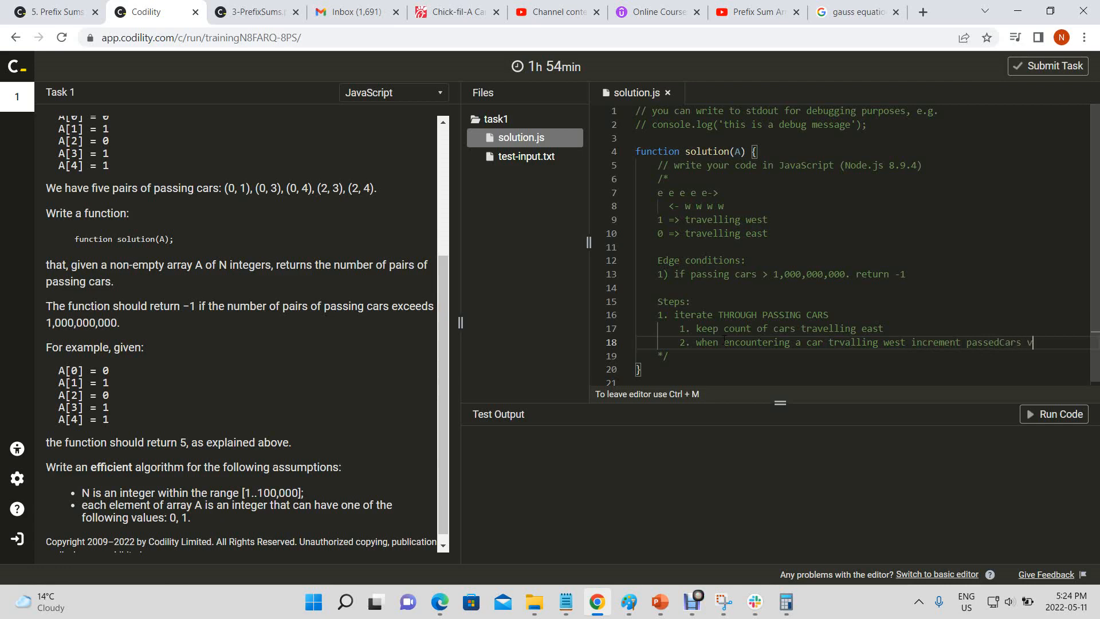
type("ariable")
type("by")
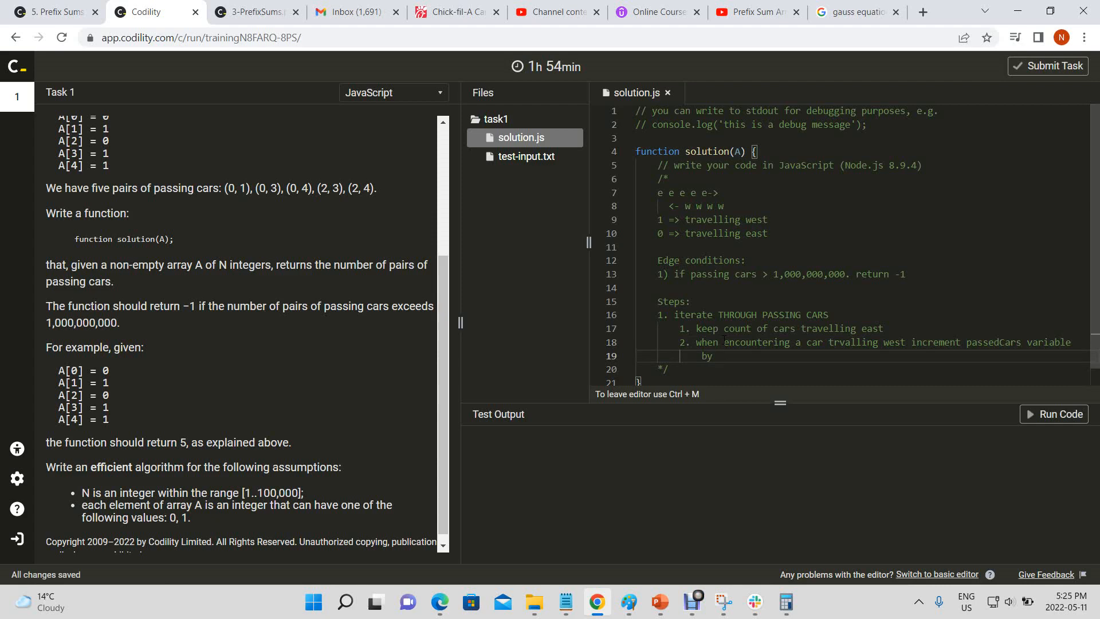
Finish step 2 with 'passedCars += countOfCarsTravellingEast.'
type("passedC")
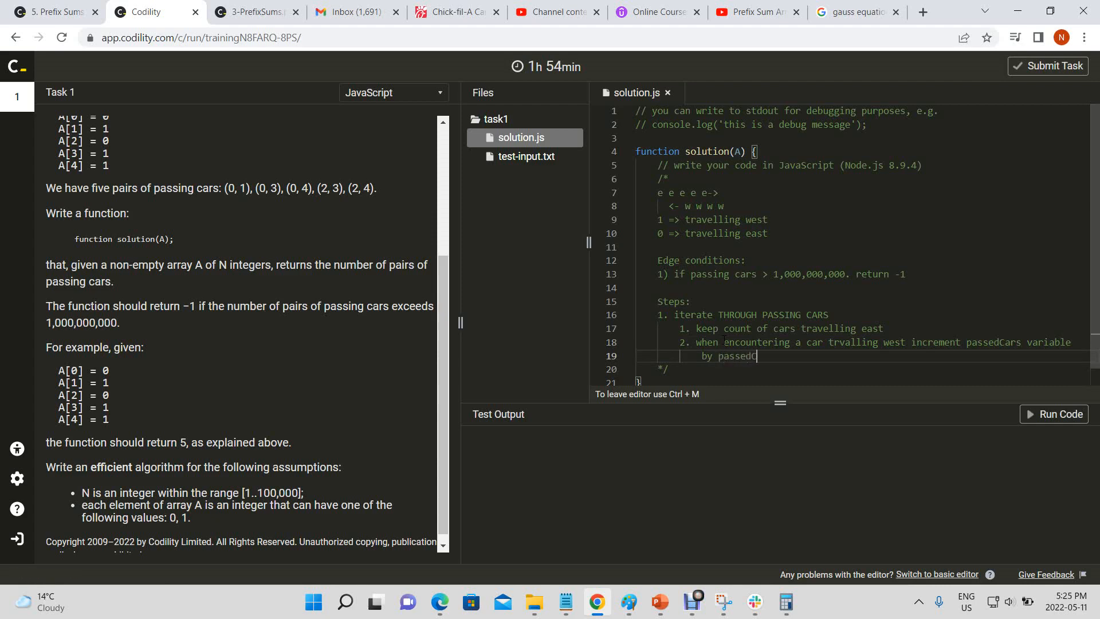
type("Cars =")
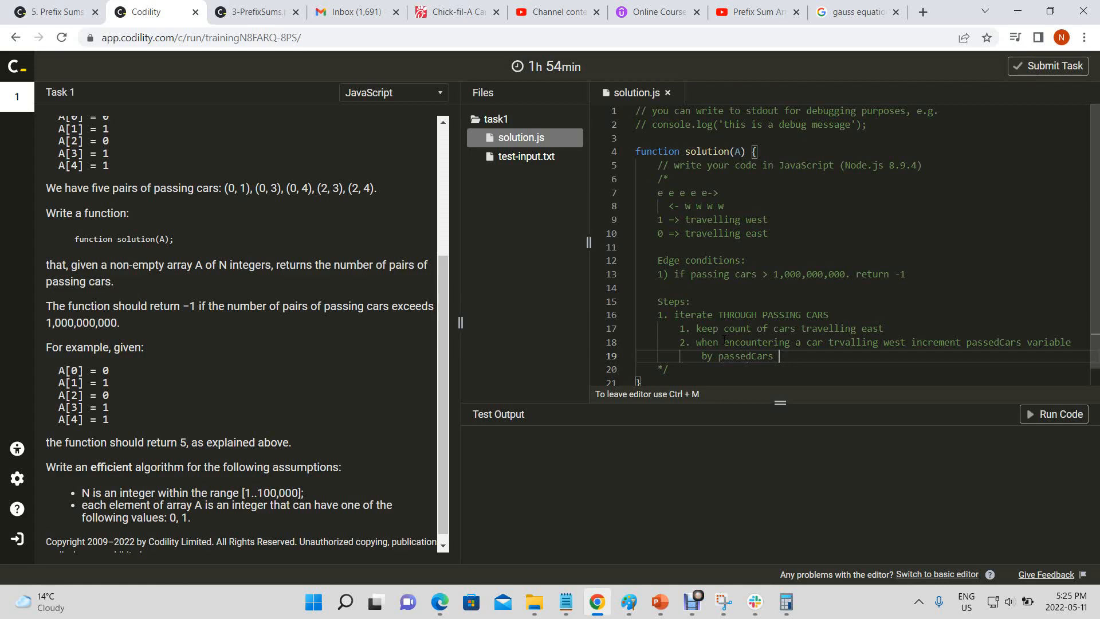
type("+=")
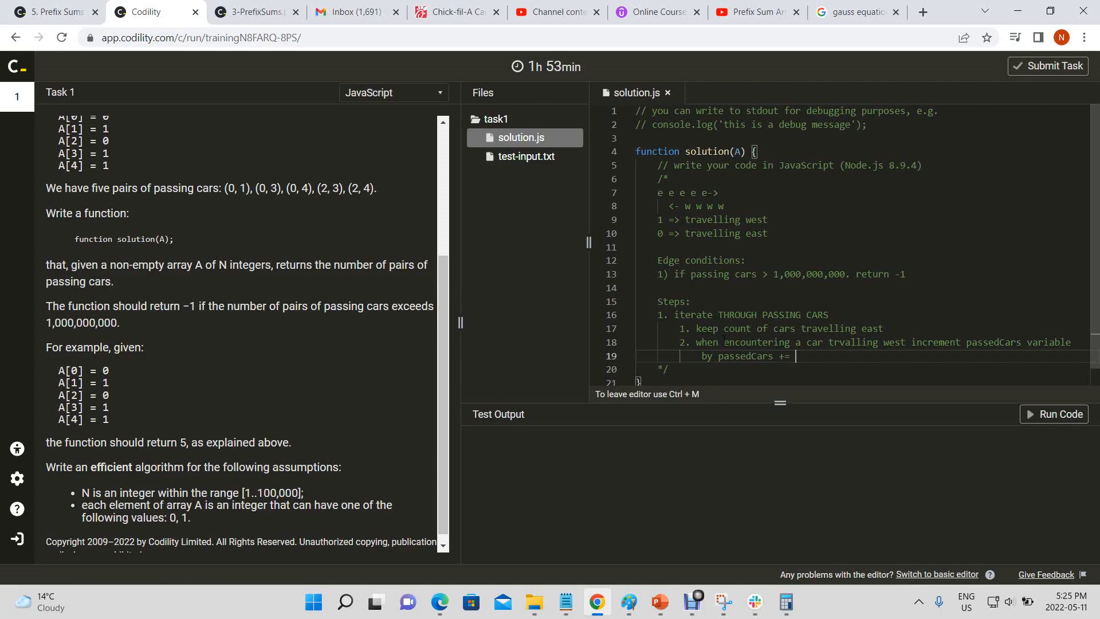
type("1 *")
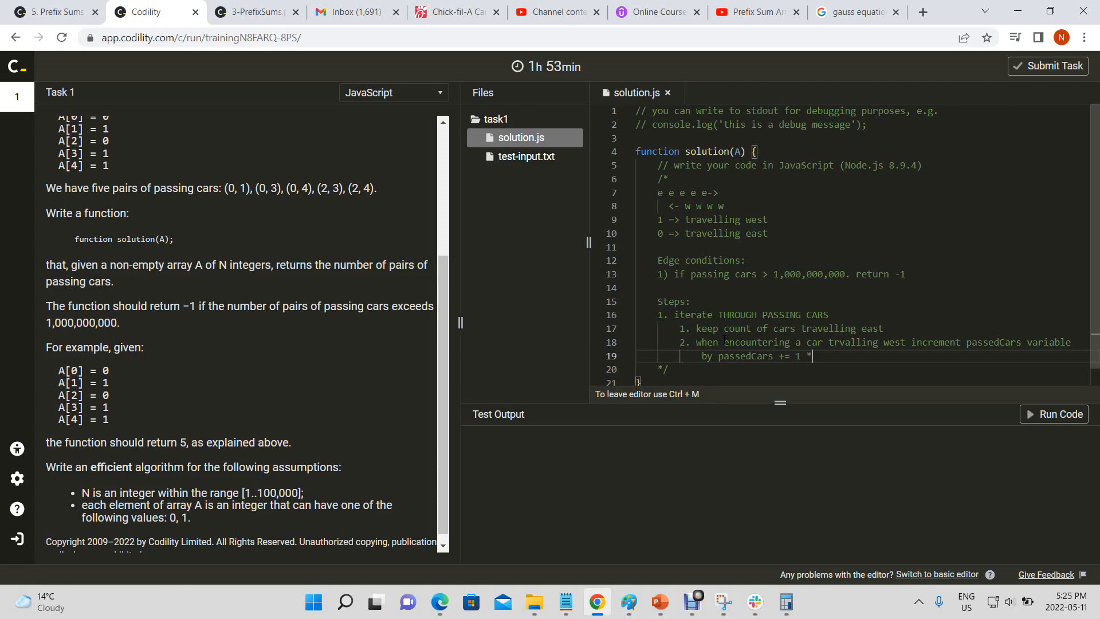
key("Backspace")
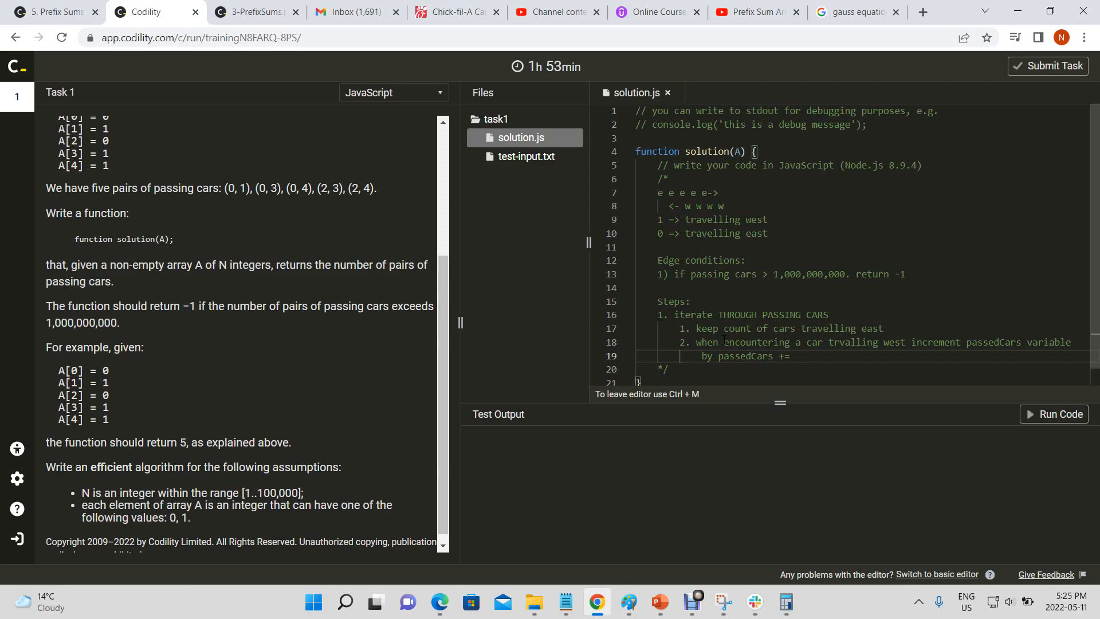
type("c")
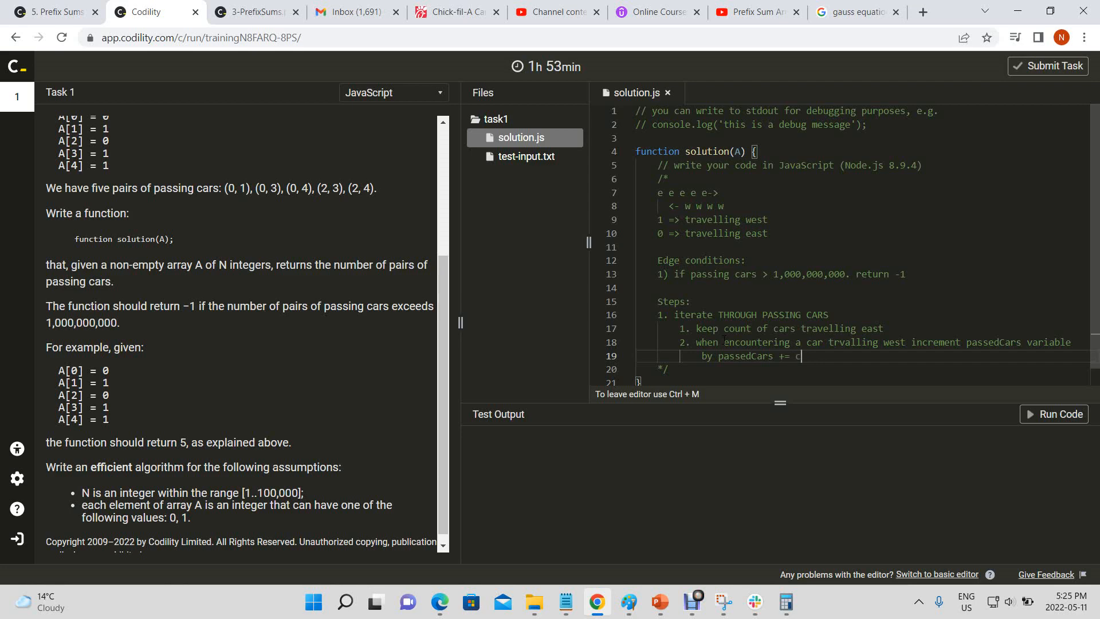
type("un")
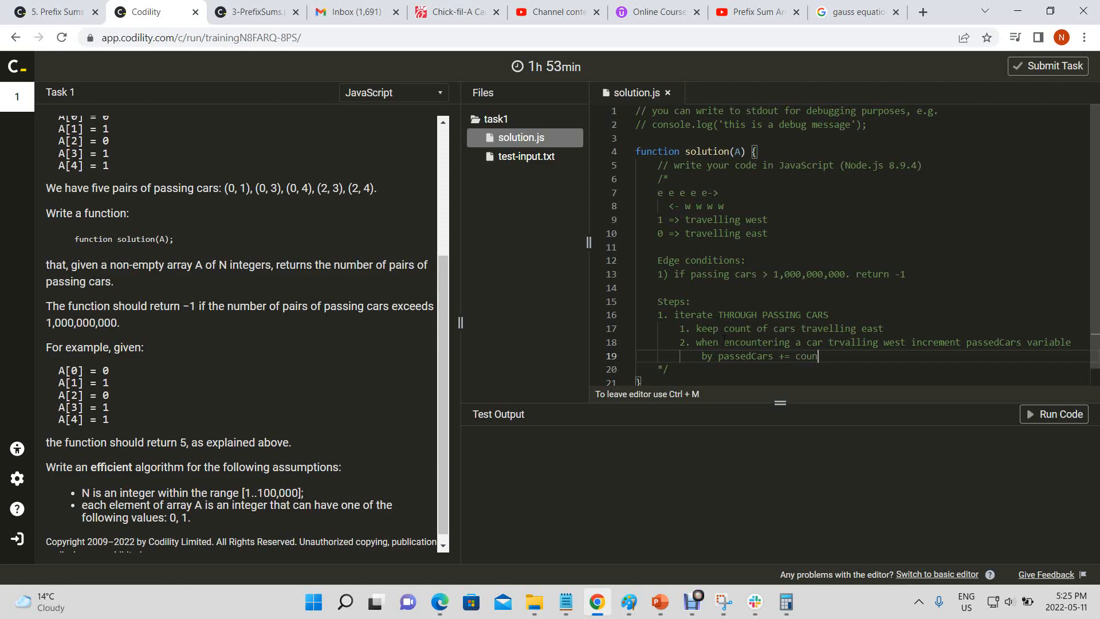
type("ountOfCarsT")
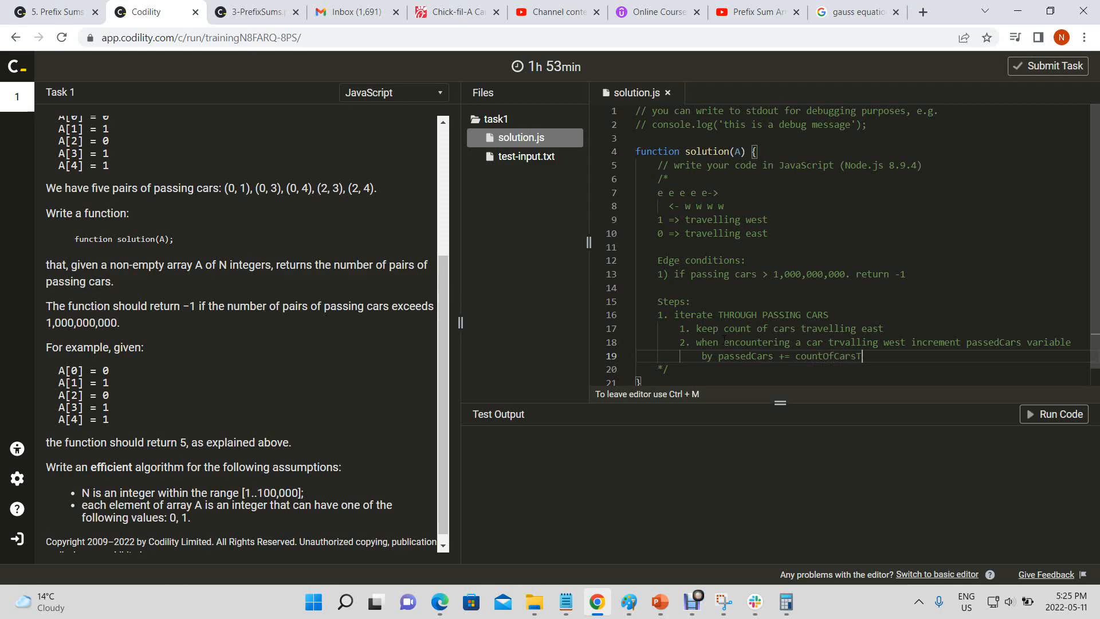
type("ravellingE")
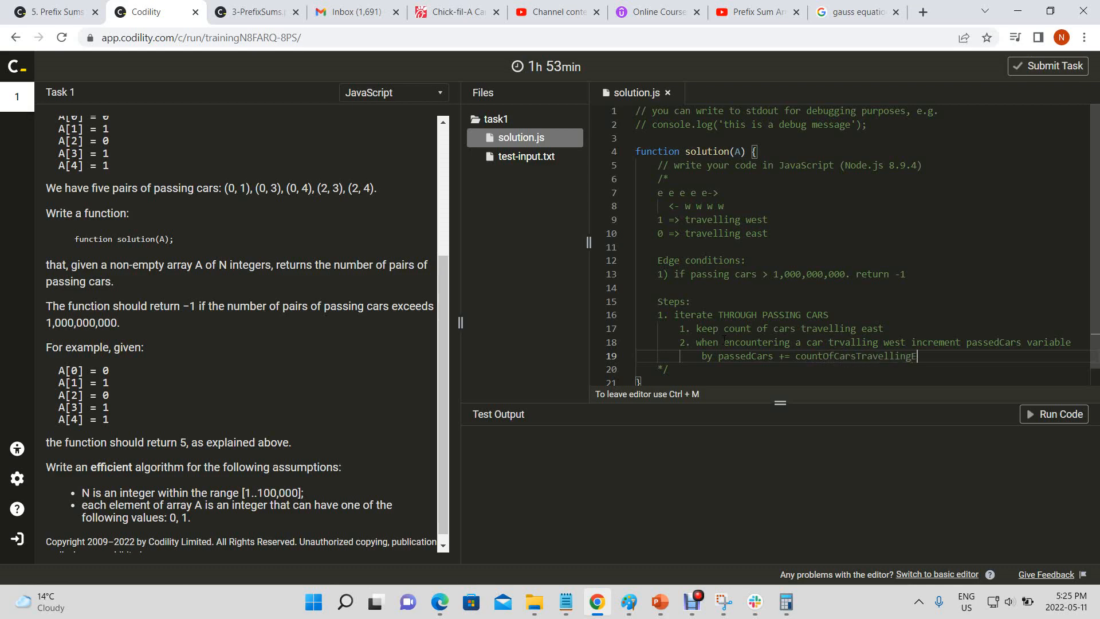
type("East.")
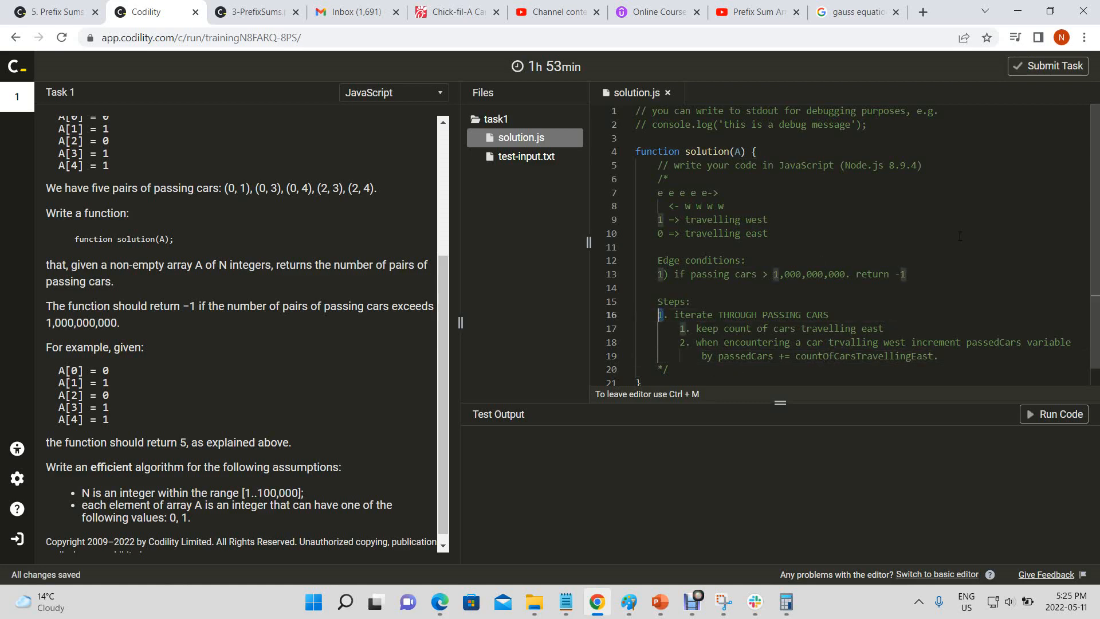
scroll("down", 3)
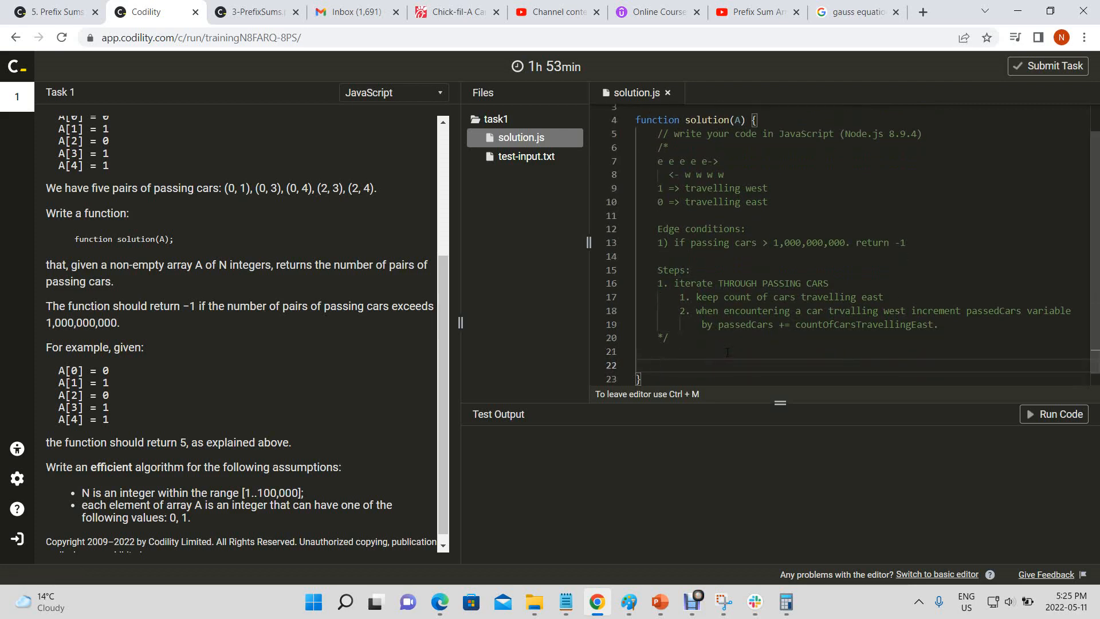
Declare let carsTravellingEast = 0 and let passedCars = 0
type("let")
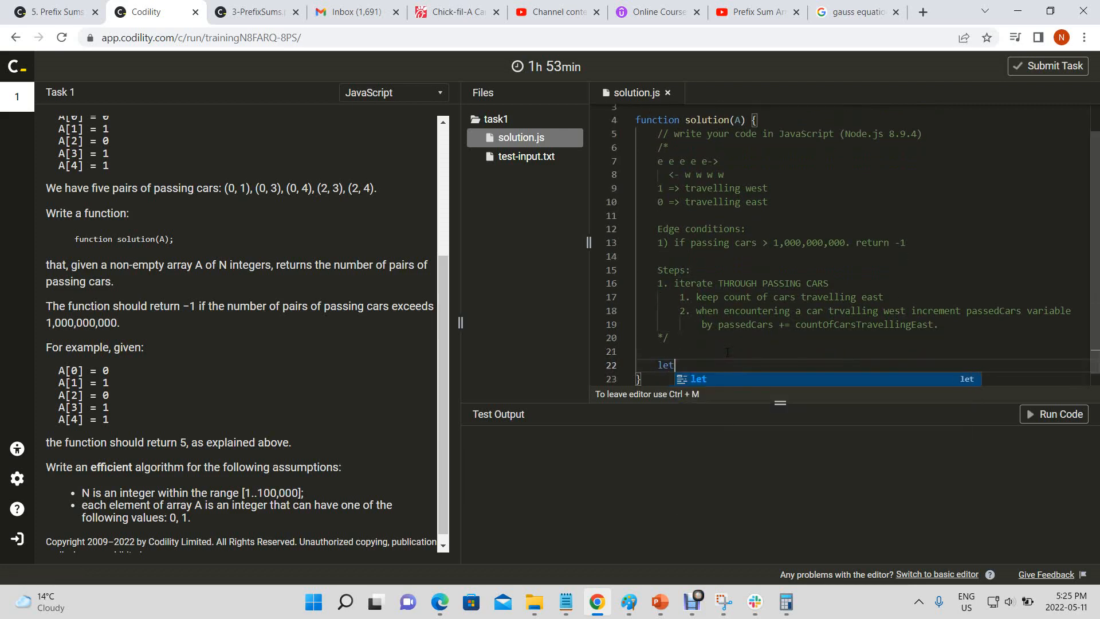
type("c")
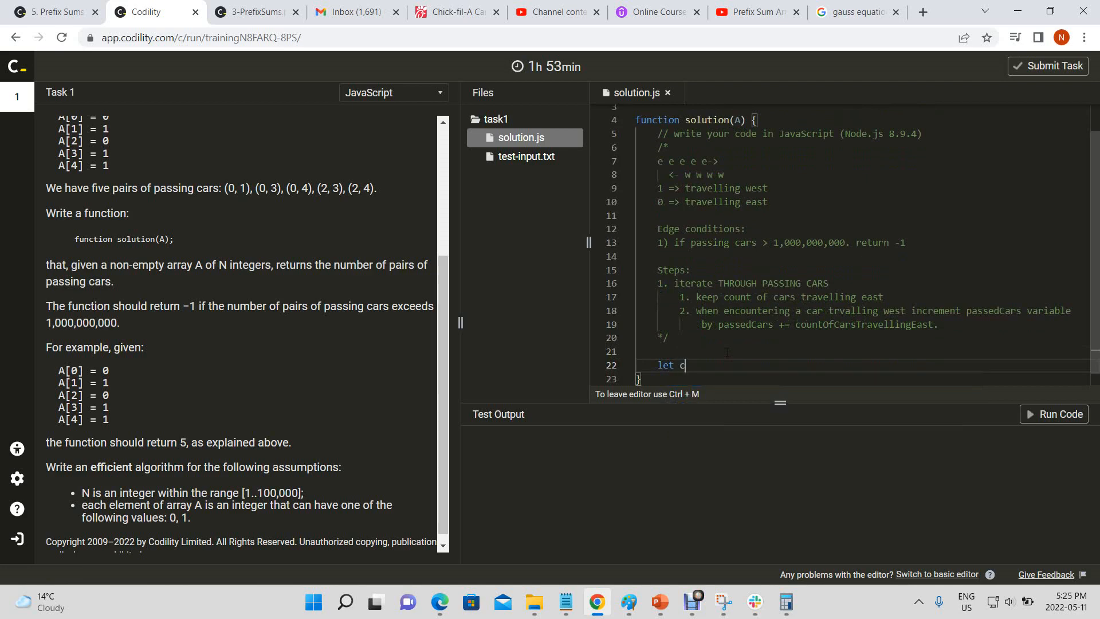
type("arsTravell")
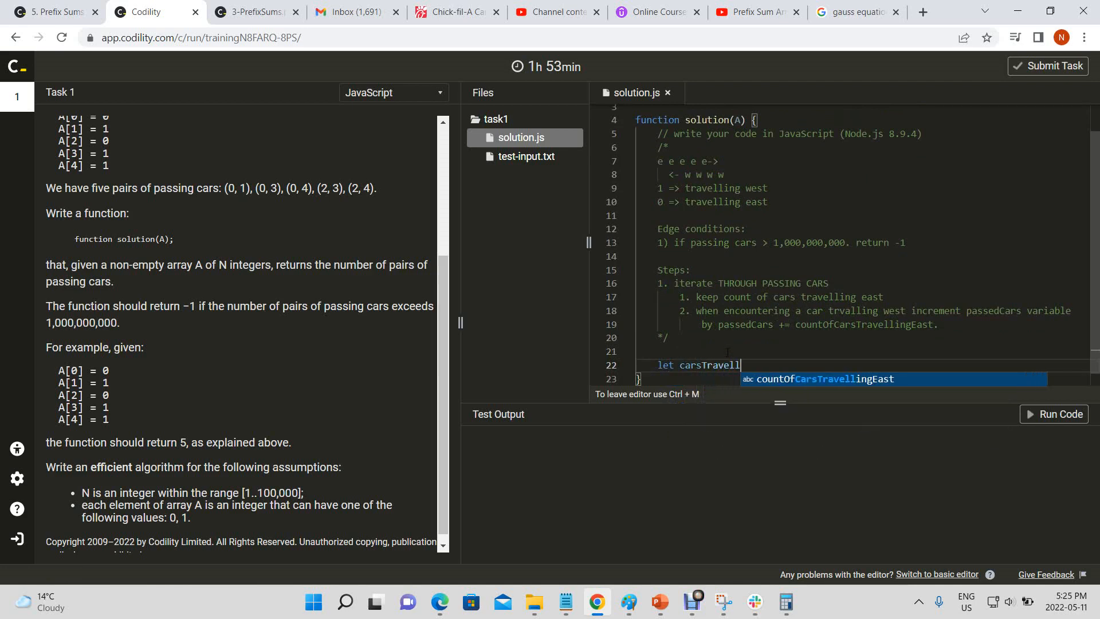
type("ingEast =")
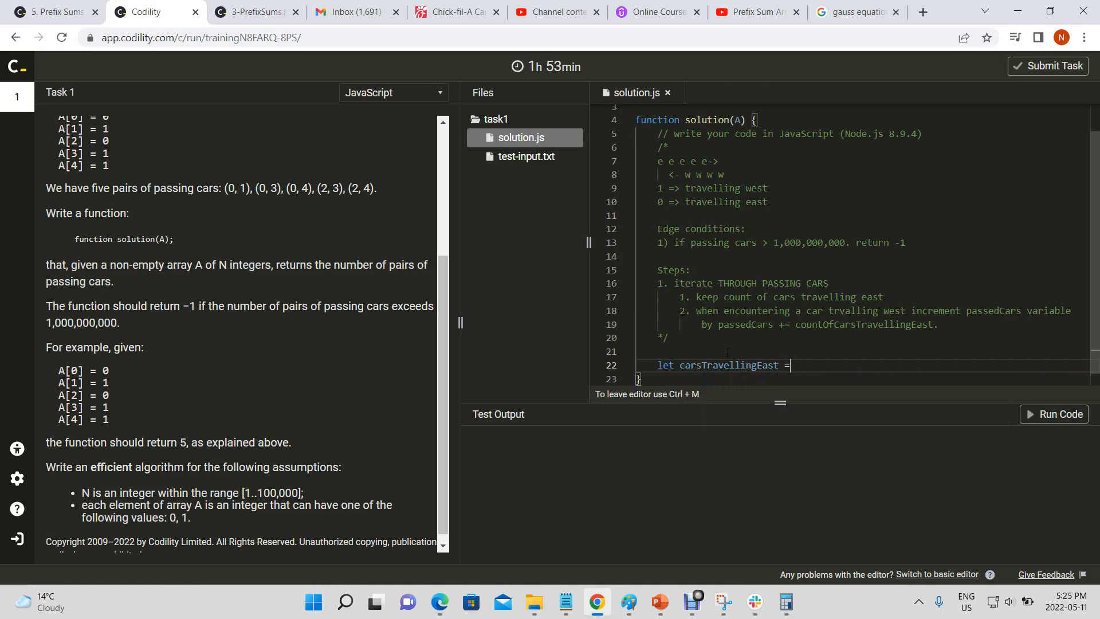
type("0;")
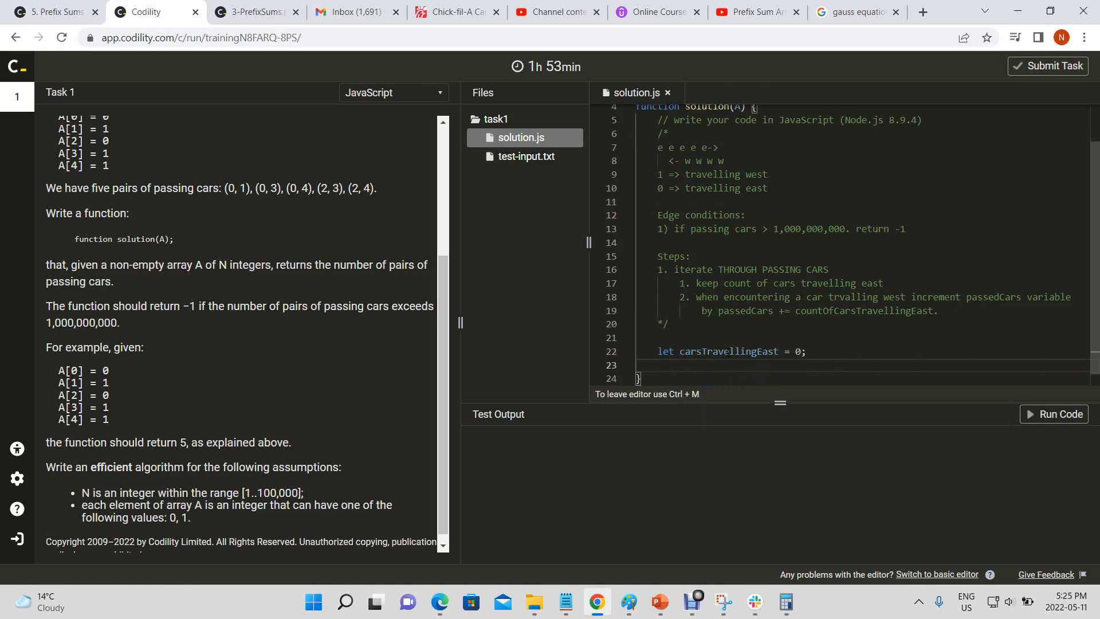
type("let passedCars = 0;")
type("for(")
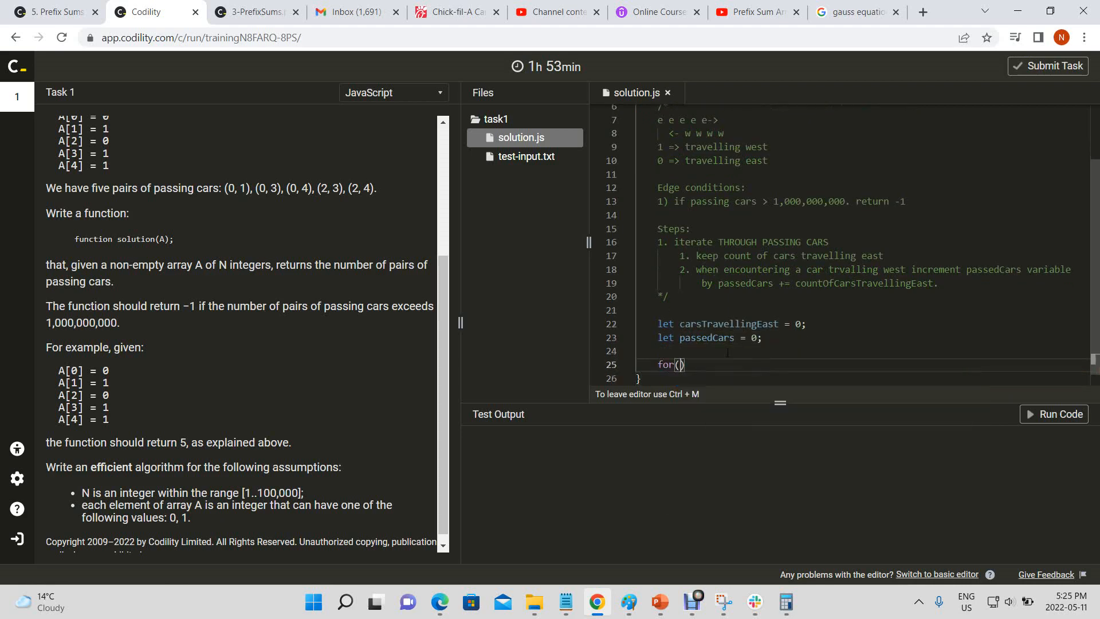
Start a for loop over i from 0 to A.length
type("let i=0; i <")
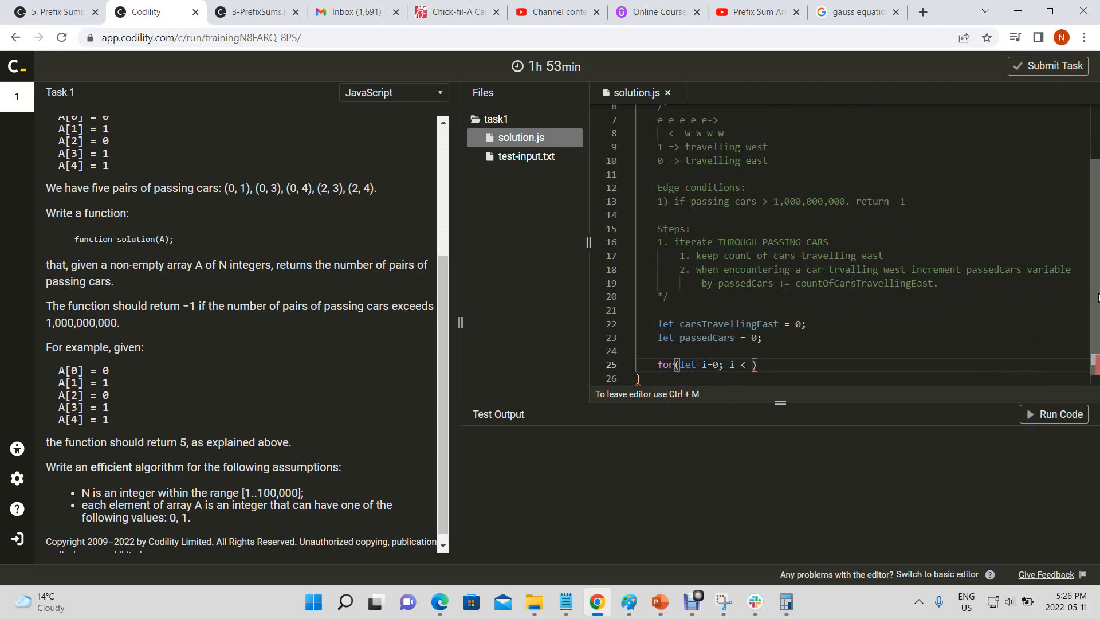
type("A;")
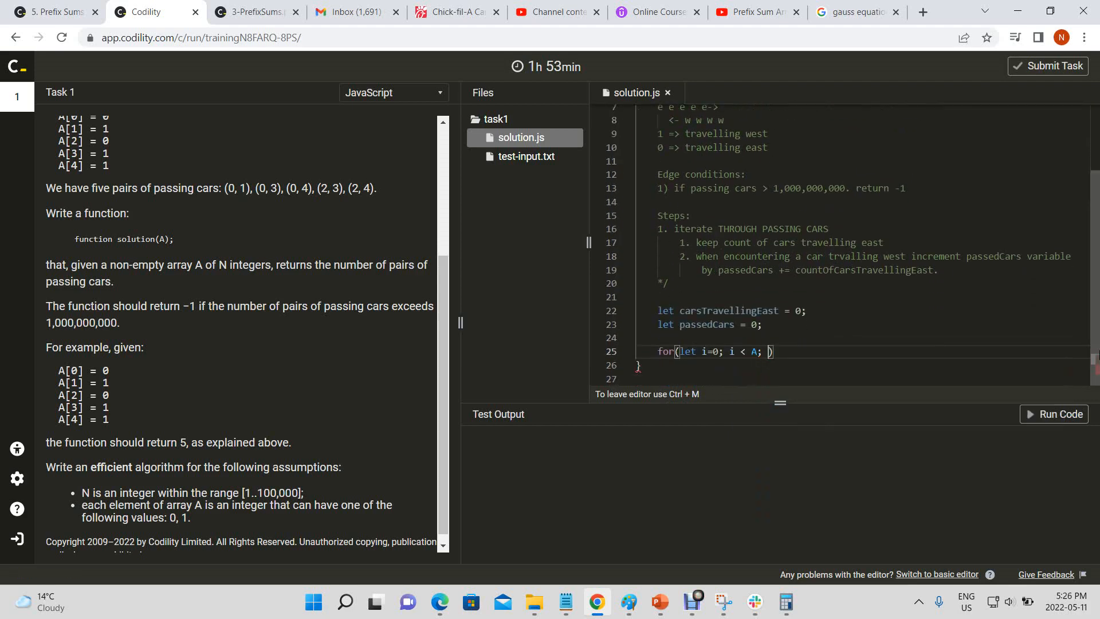
type("i")
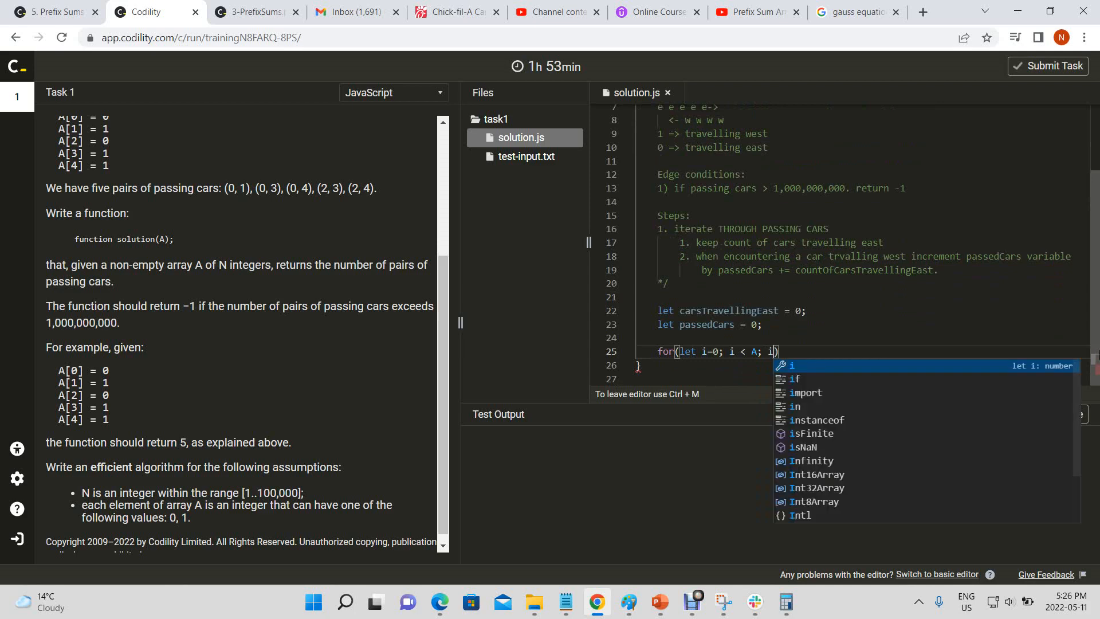
type("++")
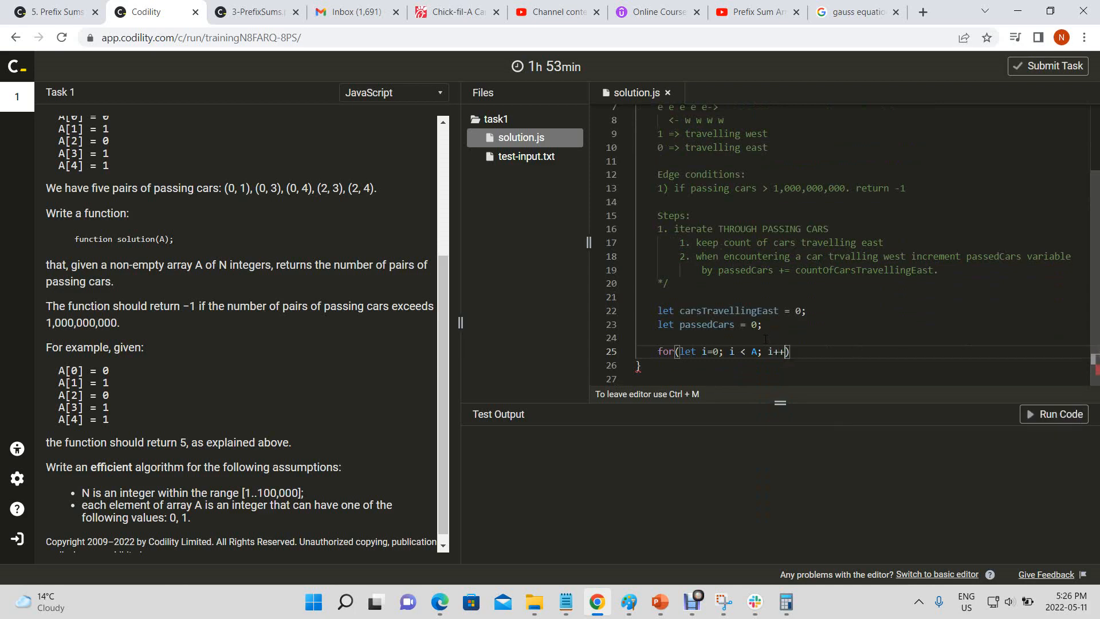
type(".length")
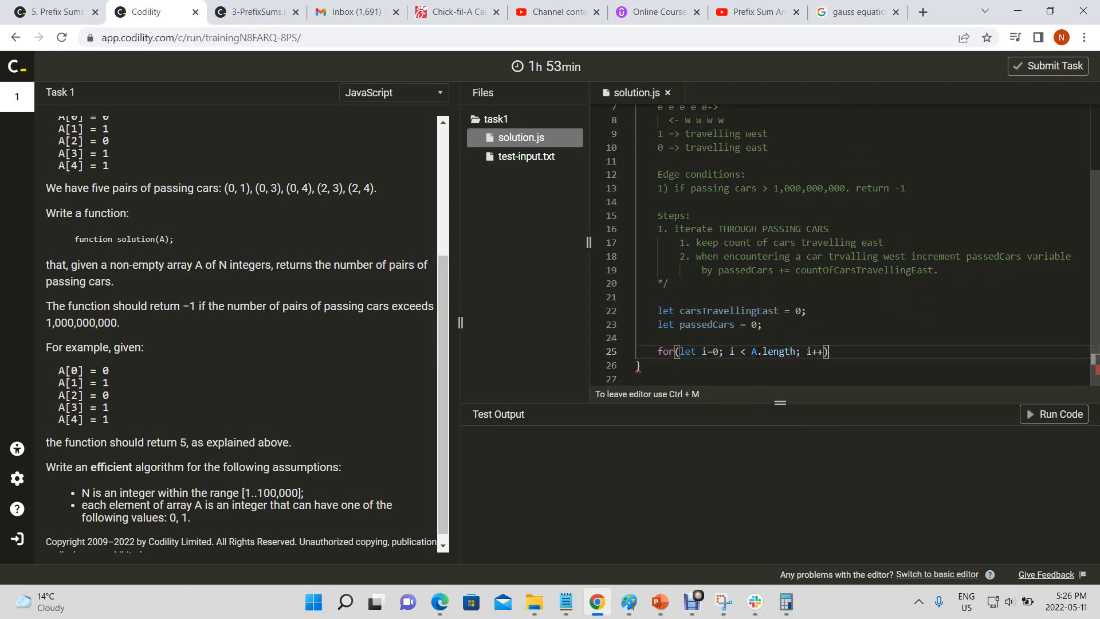
type("{")
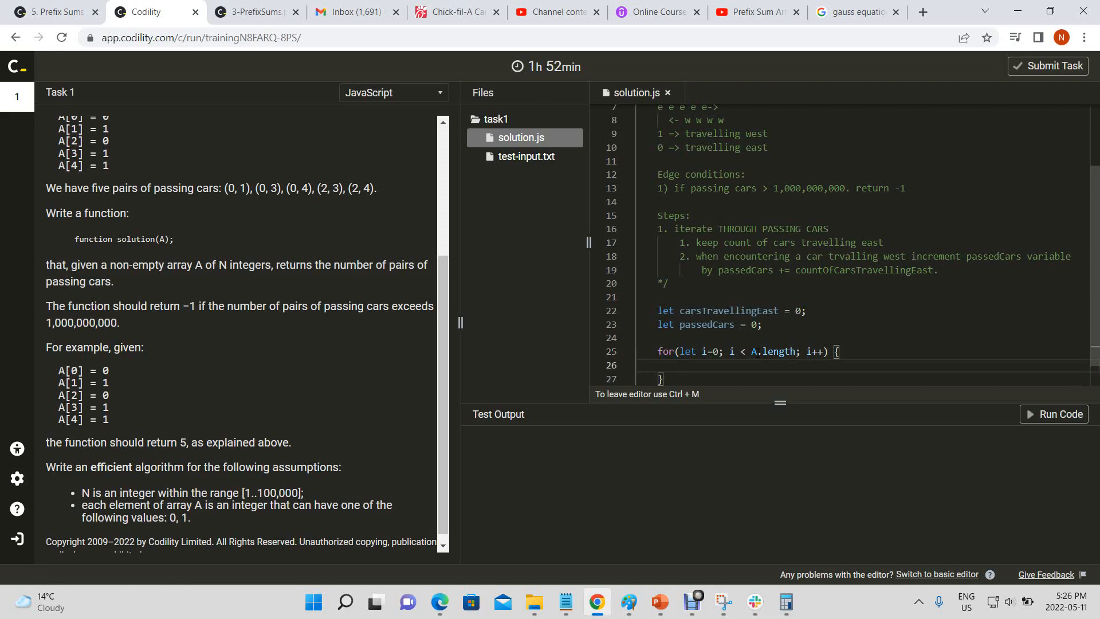
type("if(passedCard")
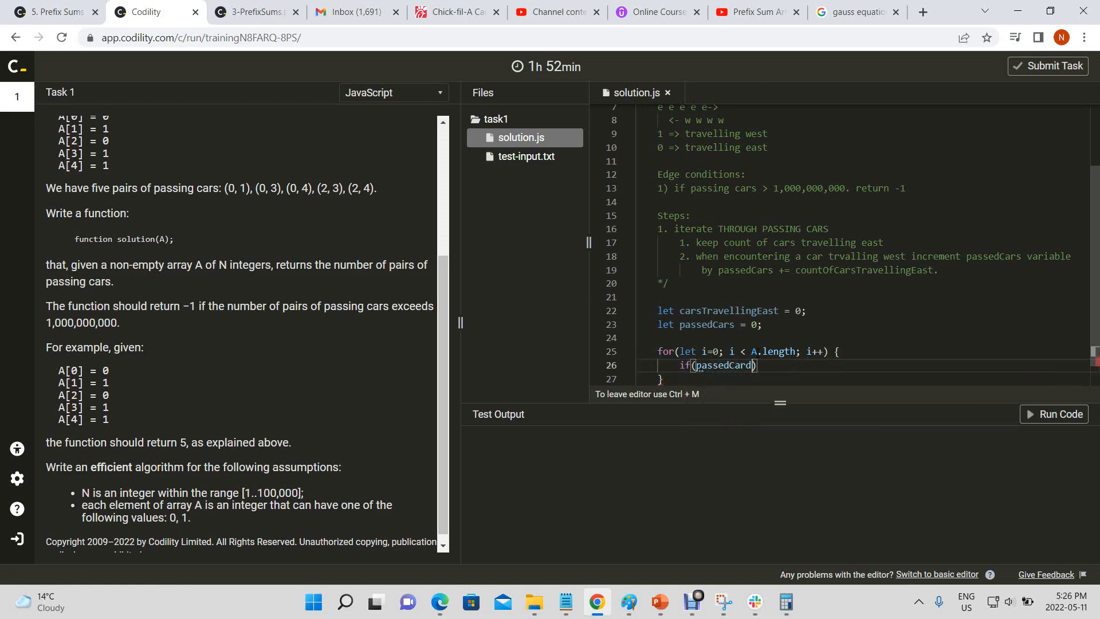
type("\" \"")
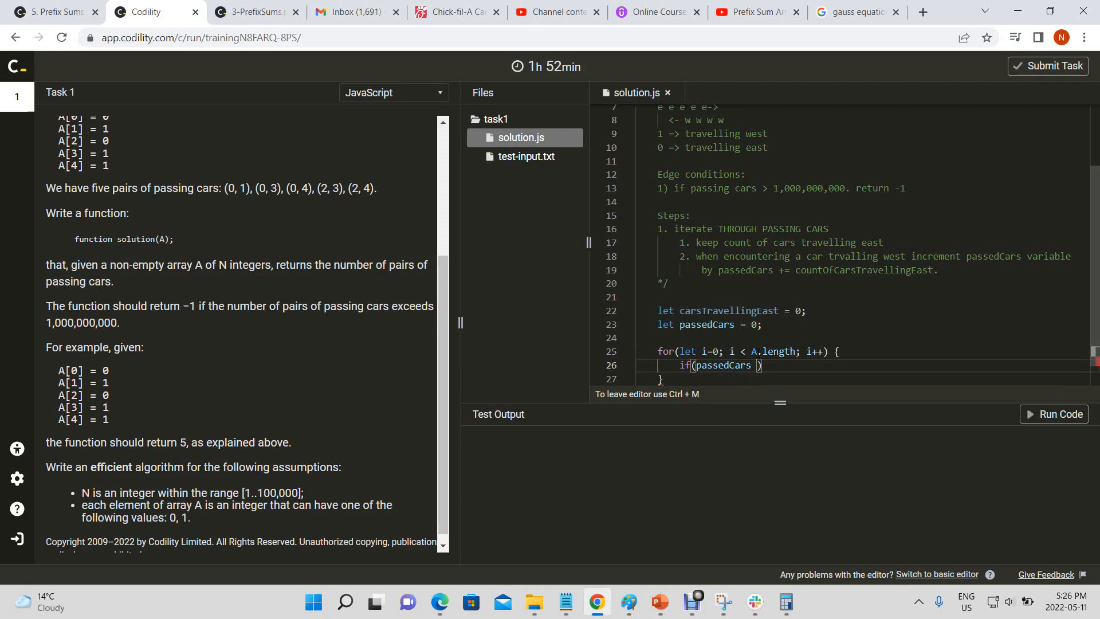
type(">")
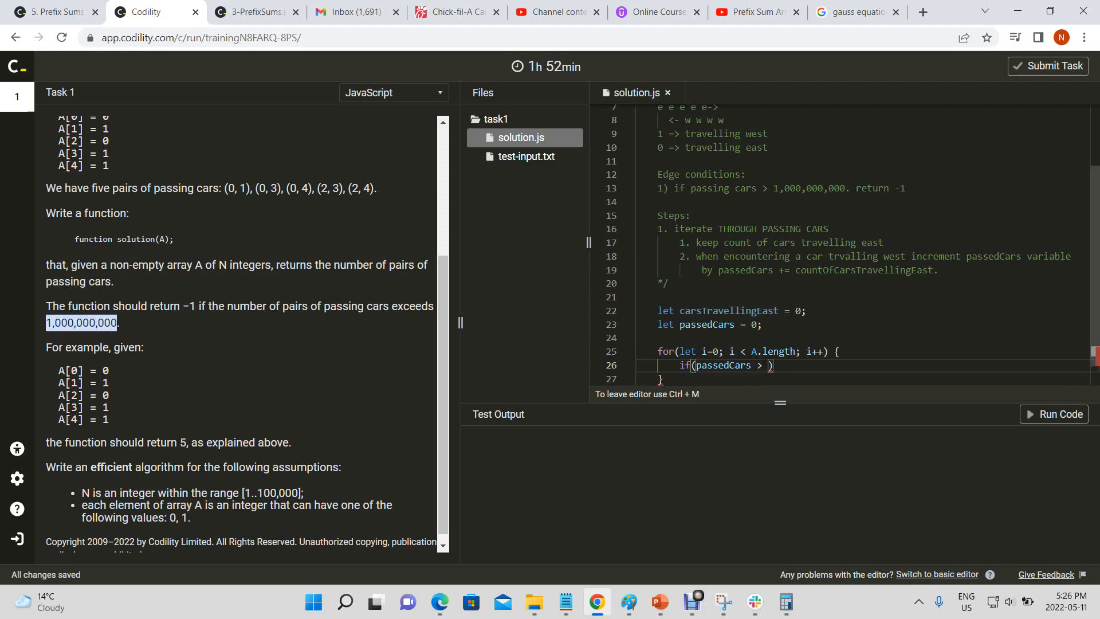
type("1,000,000,000")
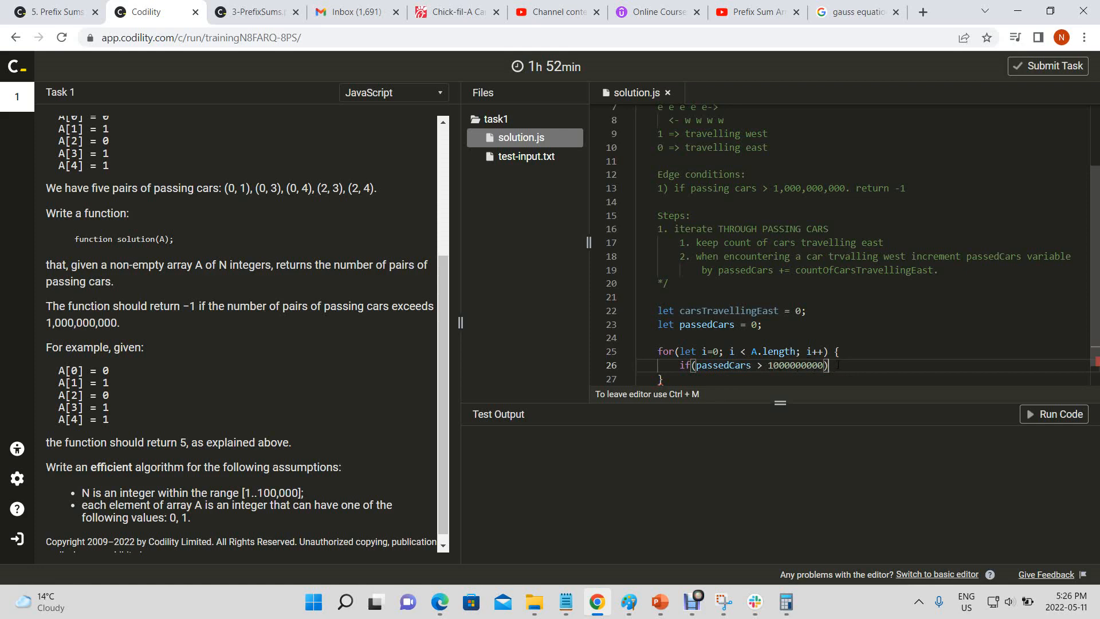
type("return -1;")
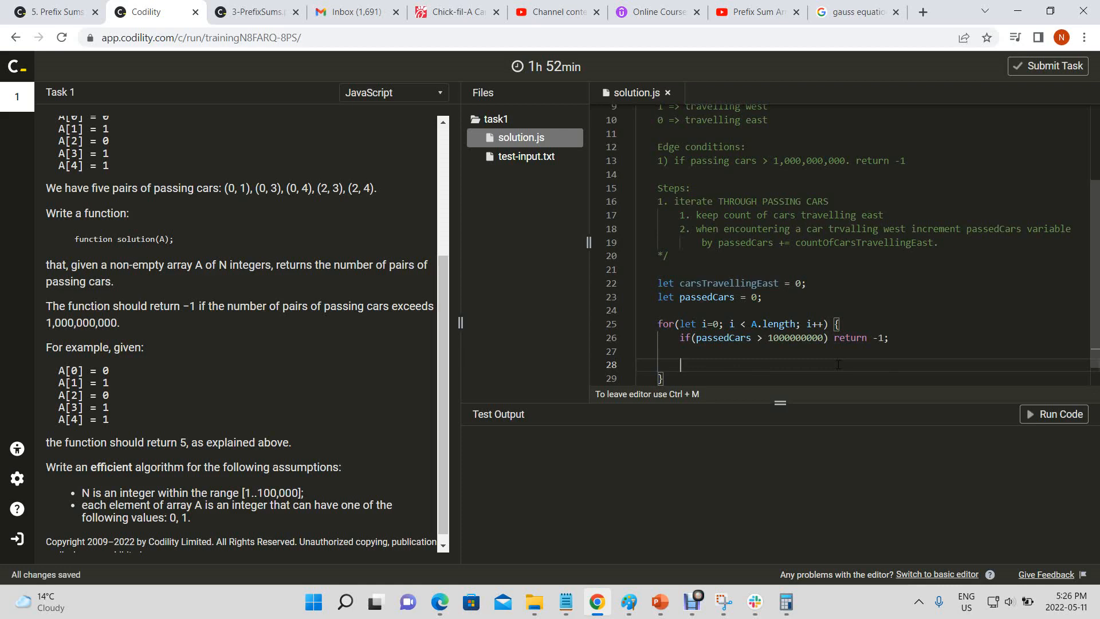
Add if(A[i] == 0) carsTravellingEast++ to count eastbound cars
type("if(")
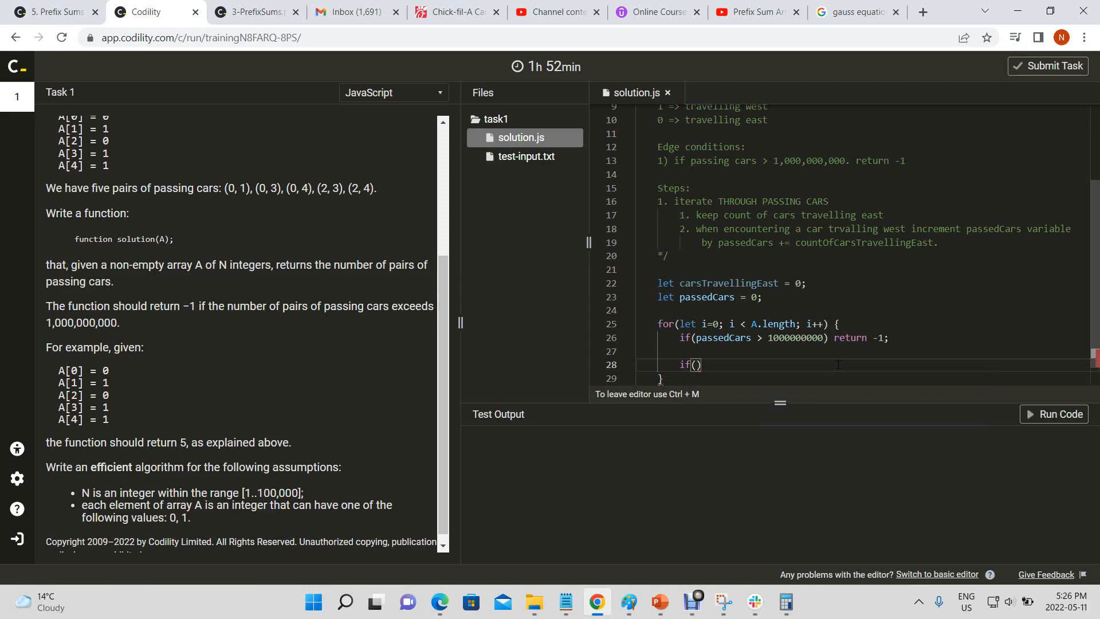
type("A[]")
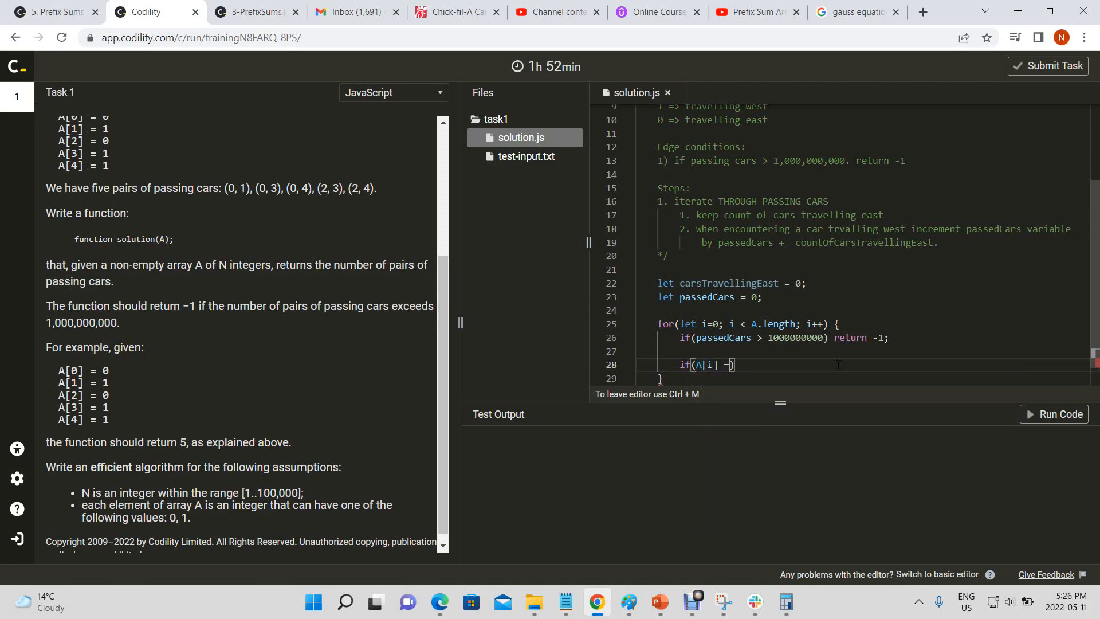
type("=")
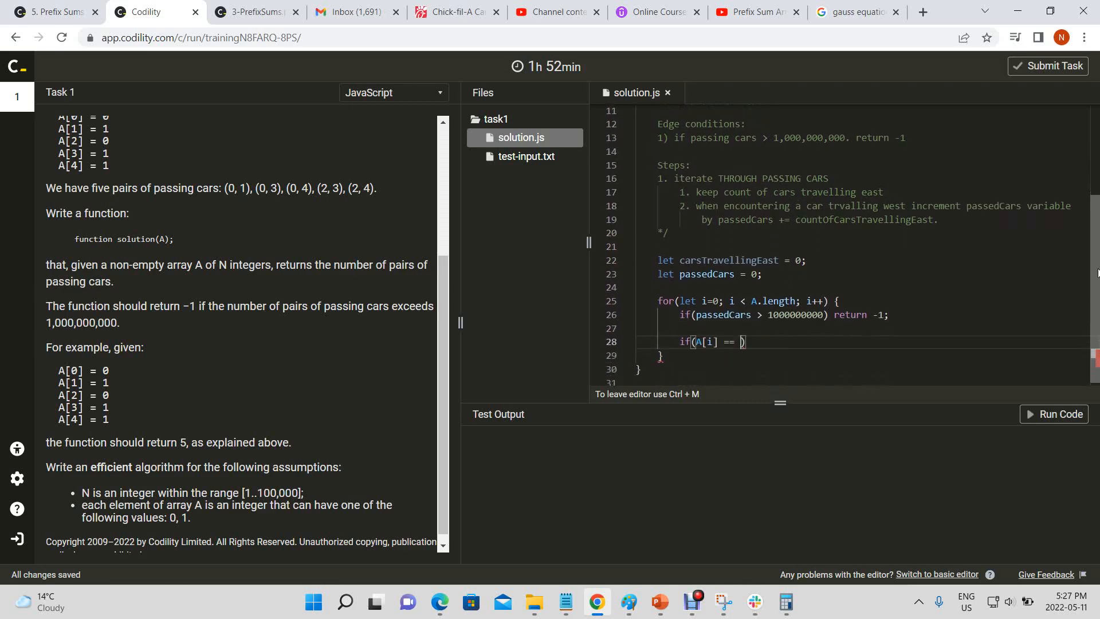
type("0)")
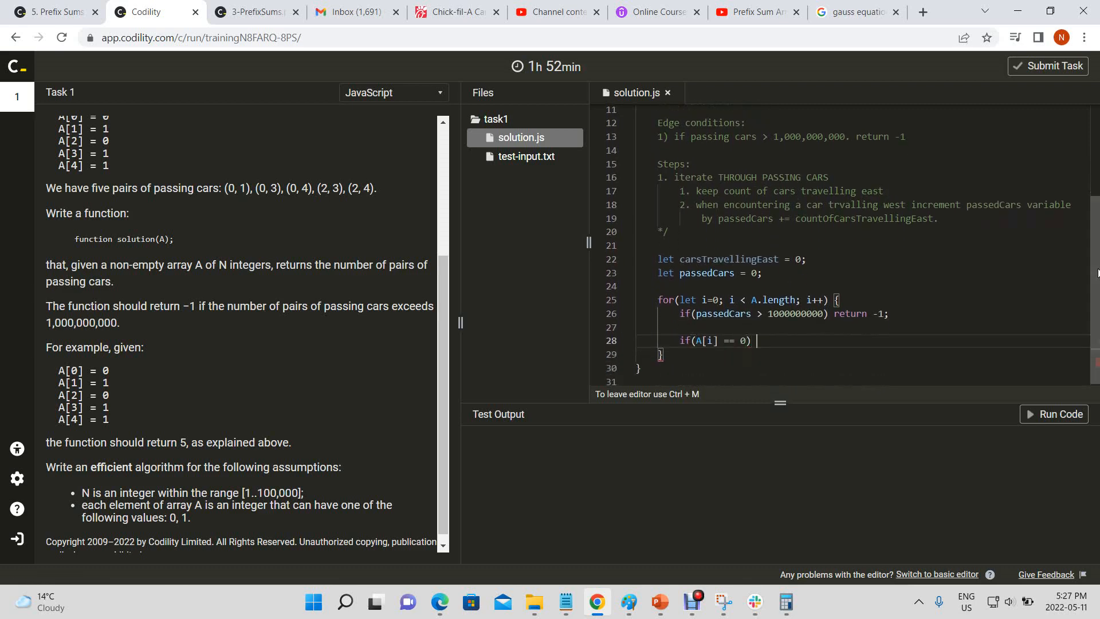
type("carsTravellingEast")
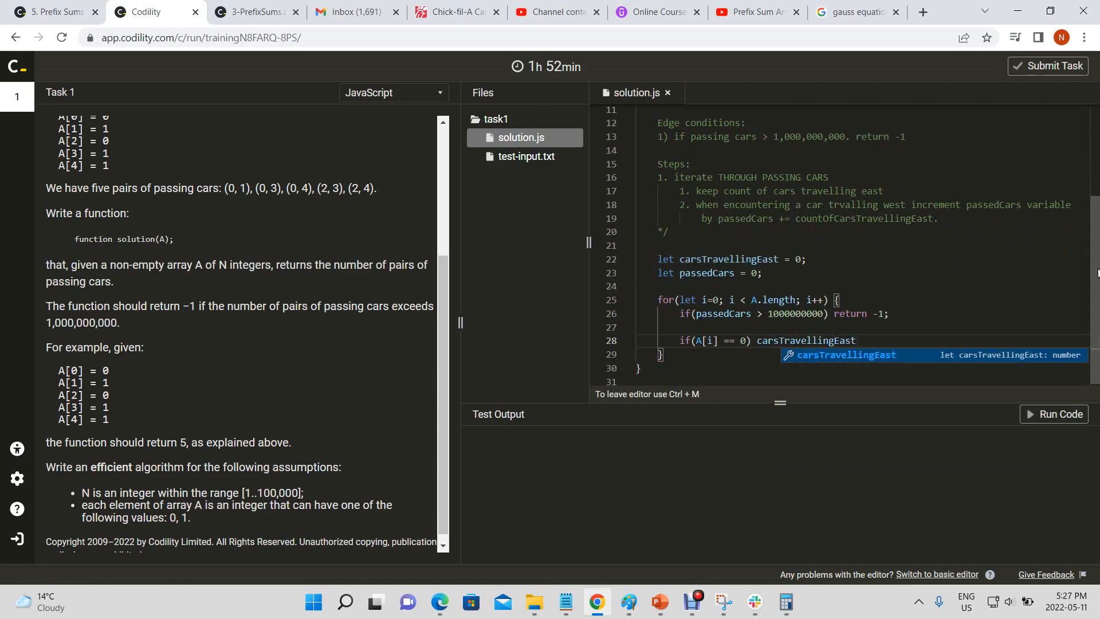
type("++;")
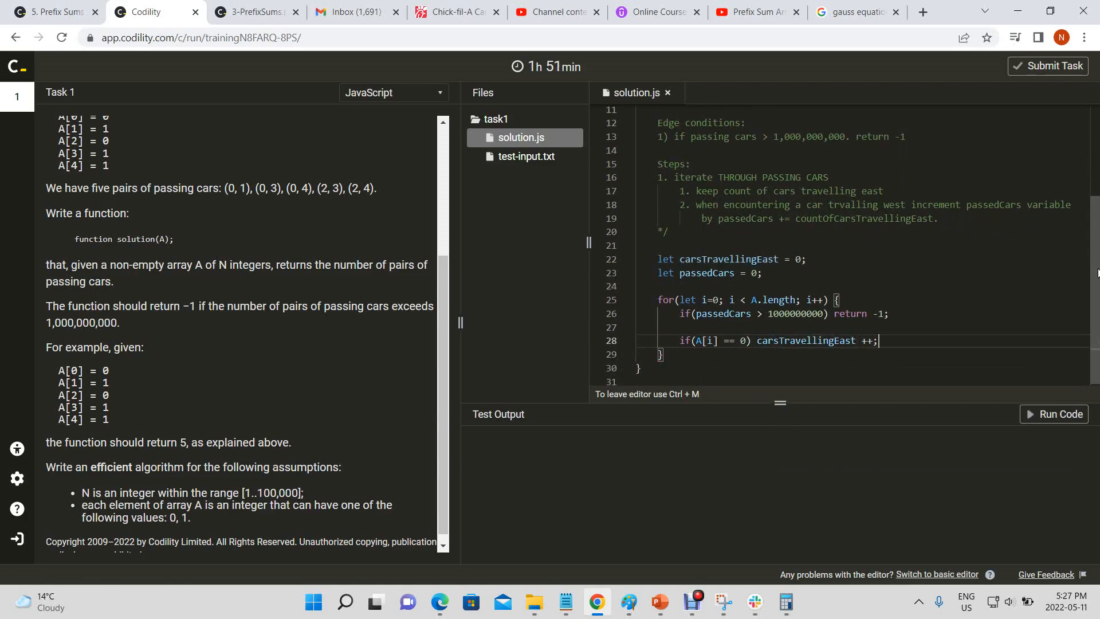
key("enter")
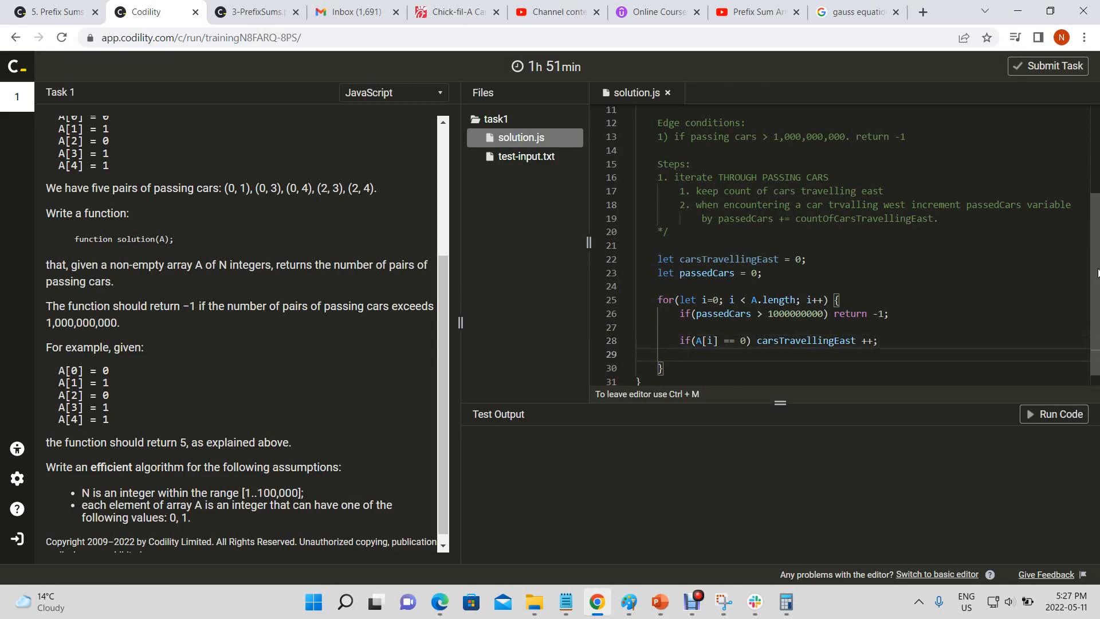
Add if(A[i] == 1) passedCars += carsTravellingEast for westbound cars
type("if(A[")
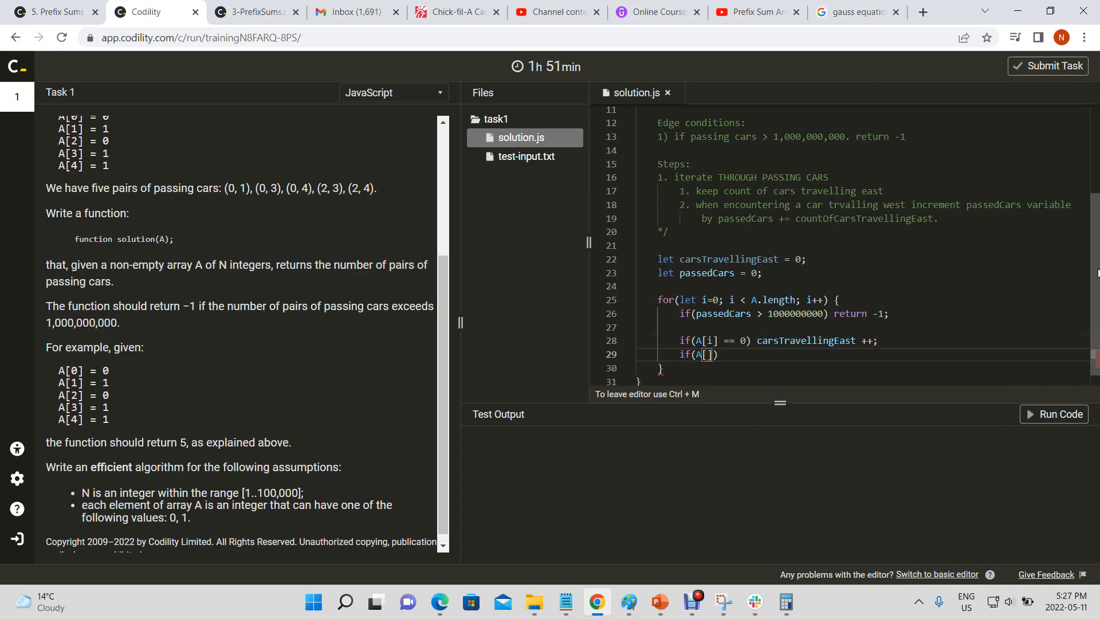
type("i")
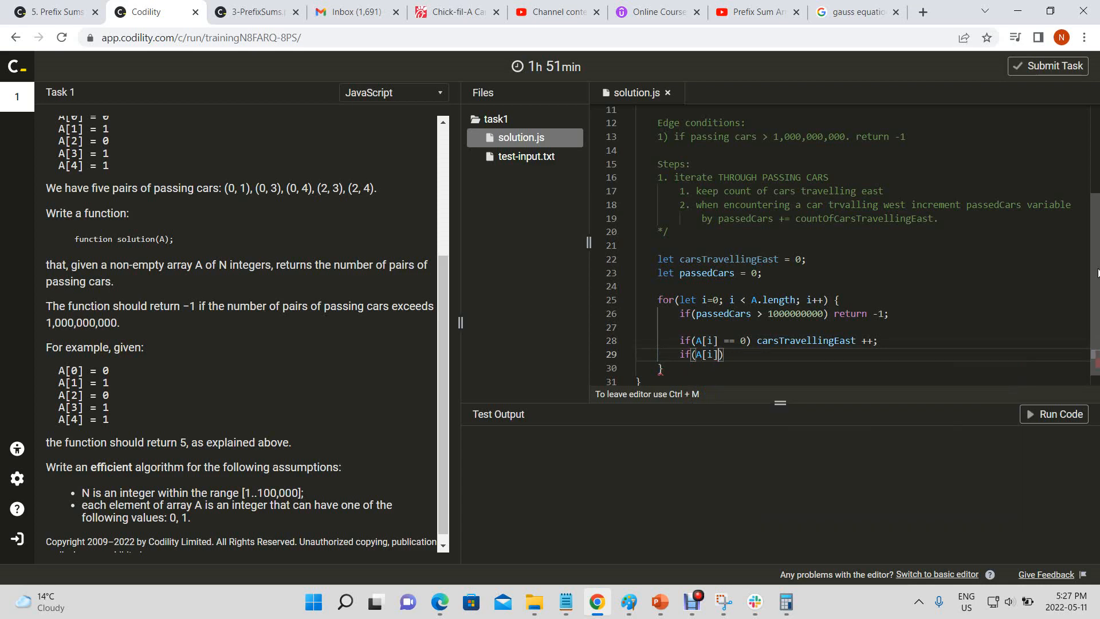
type("== 1)")
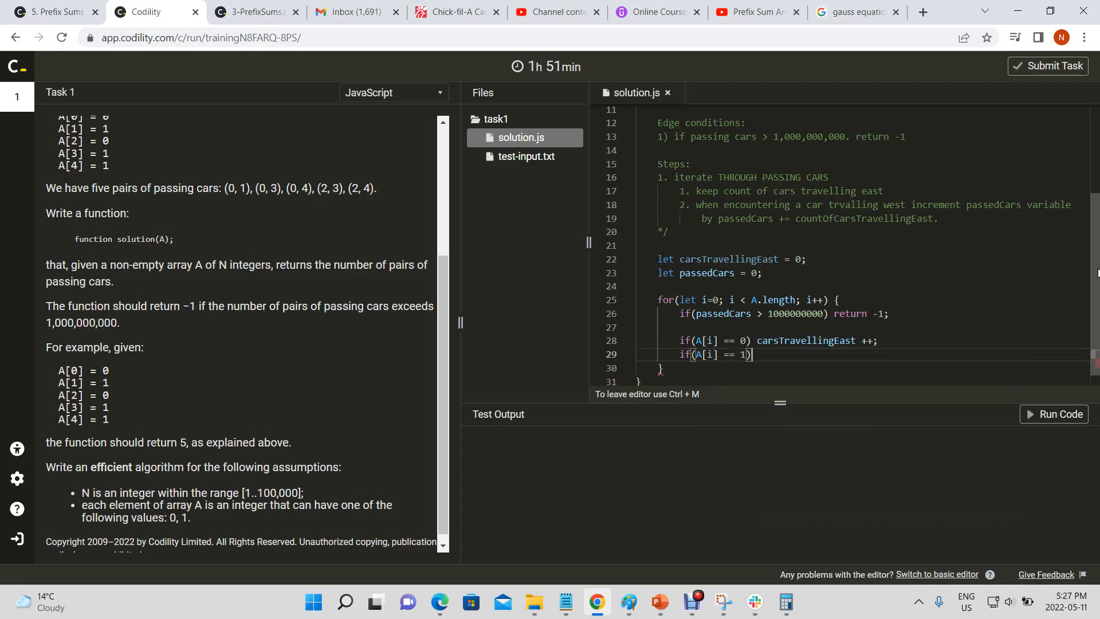
type("passedC")
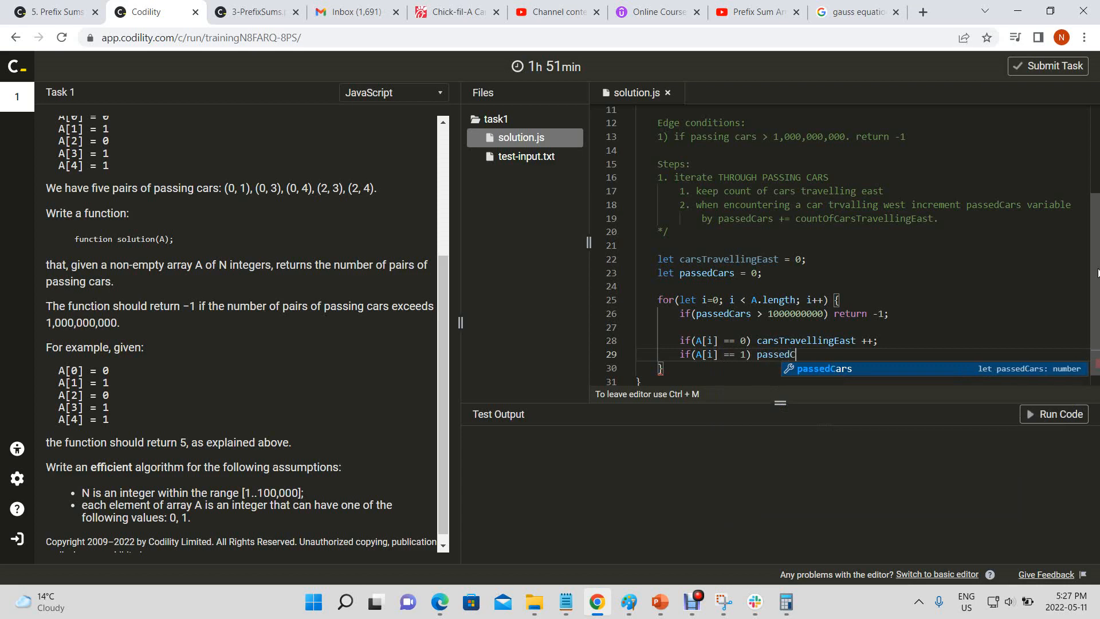
key("Tab")
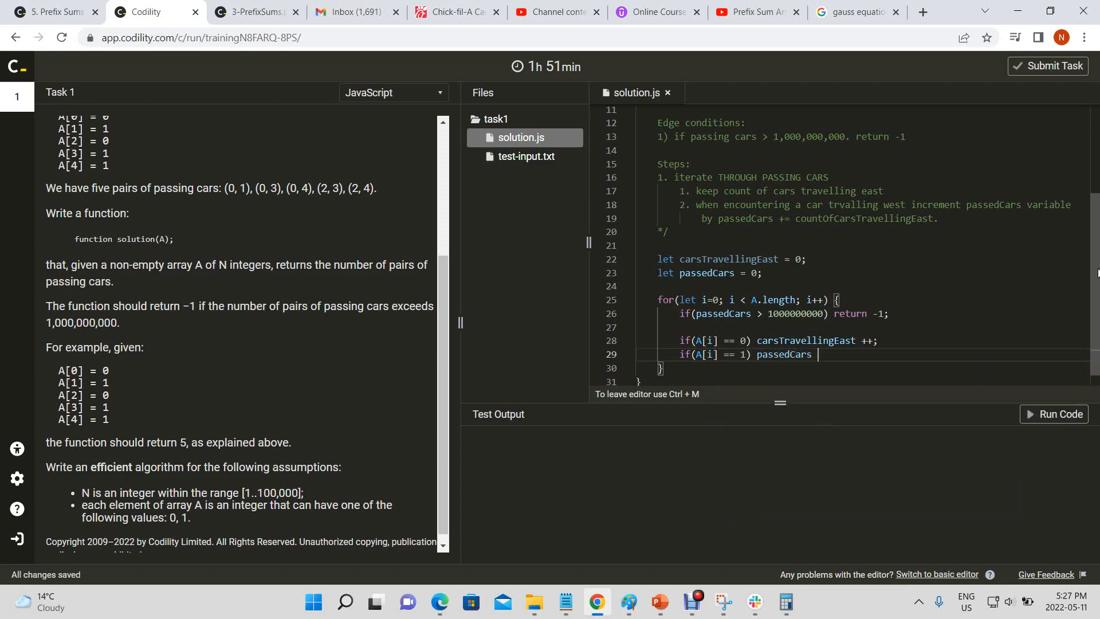
type("=")
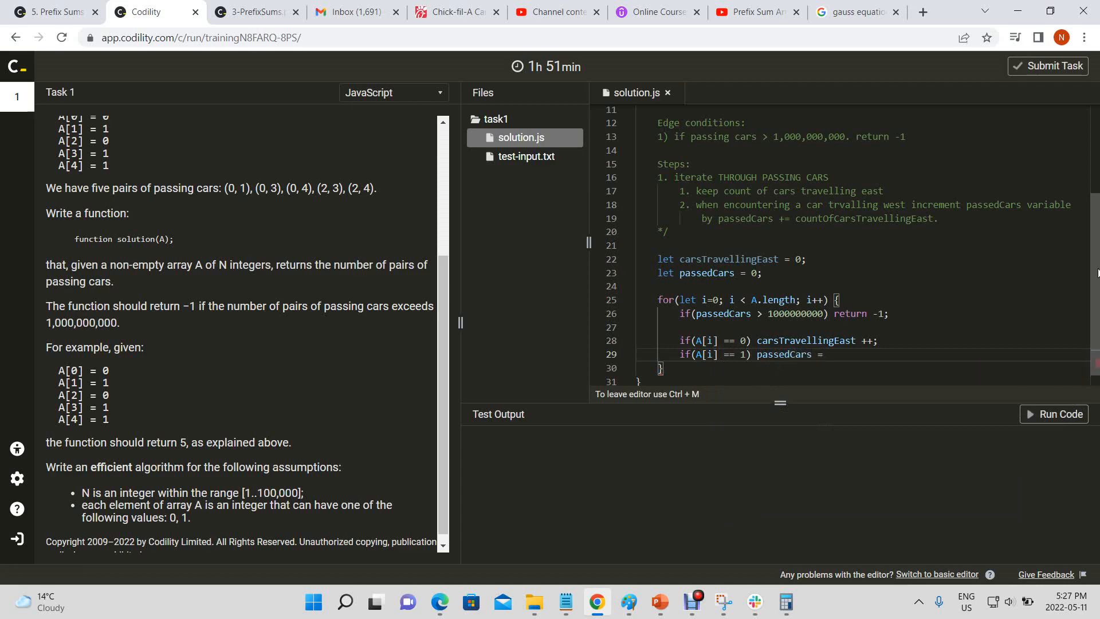
type("+=")
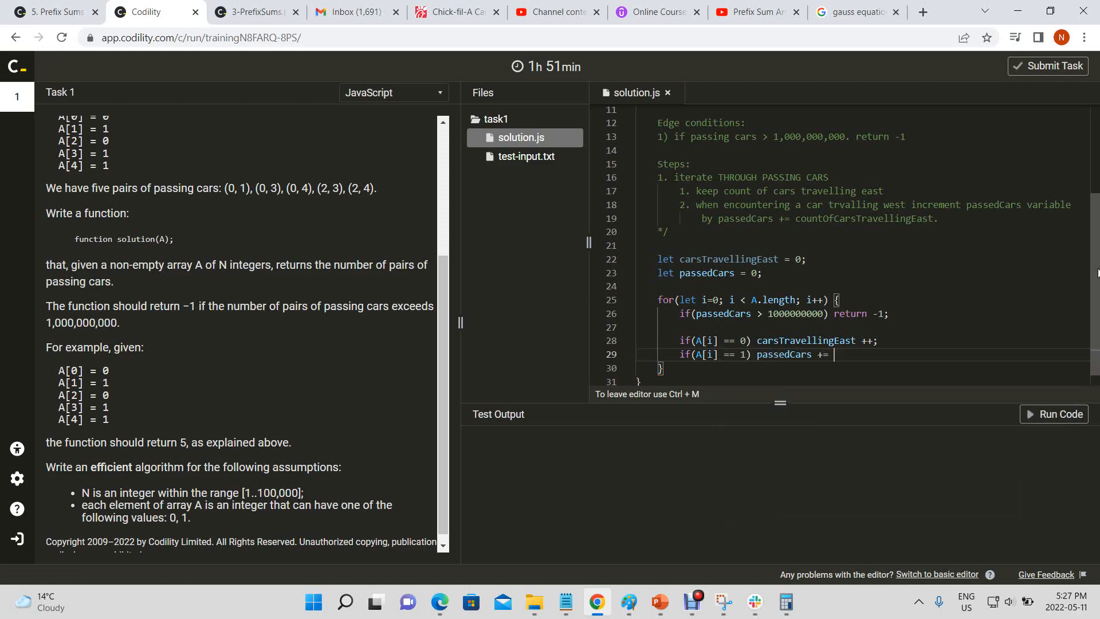
type("carsTravellingEast;")
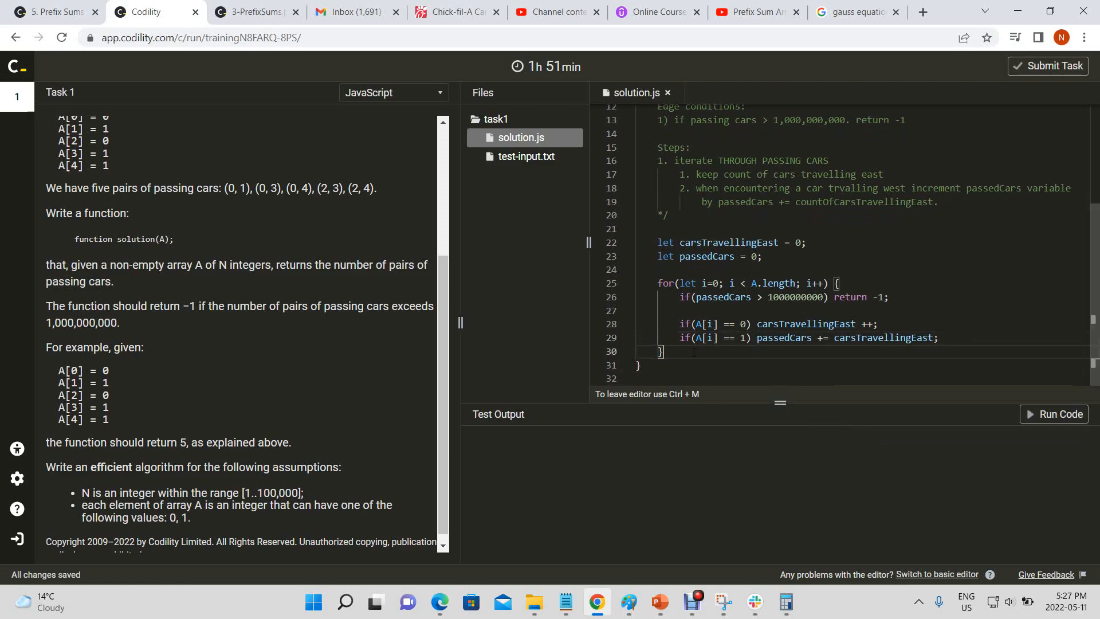
Return passedCars after the loop
type("return")
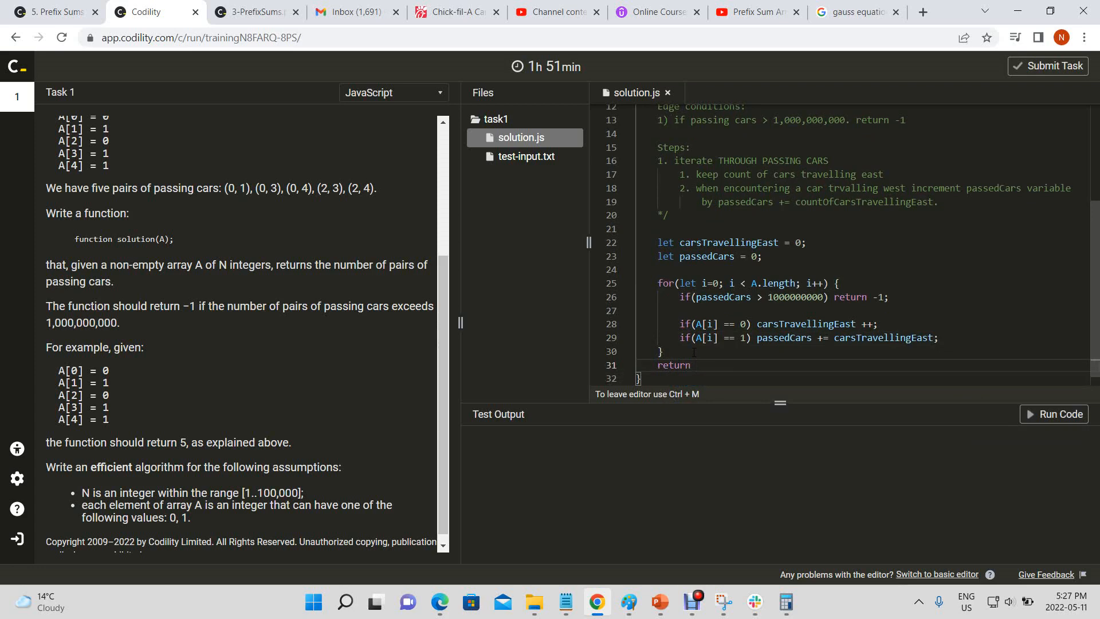
type("passedCars;")
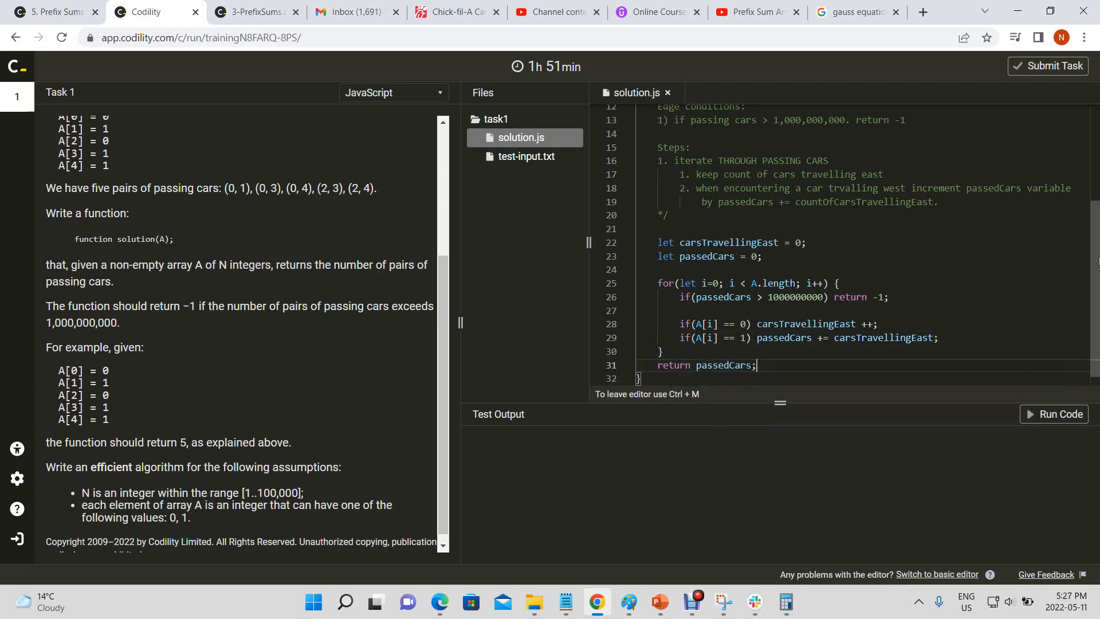
Run the code and confirm the Test Output shows 'Example test: OK' for [0, 1, 0, 1, 1]
left_click(1059, 413)
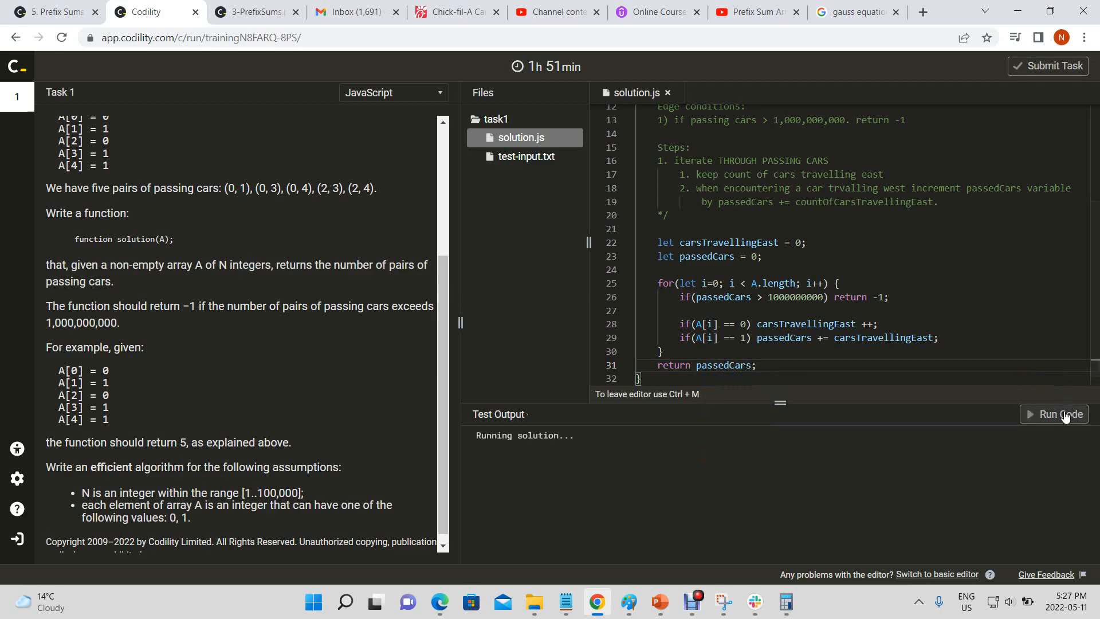
left_click(1060, 414)
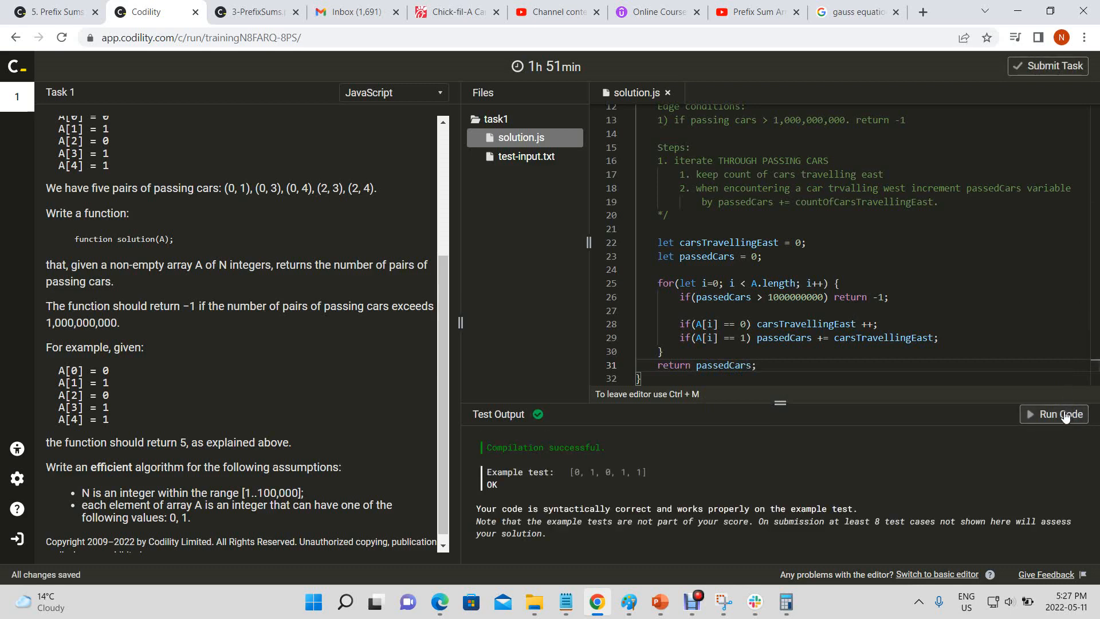
scroll("up", 3)
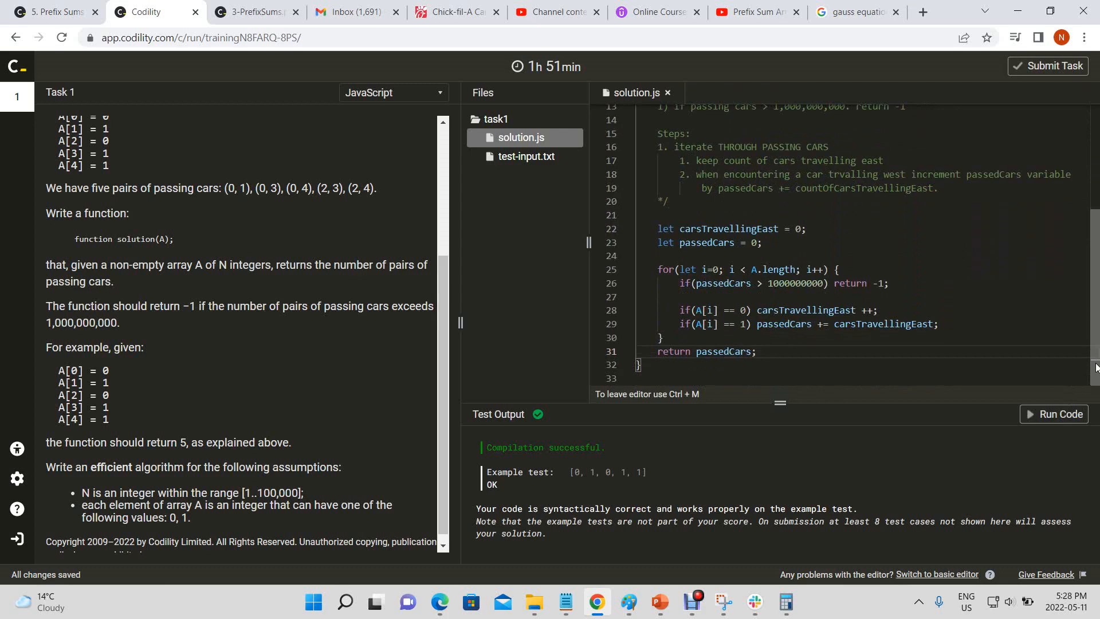
mouse_move(437, 252)
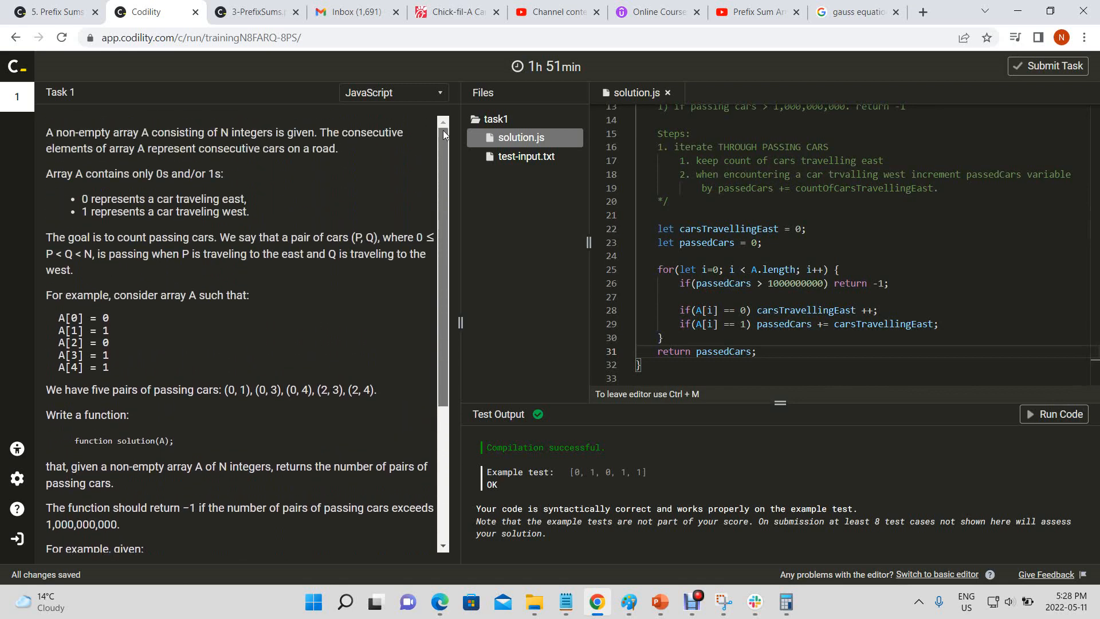
scroll("down", 3)
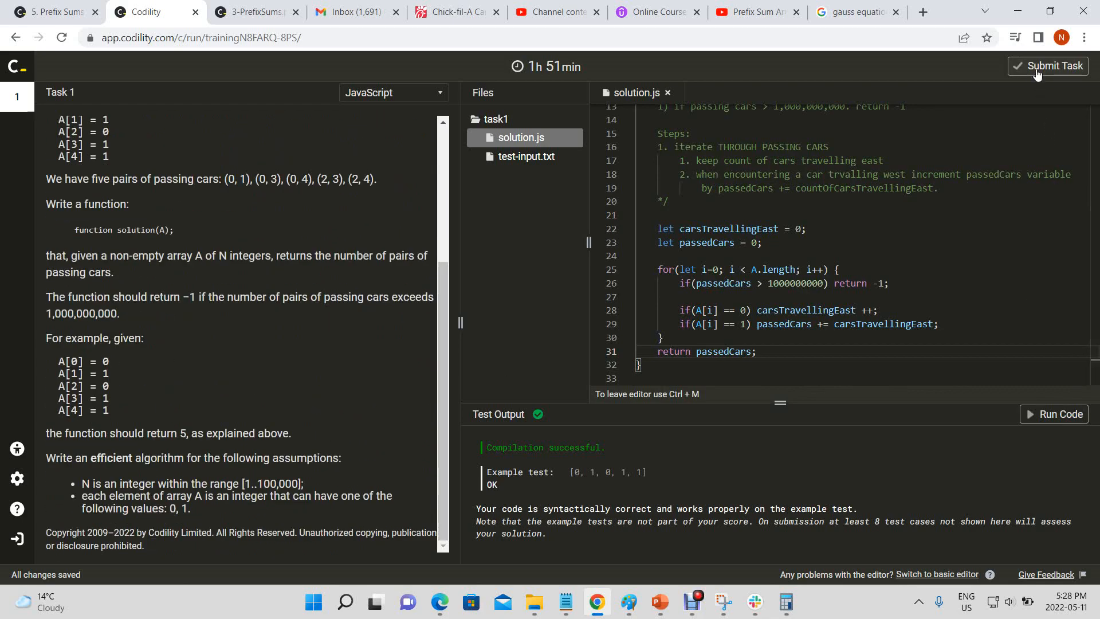
Submit the task and review the CodeCheck Report scoring 100% correctness and performance
left_click(1053, 66)
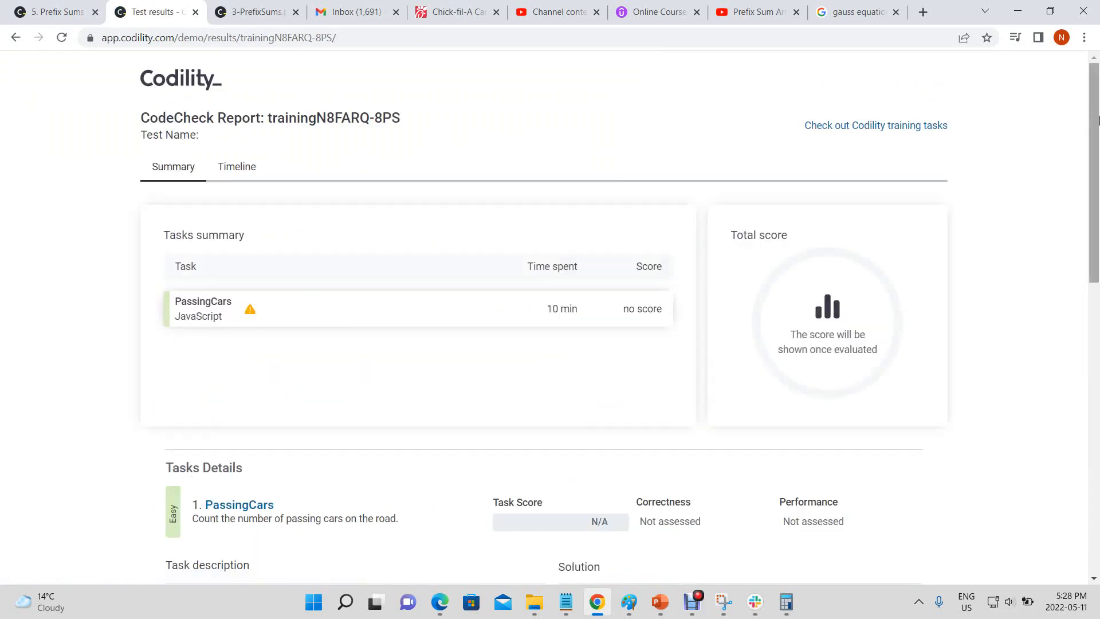
scroll("down", 3)
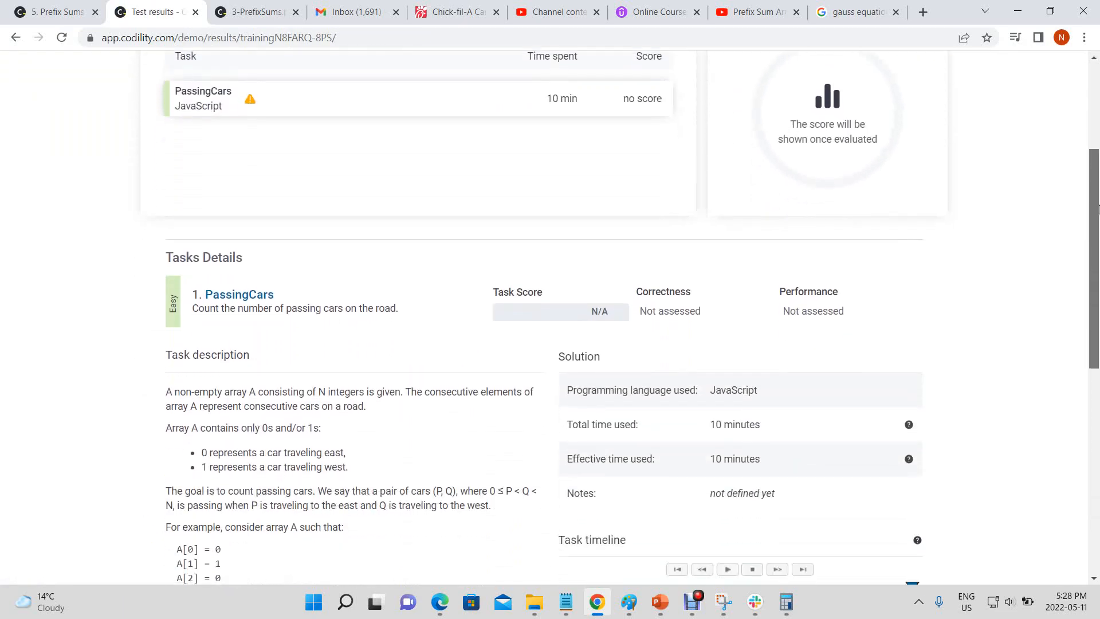
scroll("down", 3)
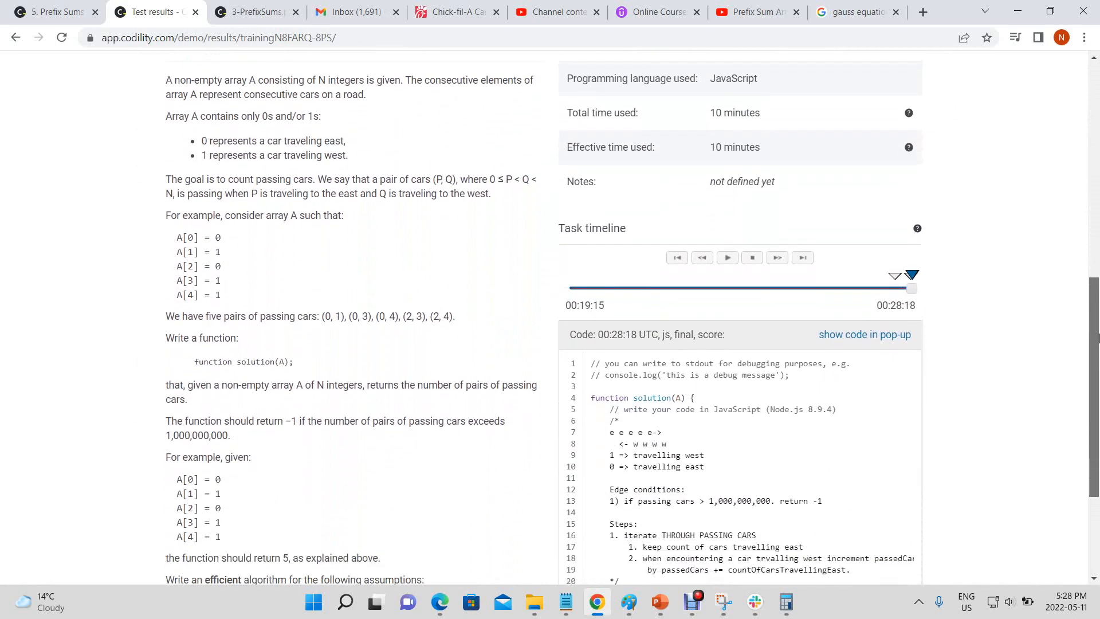
scroll("down", 3)
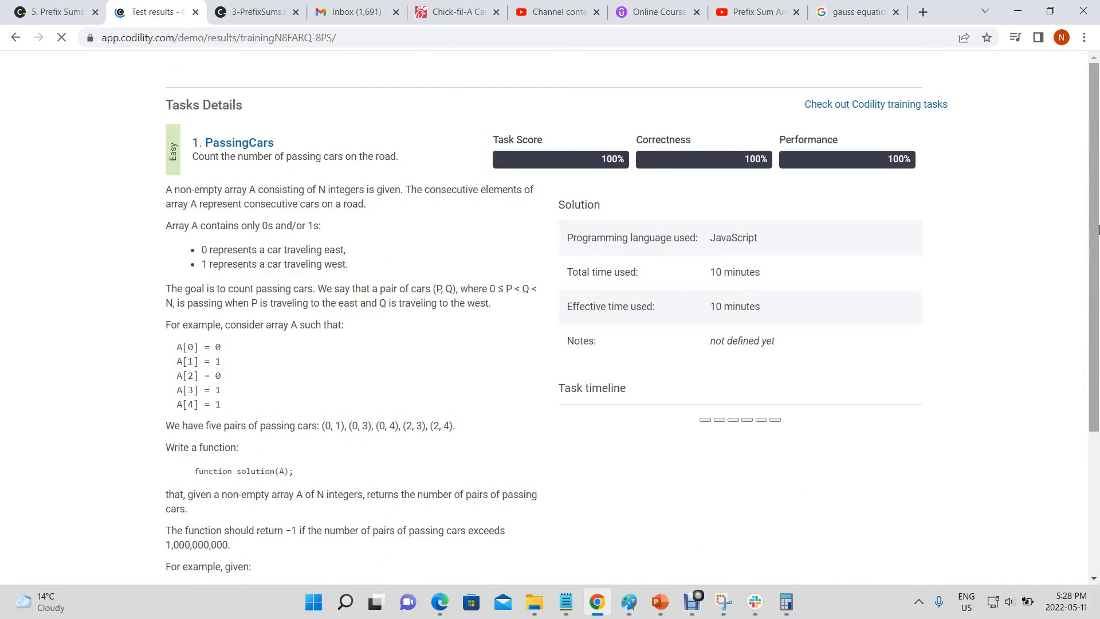
scroll("up", 3)
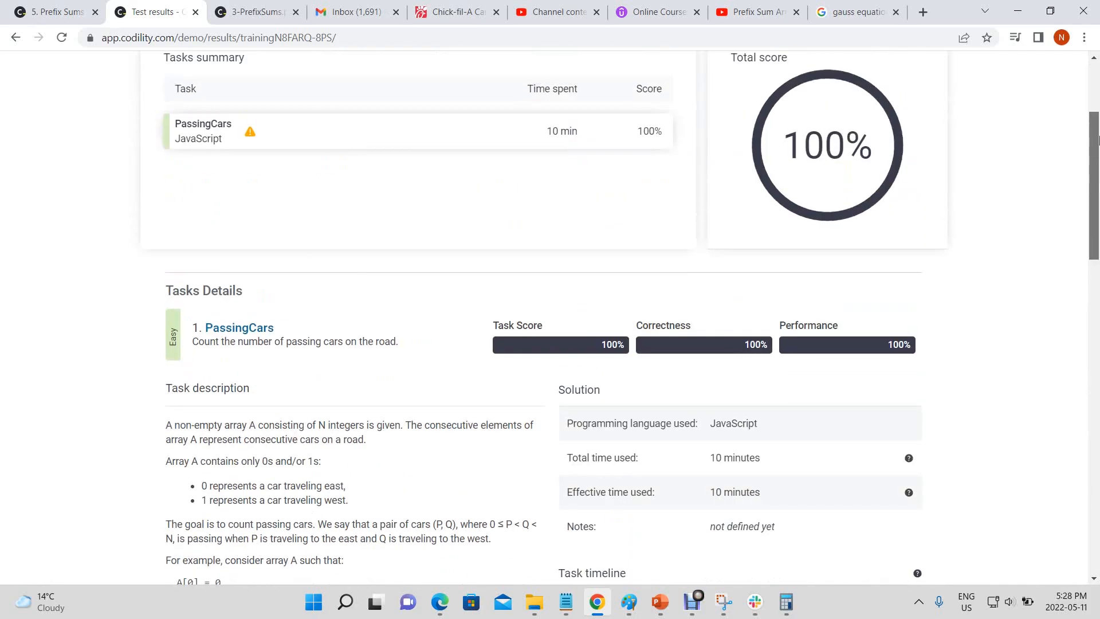
scroll("down", 3)
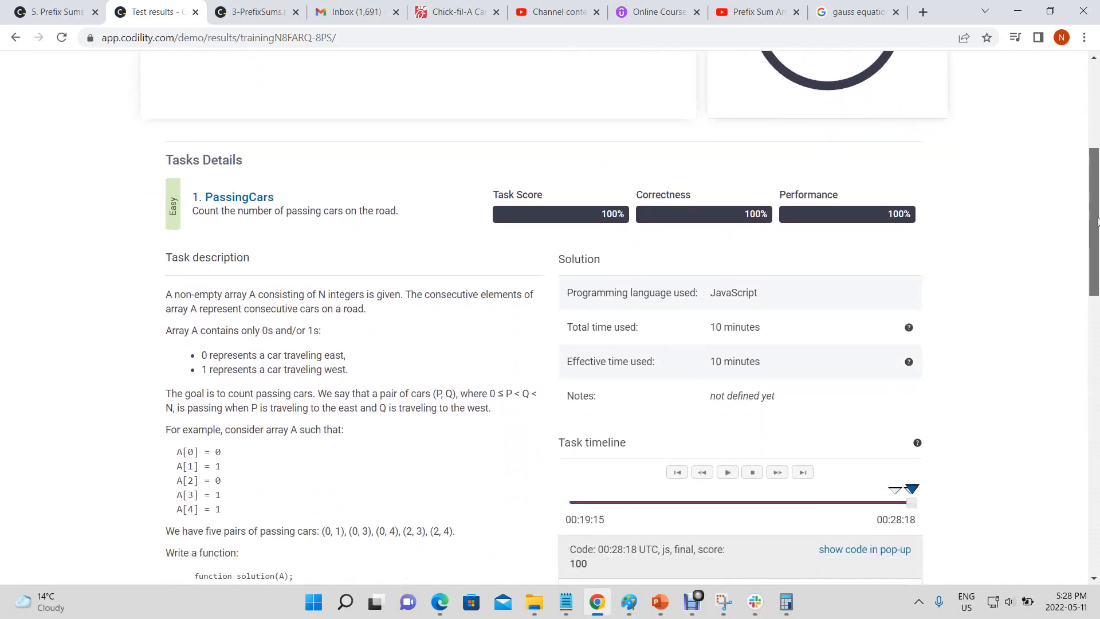
scroll("down", 3)
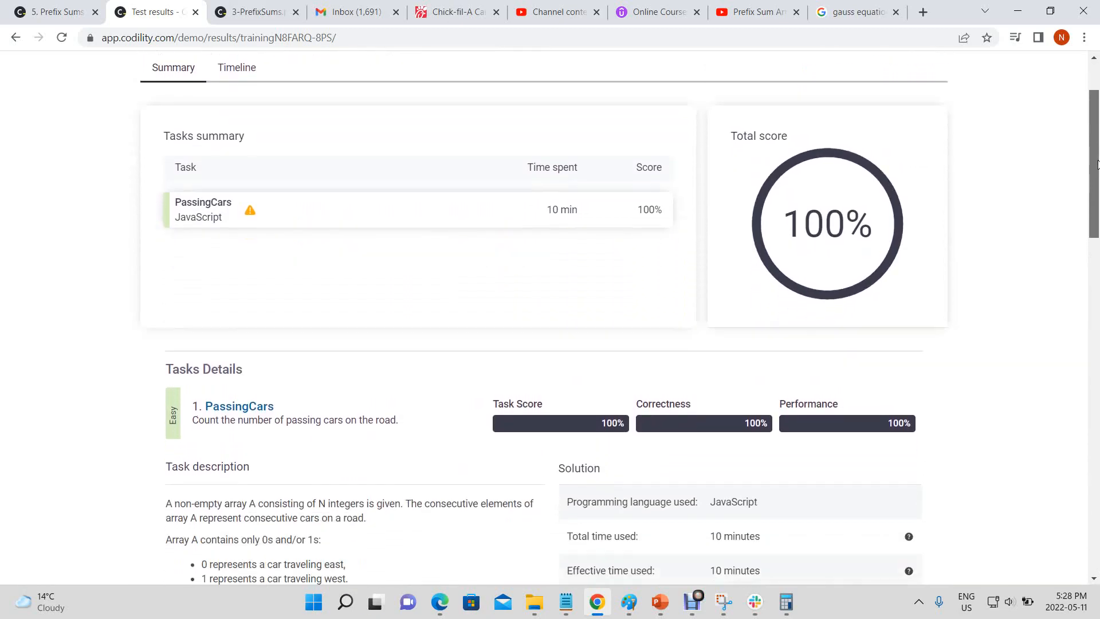
scroll("down", 3)
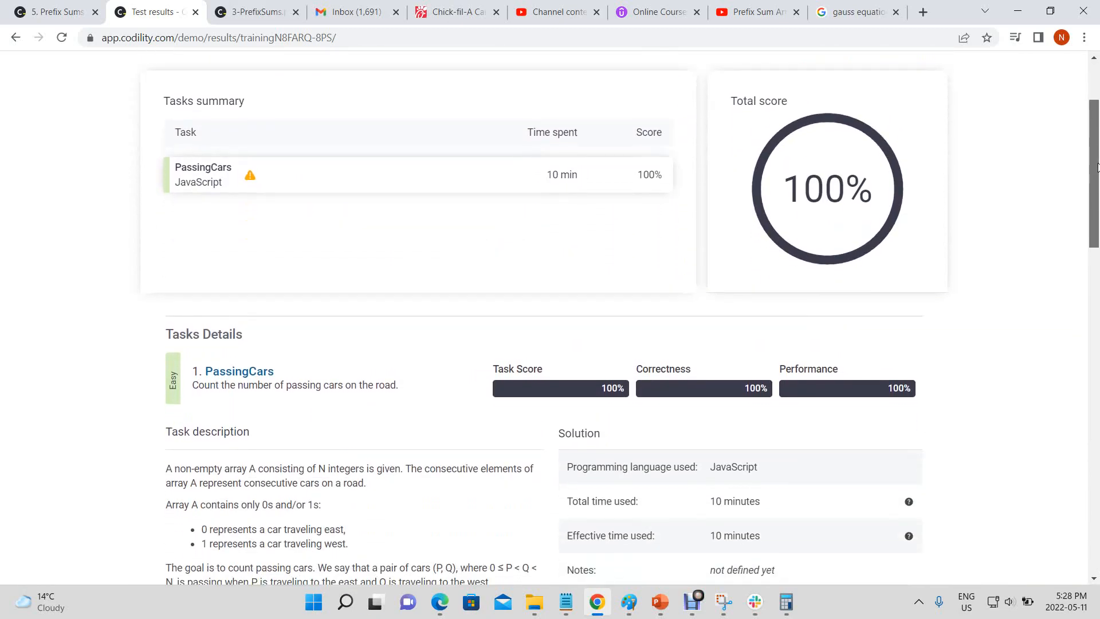